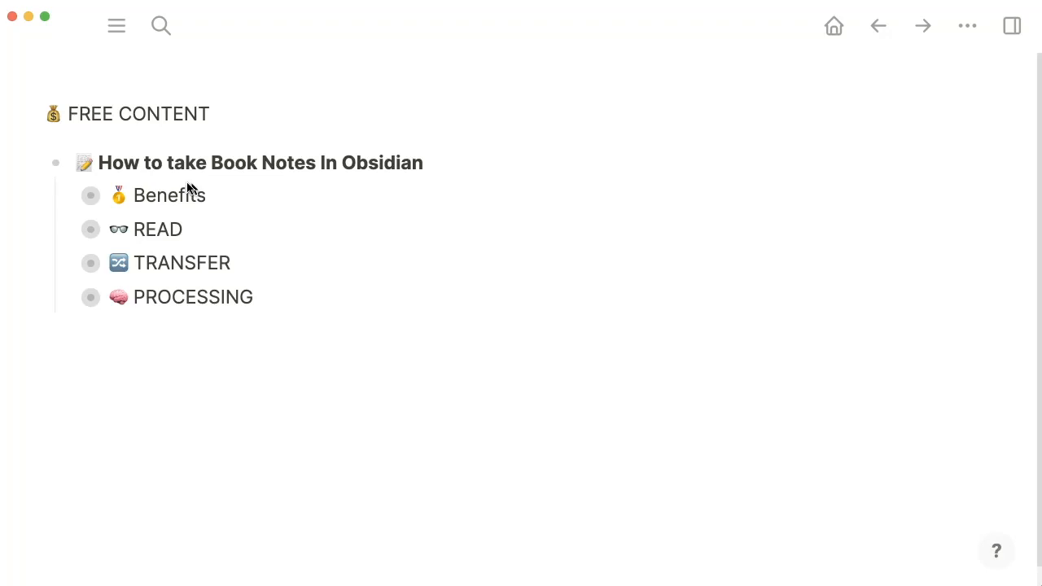
mouse_move(137, 195)
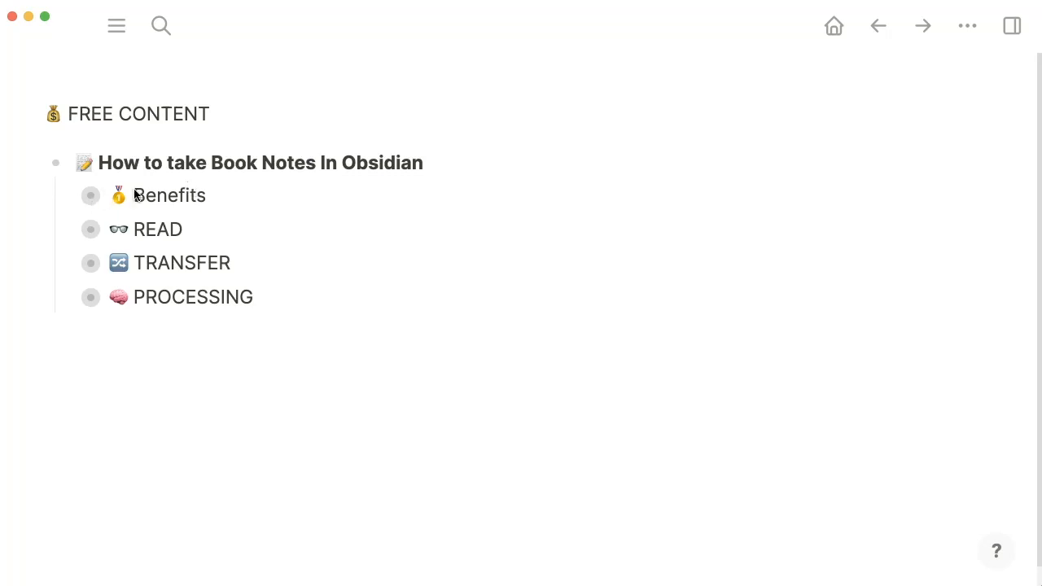
mouse_move(69, 198)
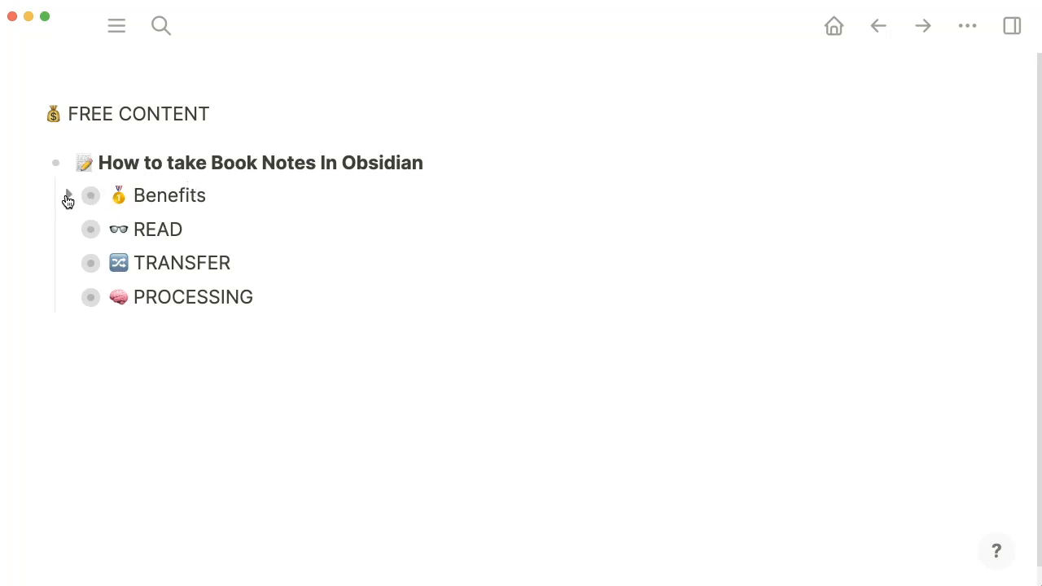
Step: Expand the Benefits item to read its three points, then collapse it again
click(68, 195)
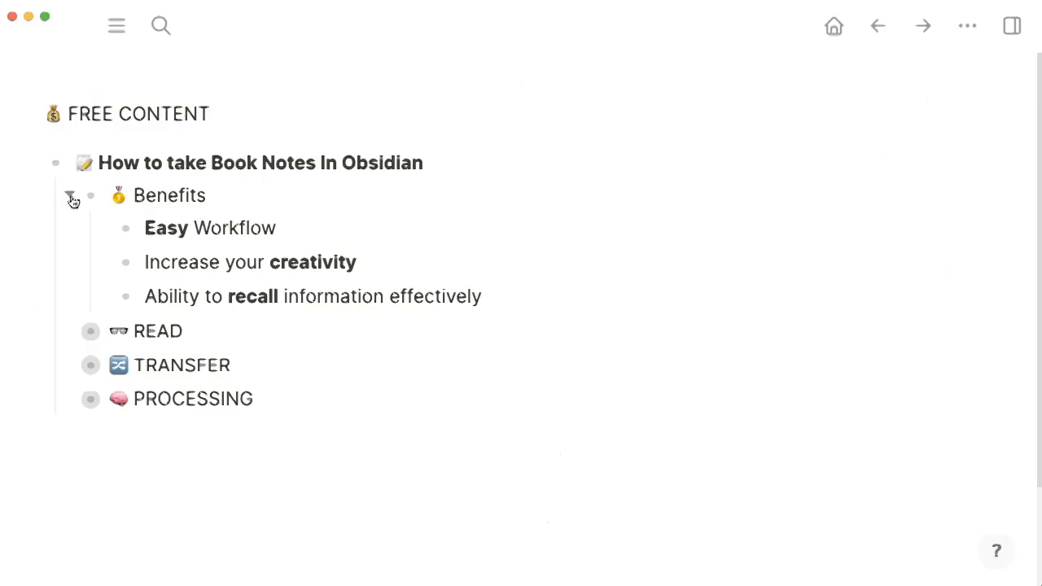
click(71, 195)
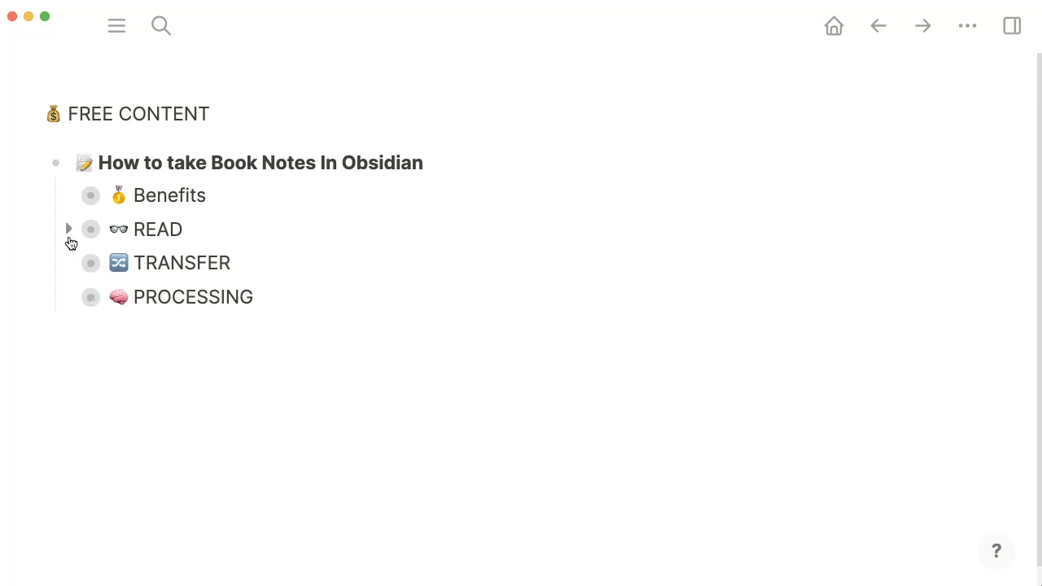
mouse_move(91, 234)
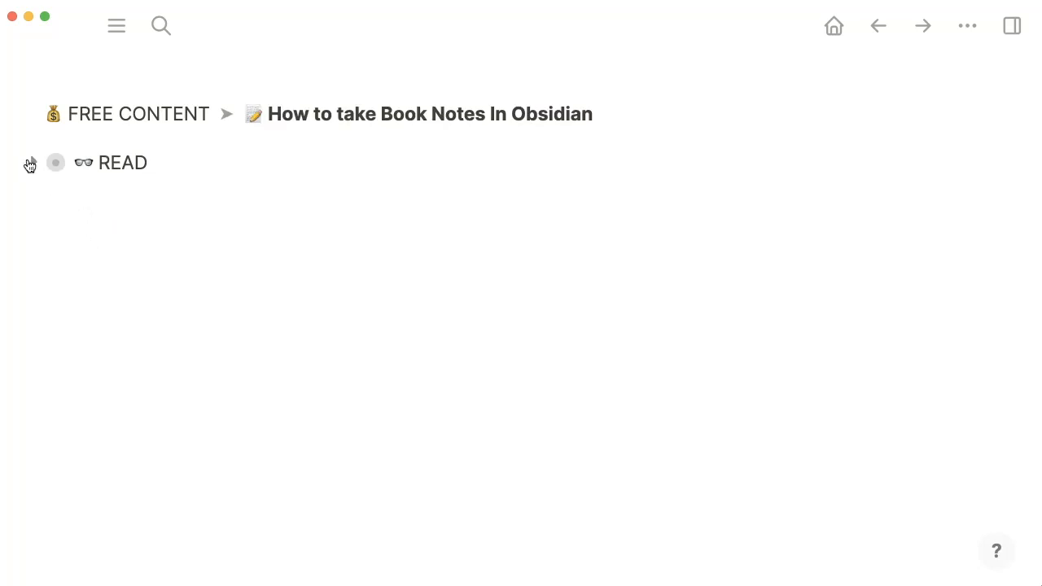
Step: Expand READ to show its four points on goal, Kindle, highlighting and rewriting
click(55, 163)
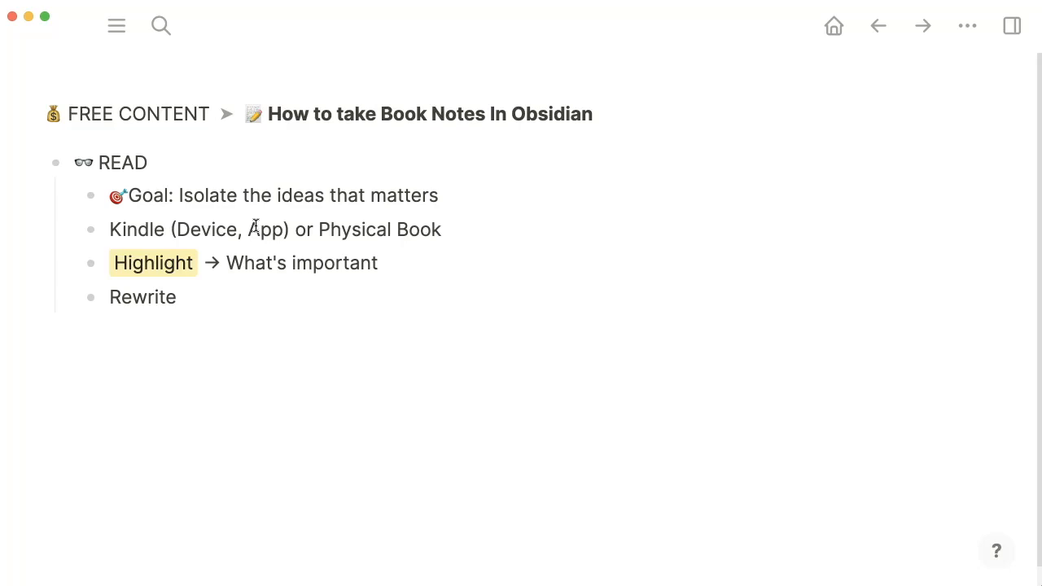
mouse_move(348, 228)
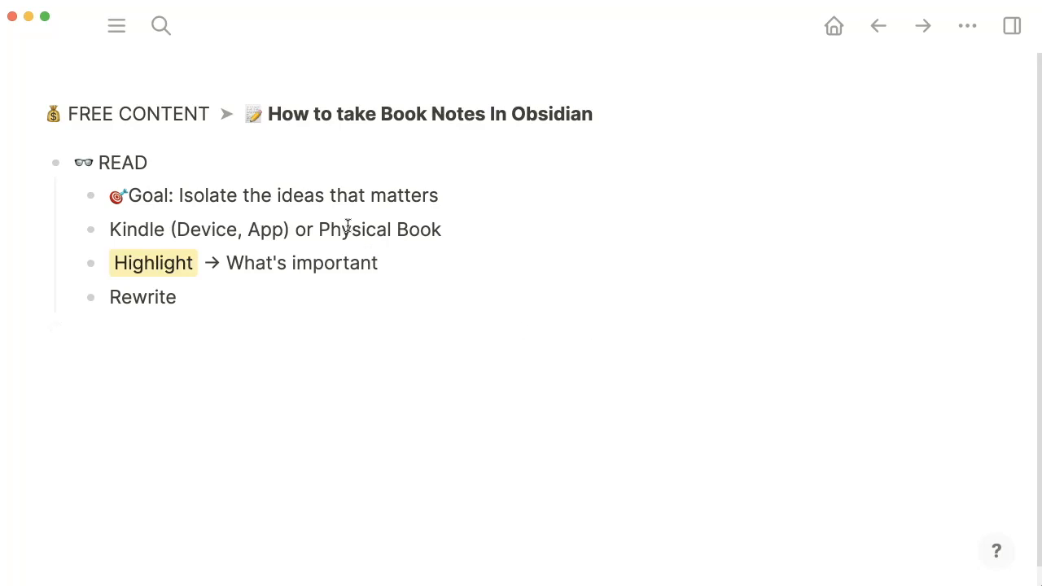
mouse_move(293, 243)
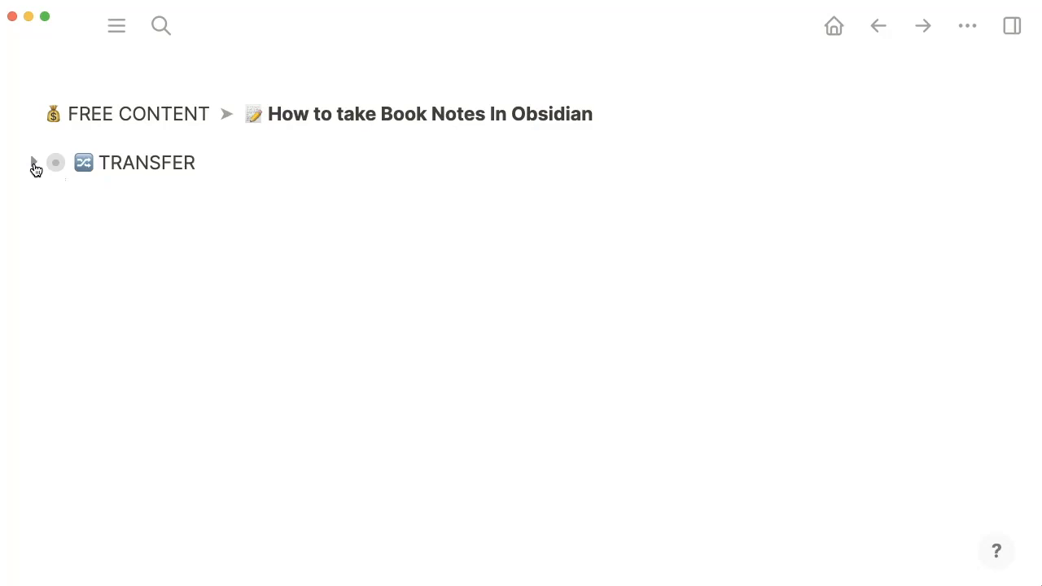
Step: Expand TRANSFER to show its goal and Tools list with Kindle Highlight Plugin and Readwise
click(32, 163)
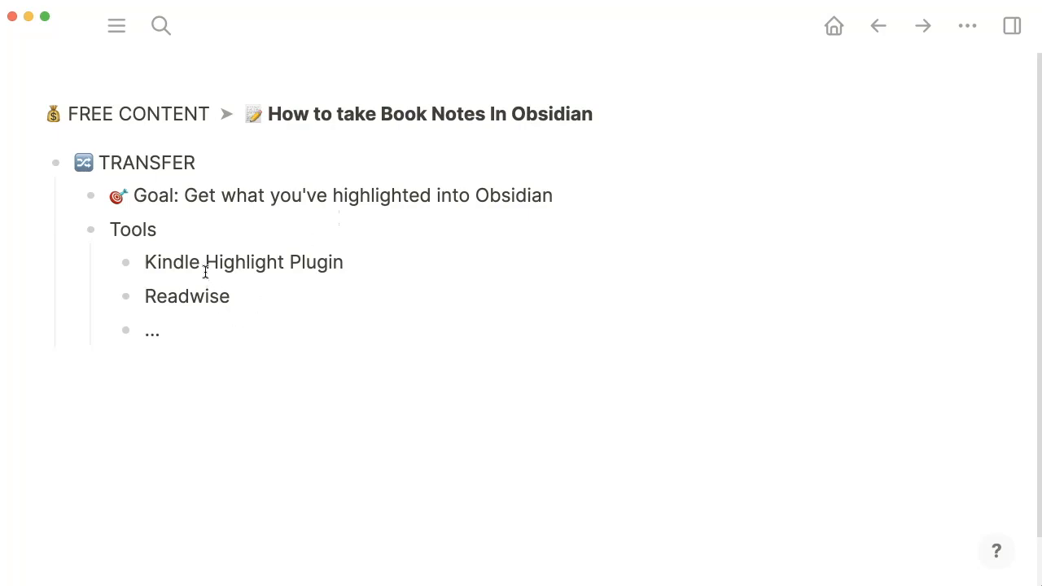
mouse_move(416, 237)
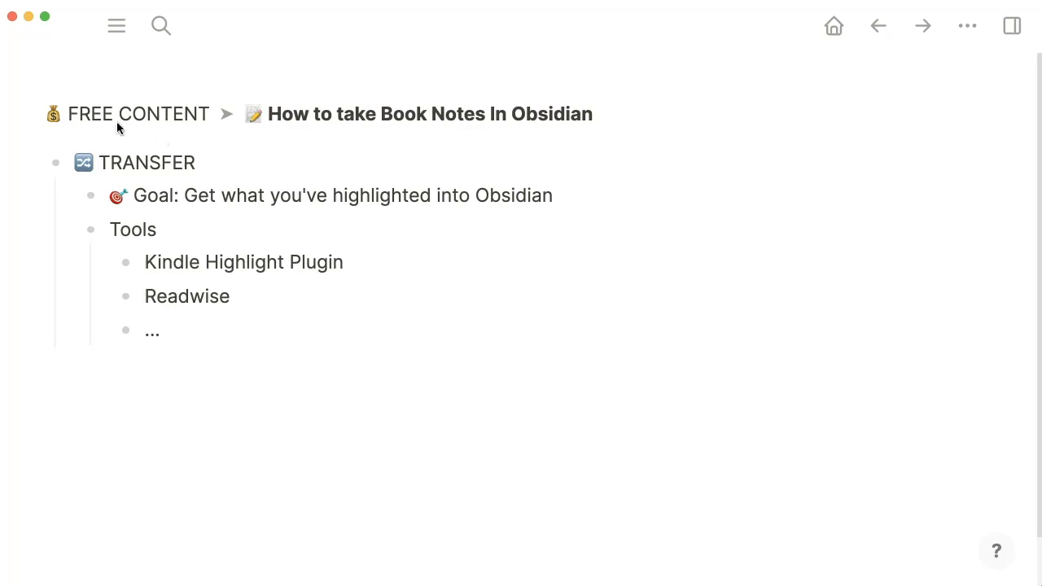
mouse_move(261, 121)
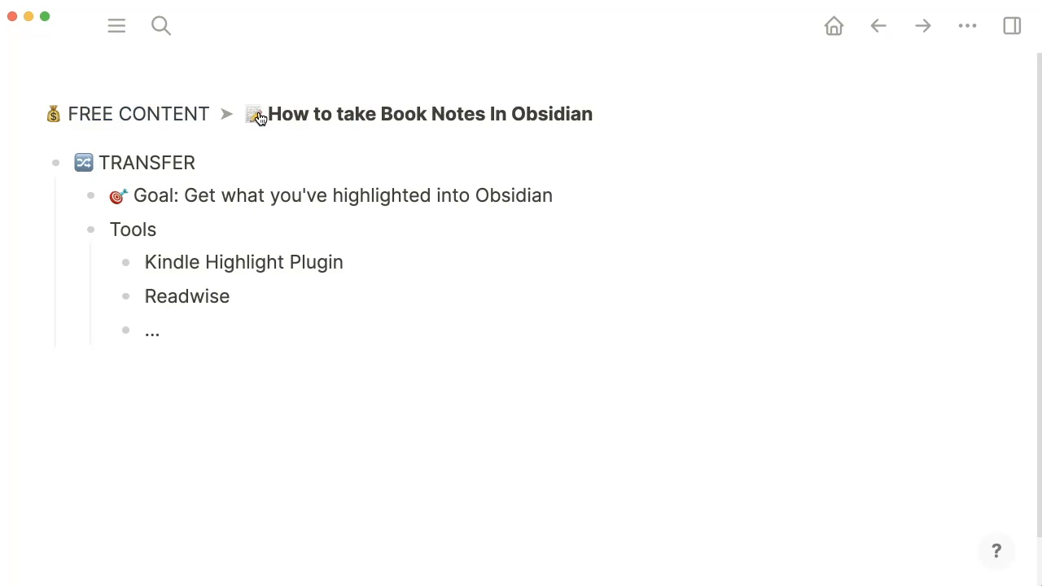
Step: Return to the full outline via the breadcrumb and collapse READ and TRANSFER
click(254, 114)
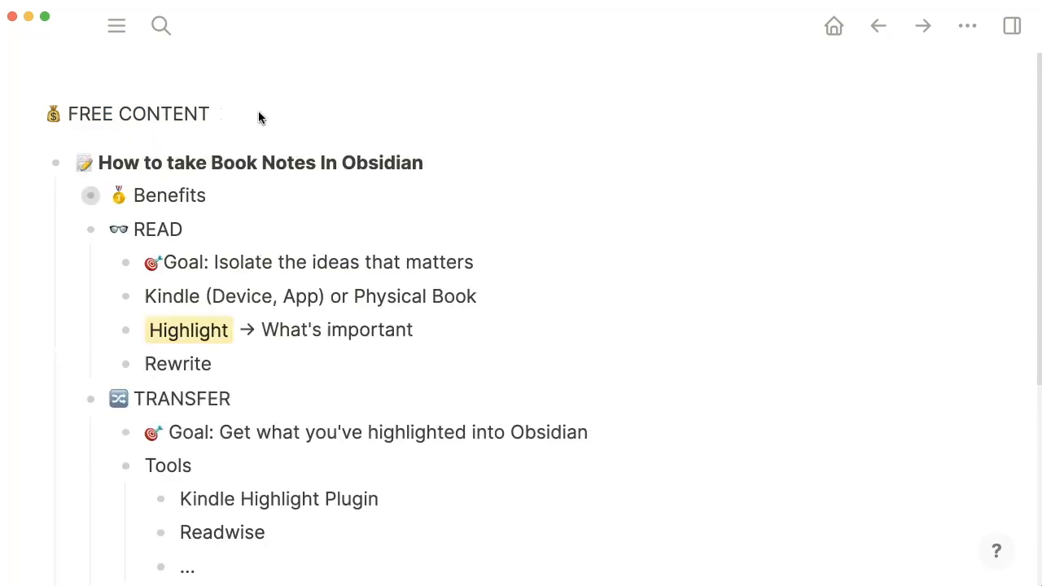
click(91, 228)
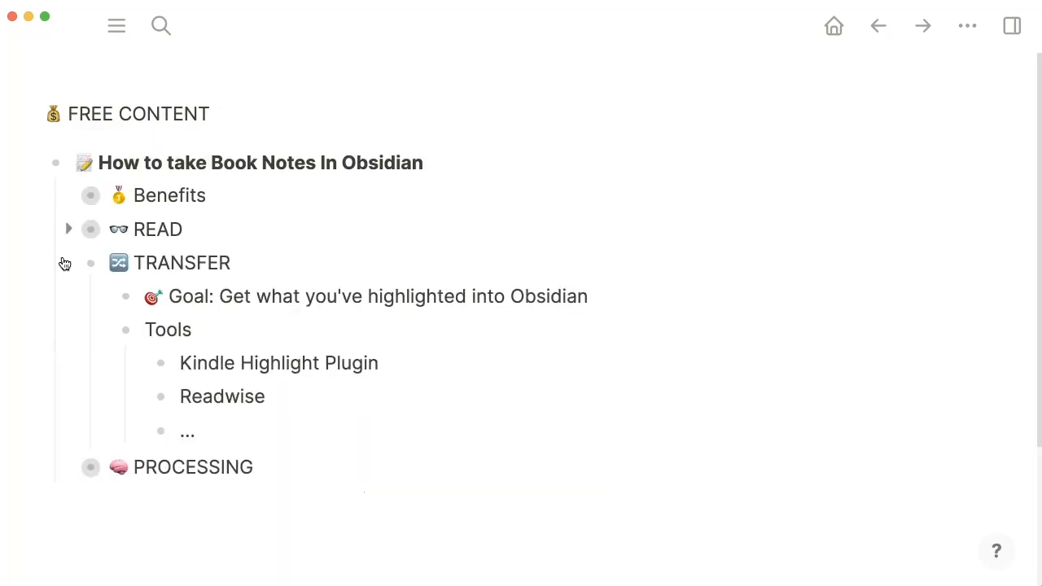
click(68, 262)
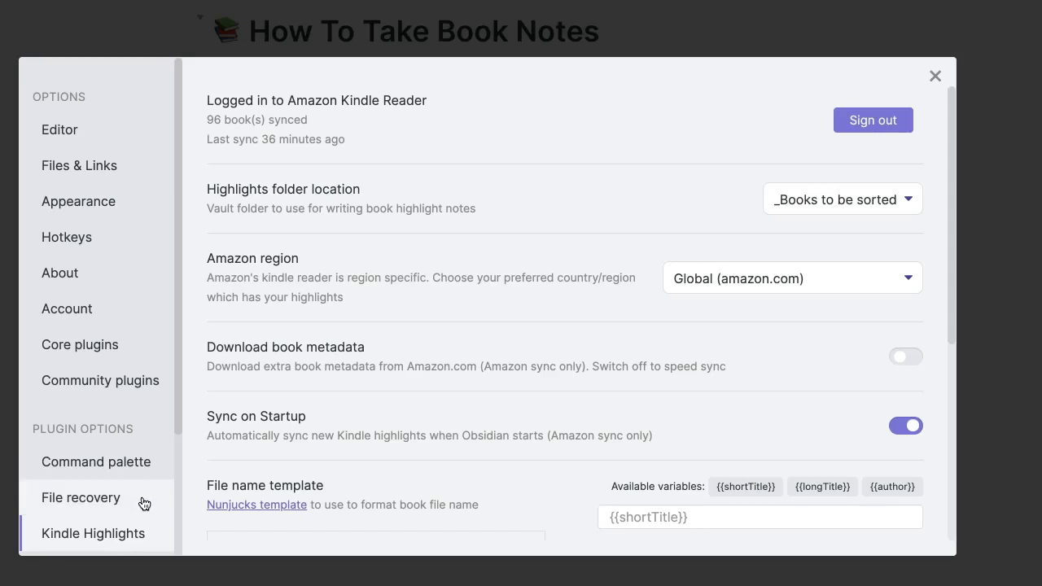
mouse_move(455, 404)
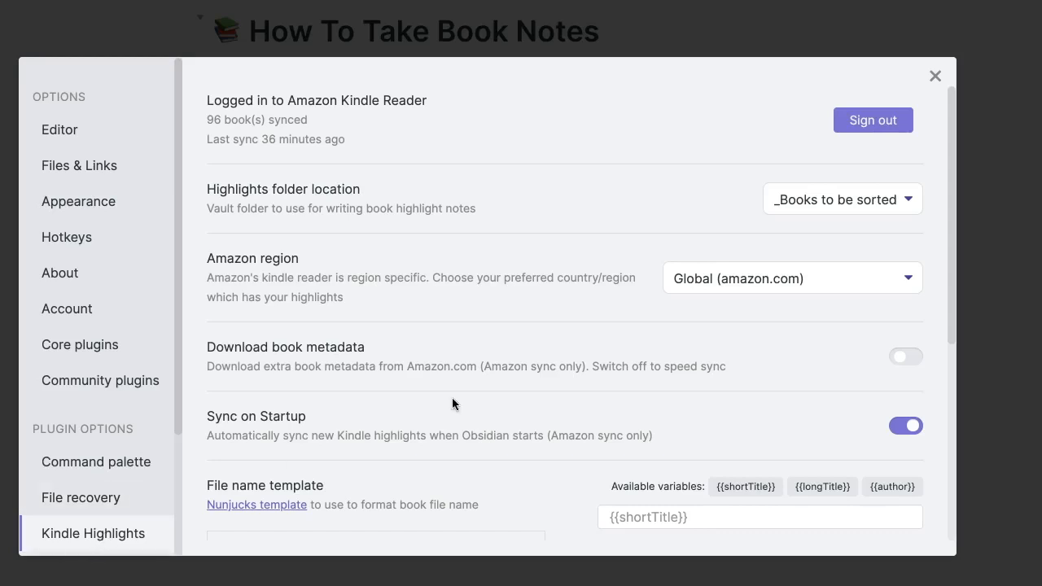
Step: Close the Kindle Highlights settings and start a sync of the Kindle highlights
scroll(down, 3)
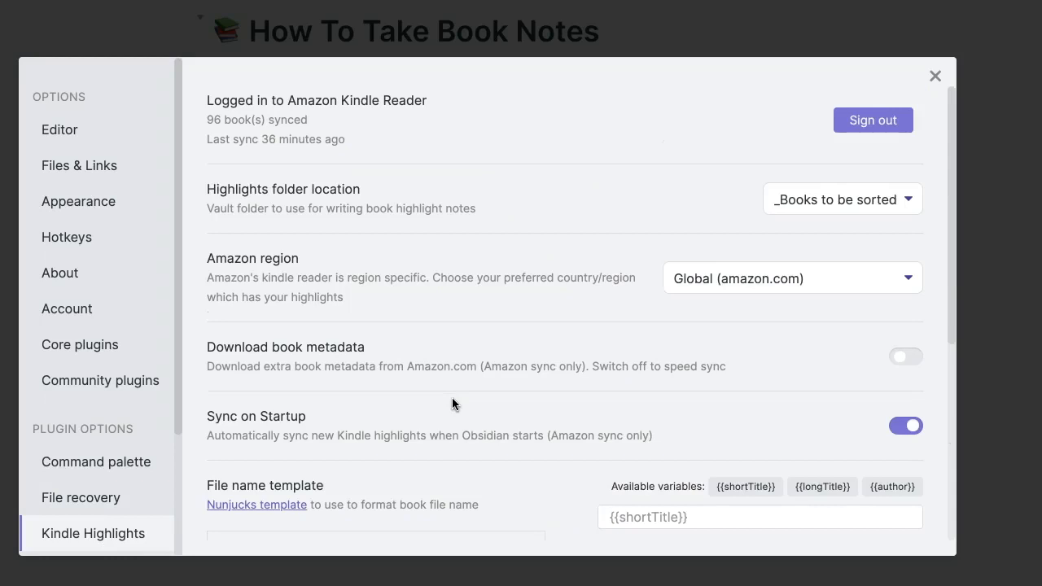
mouse_move(550, 373)
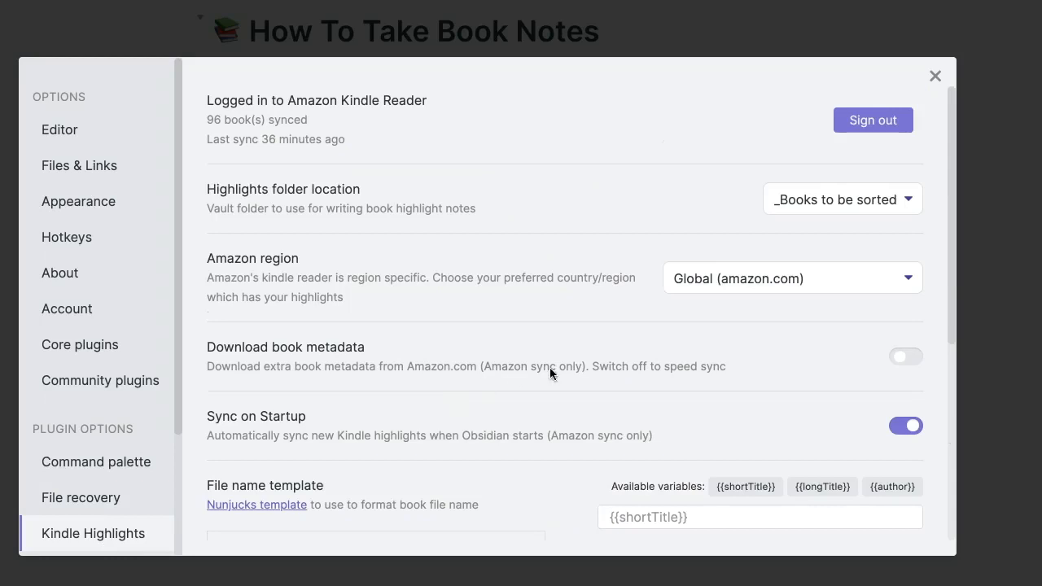
mouse_move(954, 104)
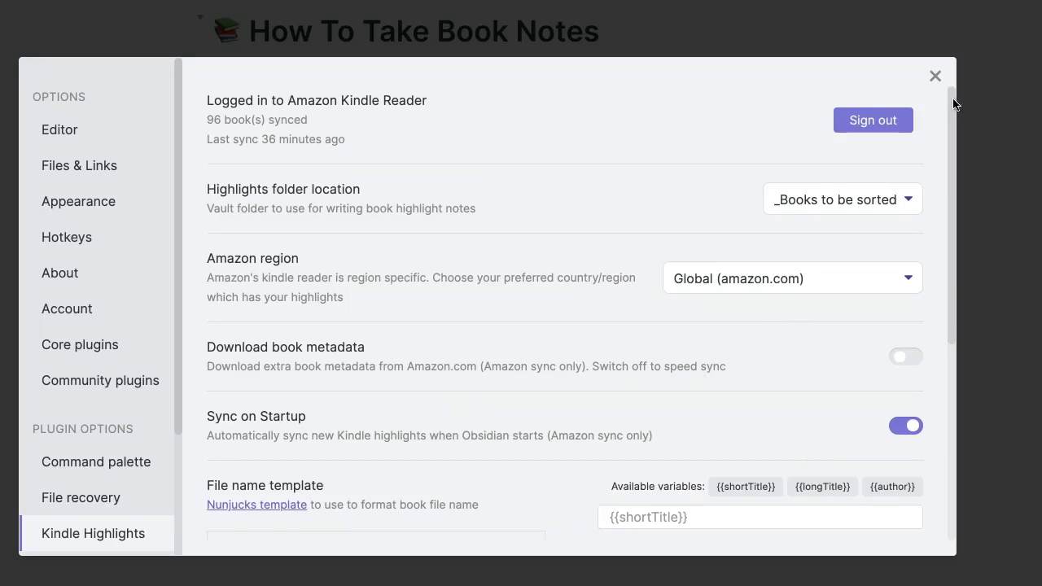
mouse_move(931, 77)
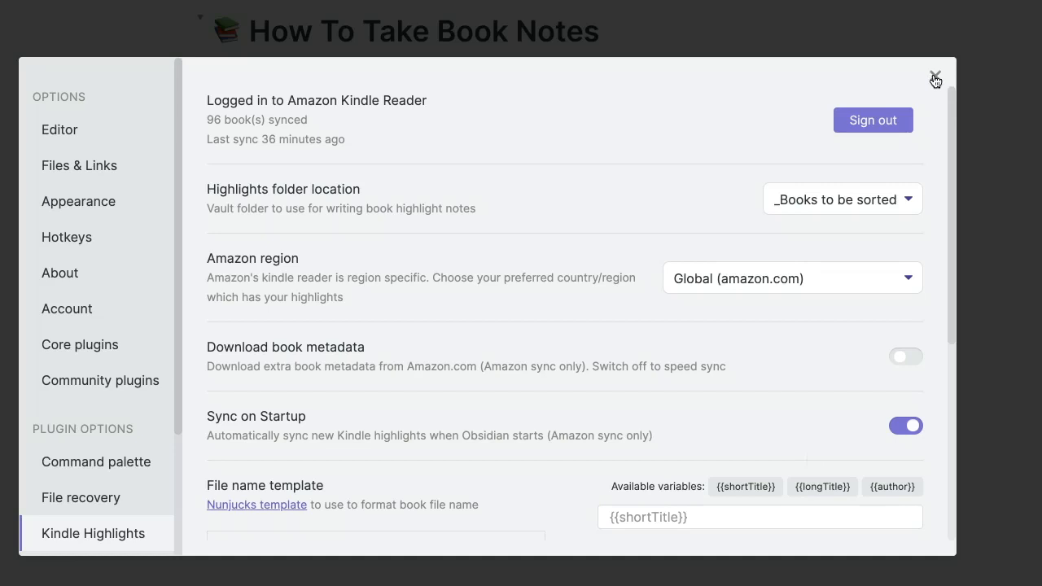
click(934, 75)
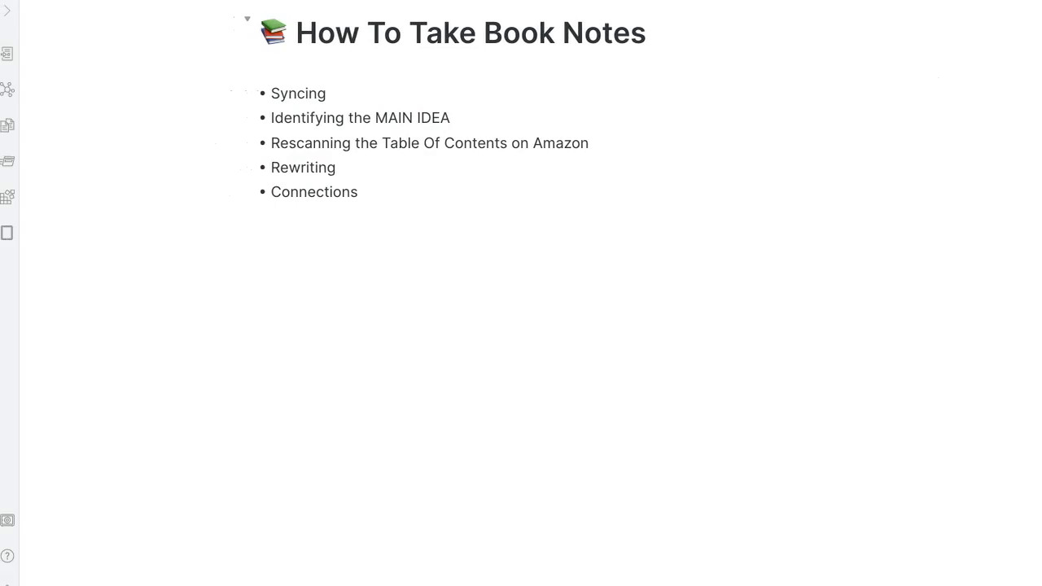
mouse_move(10, 232)
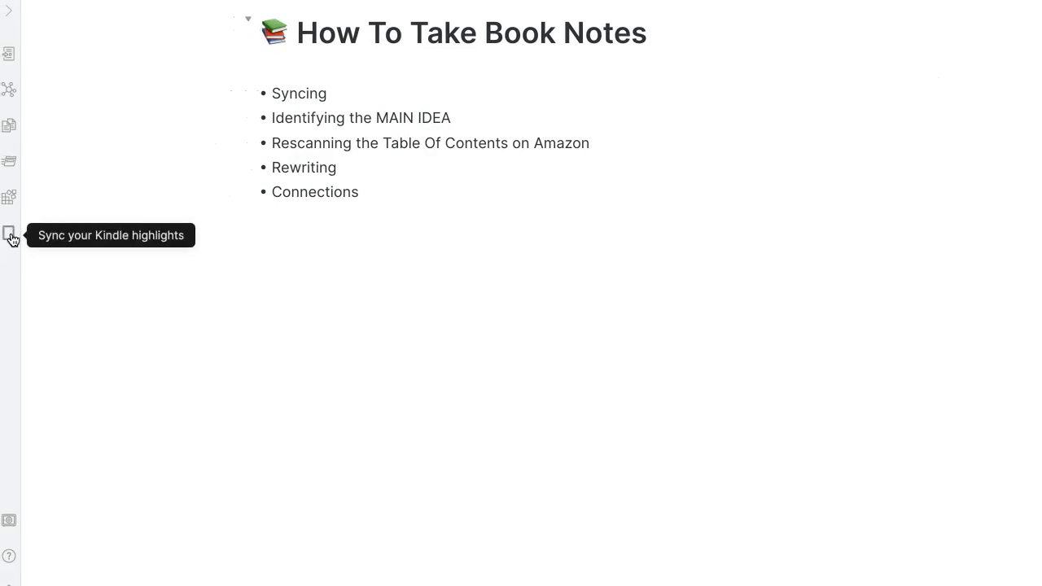
click(335, 92)
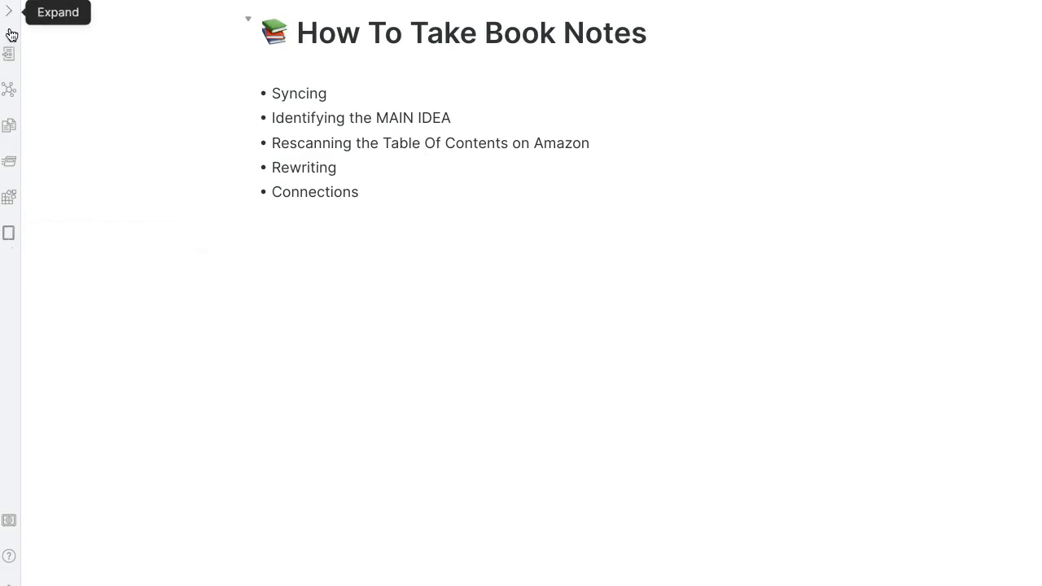
mouse_move(5, 309)
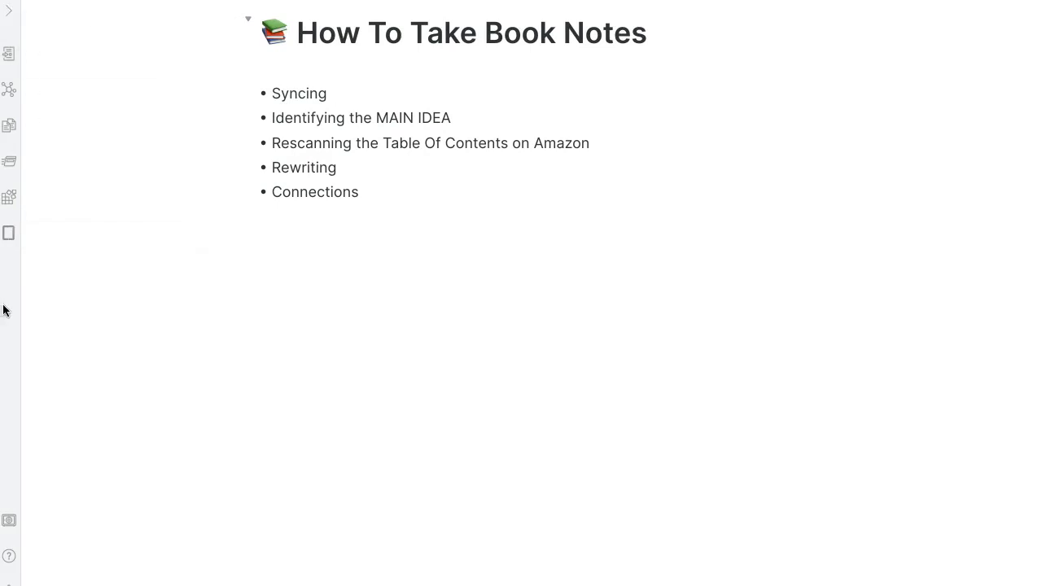
mouse_move(10, 22)
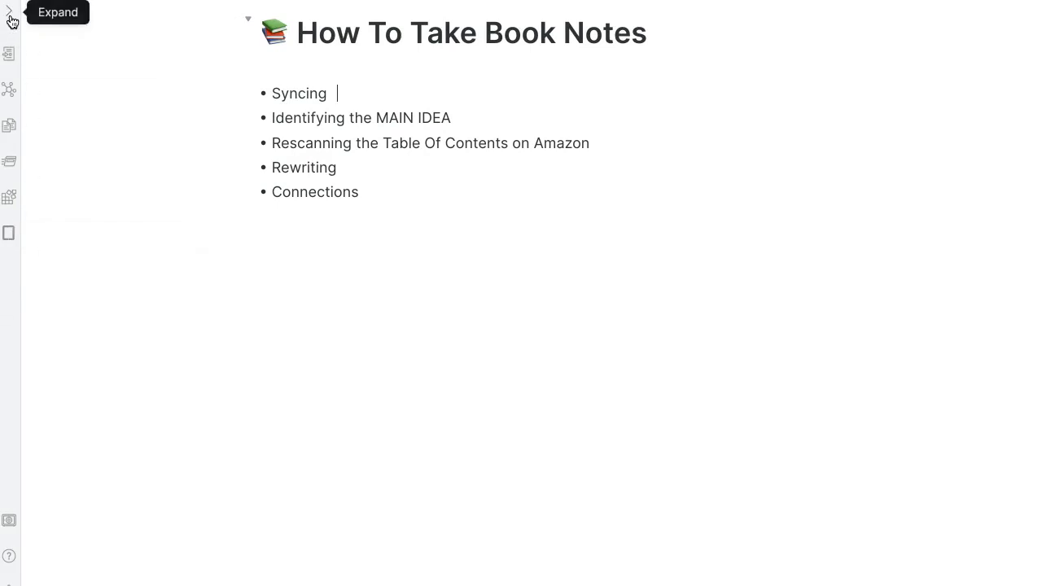
mouse_move(120, 107)
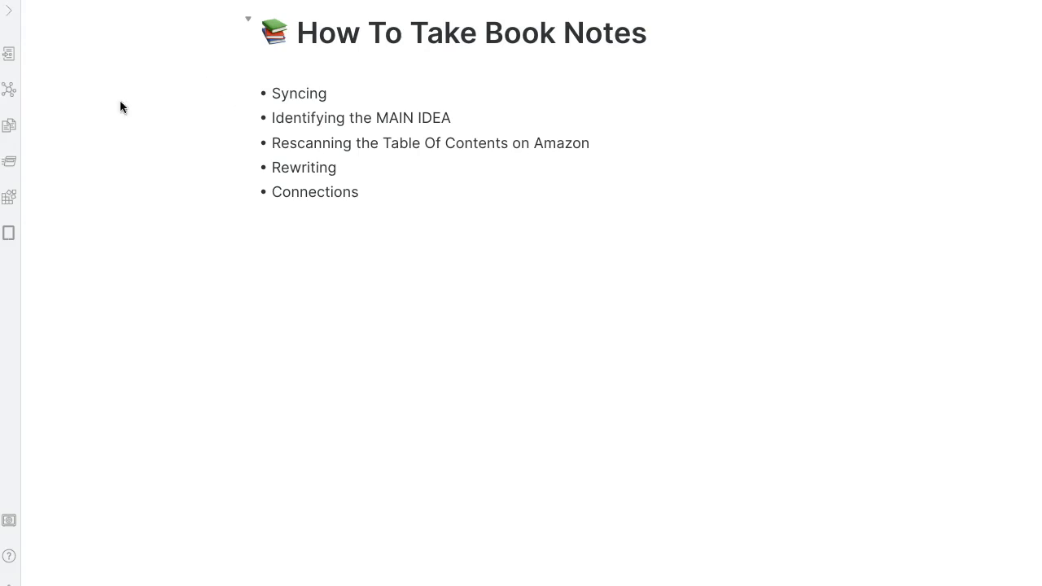
Step: Open the synced Positioning note by Al Ries and Jack Trout and scroll through its highlights
click(336, 93)
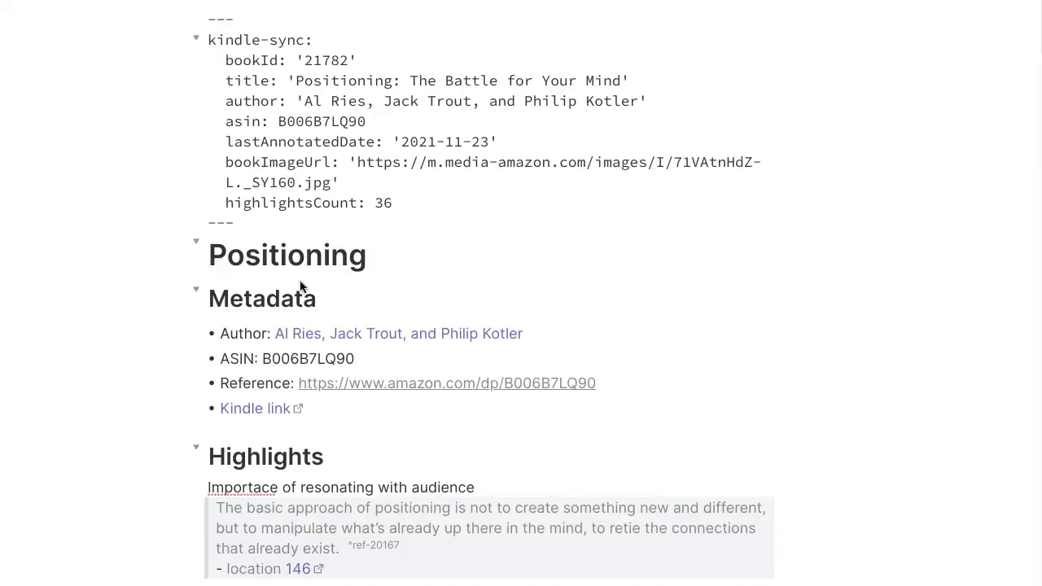
mouse_move(291, 347)
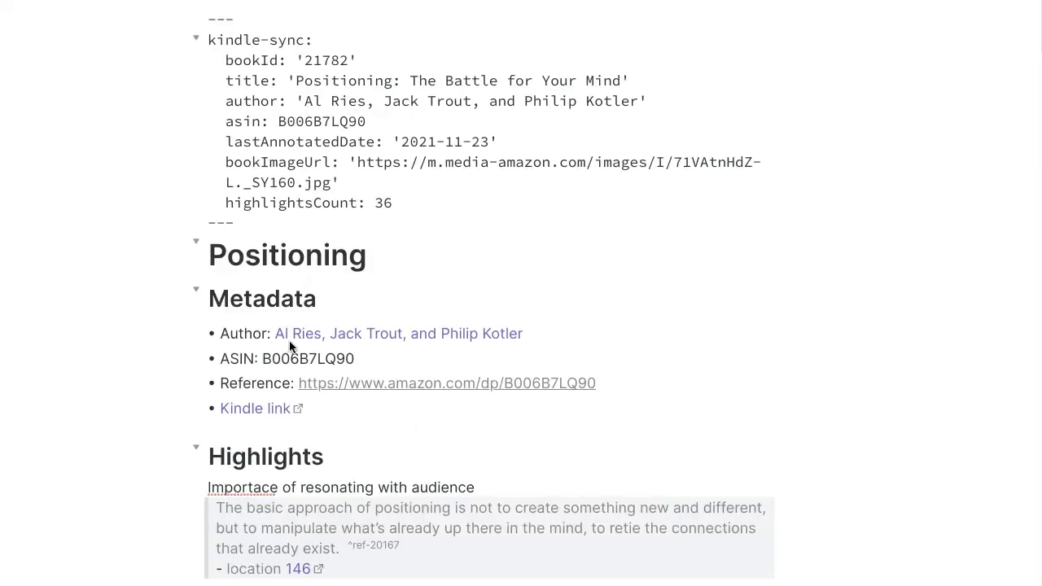
scroll(down, 3)
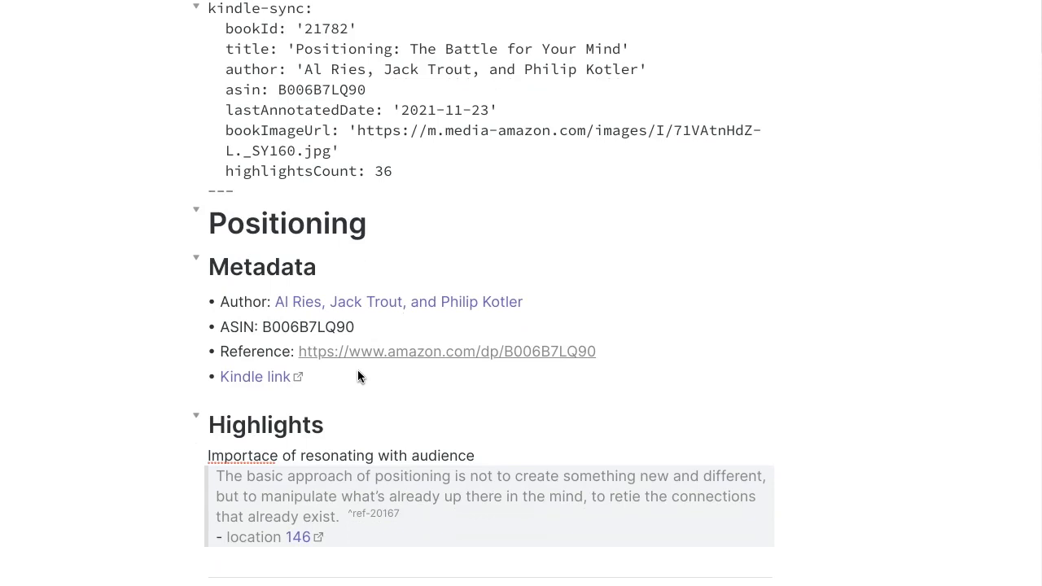
scroll(down, 3)
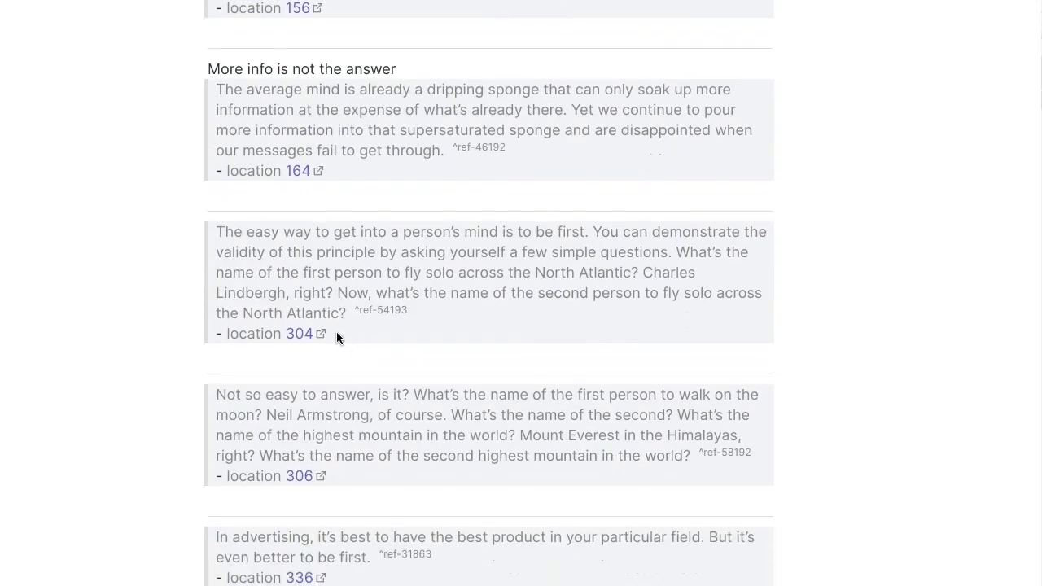
scroll(down, 3)
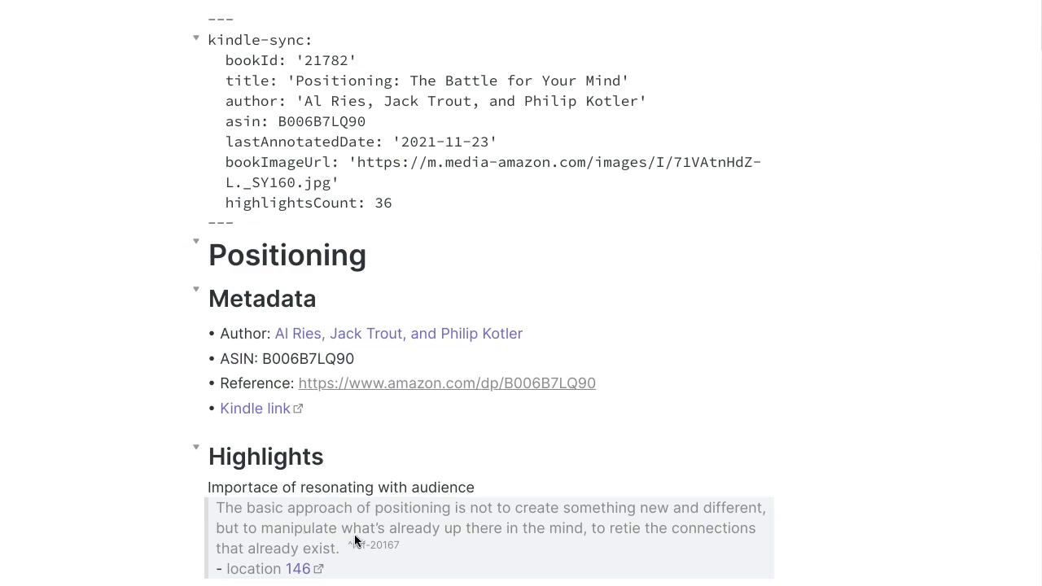
scroll(down, 3)
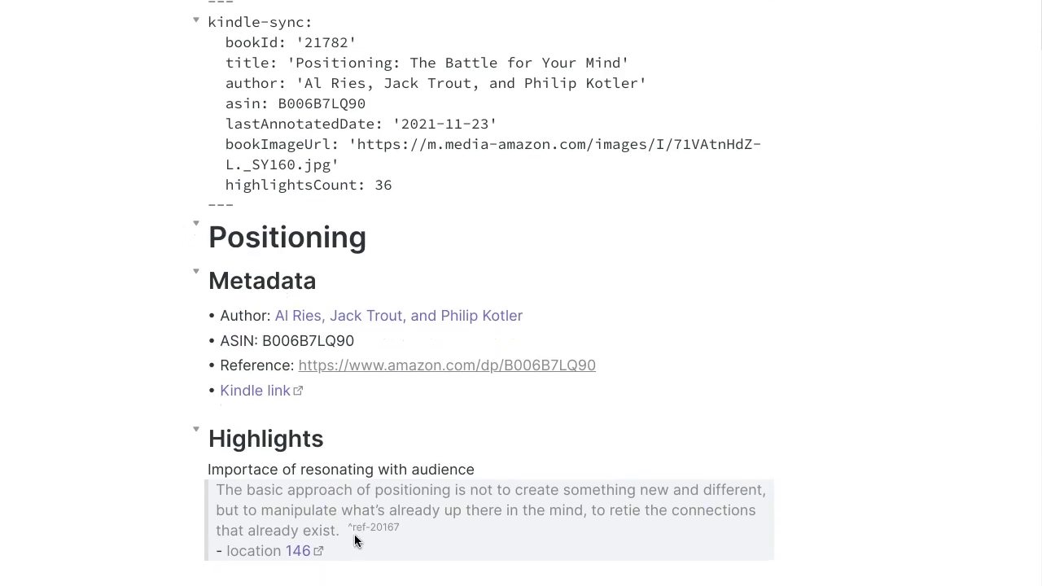
mouse_move(452, 433)
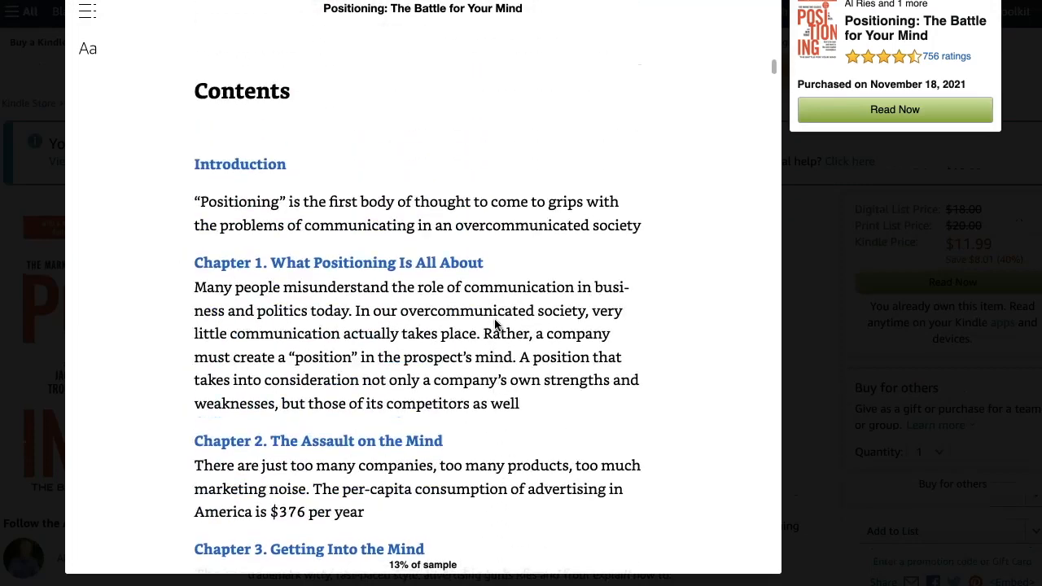
Step: Scroll the Contents page through the chapter summaries up to chapter 7
scroll(down, 3)
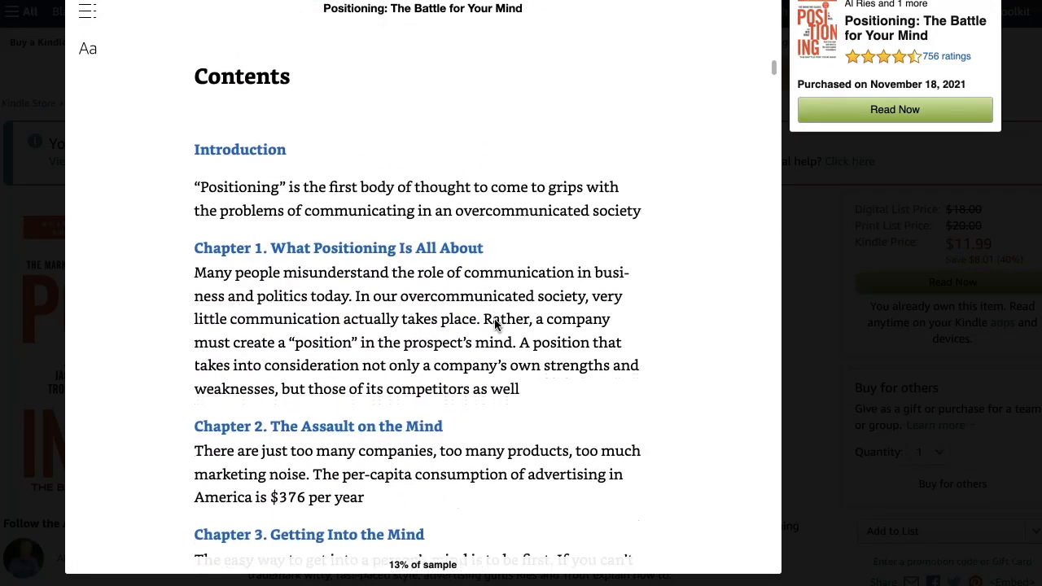
scroll(down, 3)
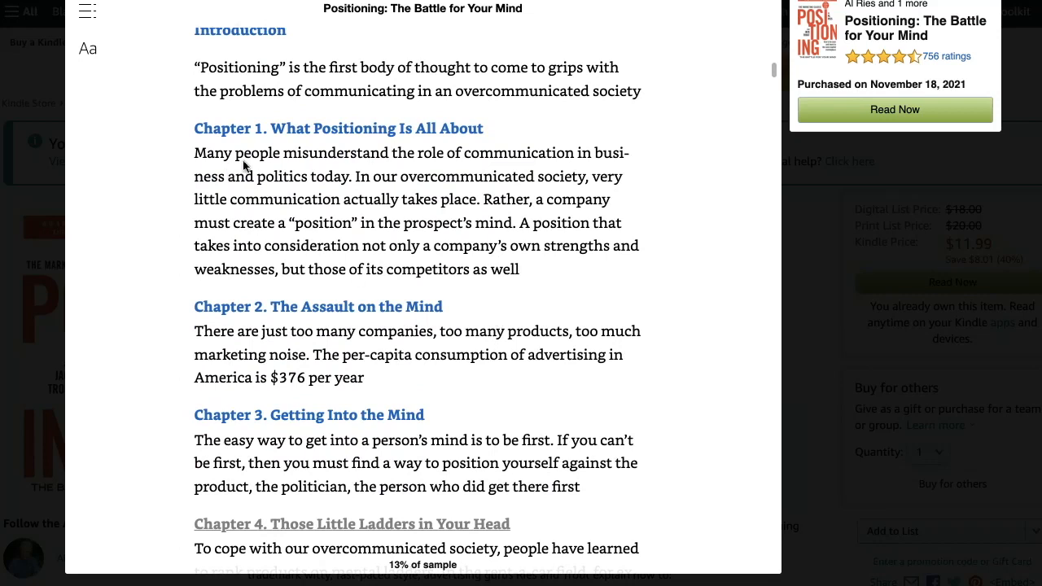
scroll(down, 3)
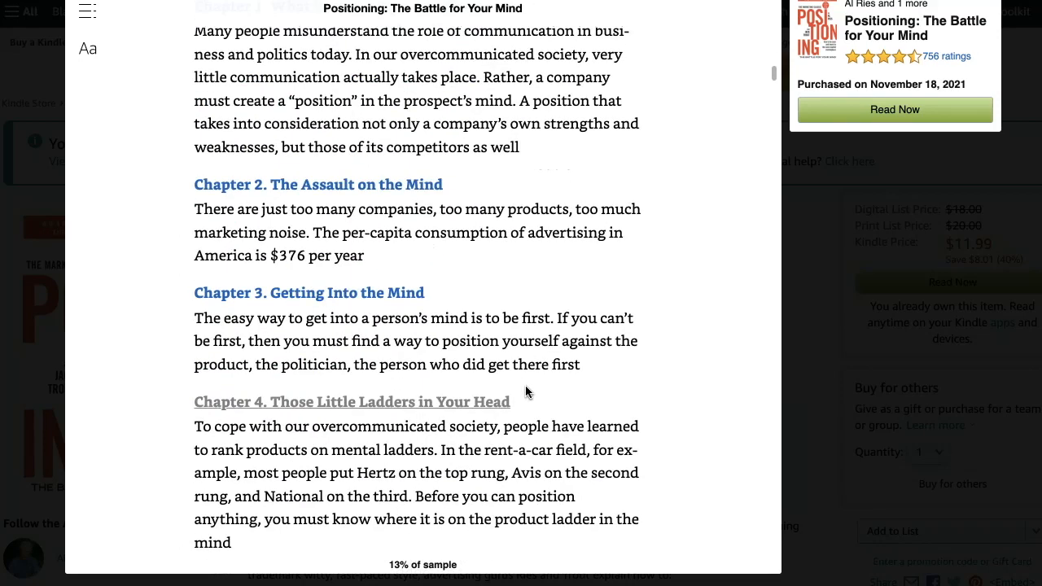
scroll(down, 3)
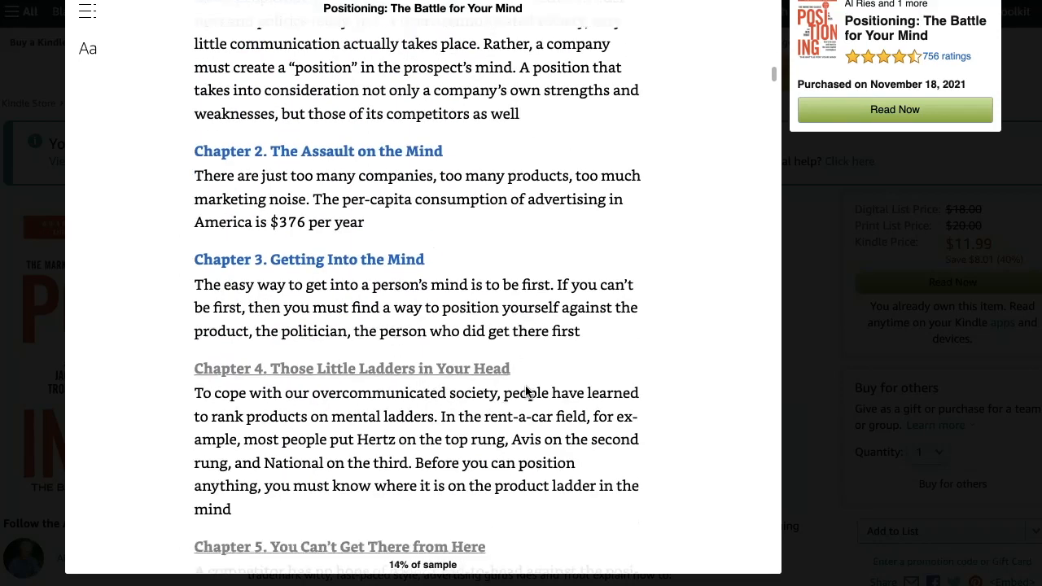
scroll(down, 3)
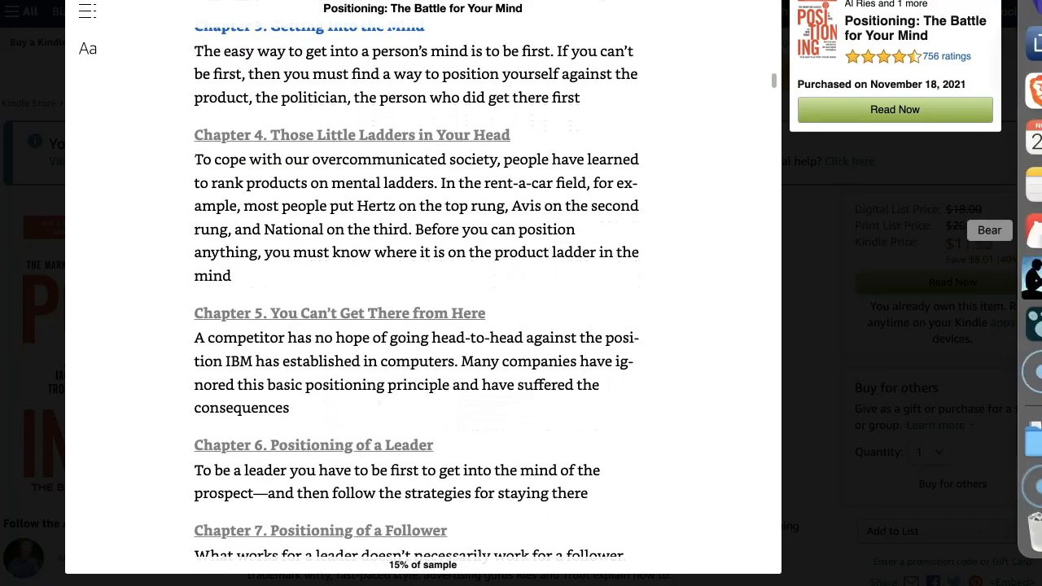
mouse_move(864, 462)
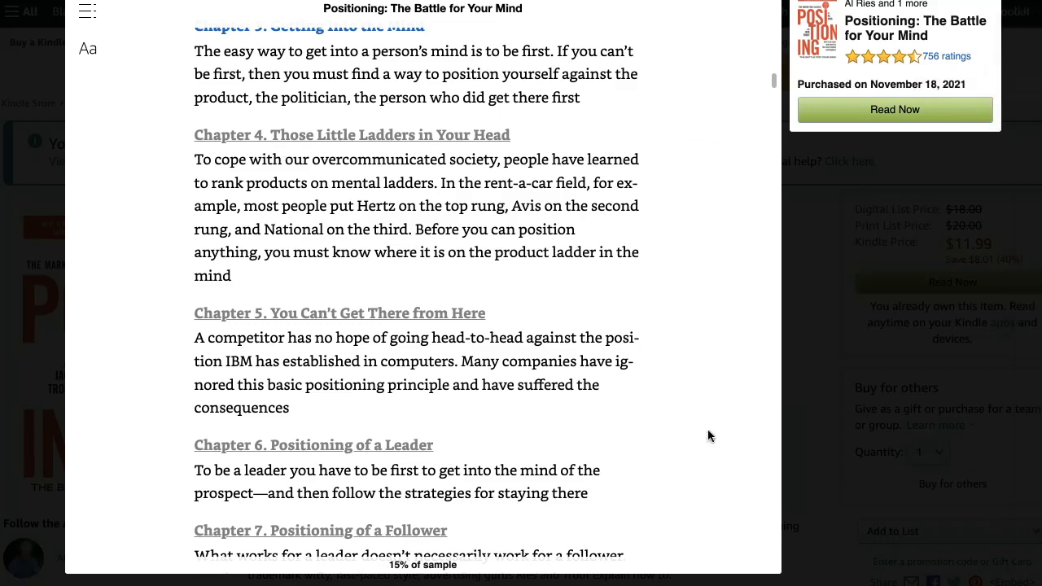
scroll(down, 3)
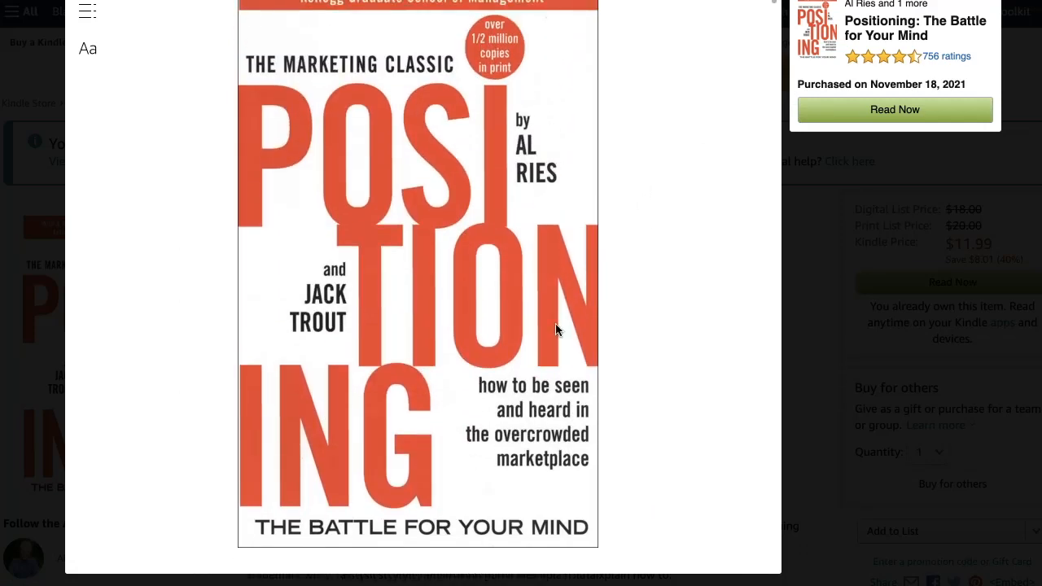
mouse_move(461, 417)
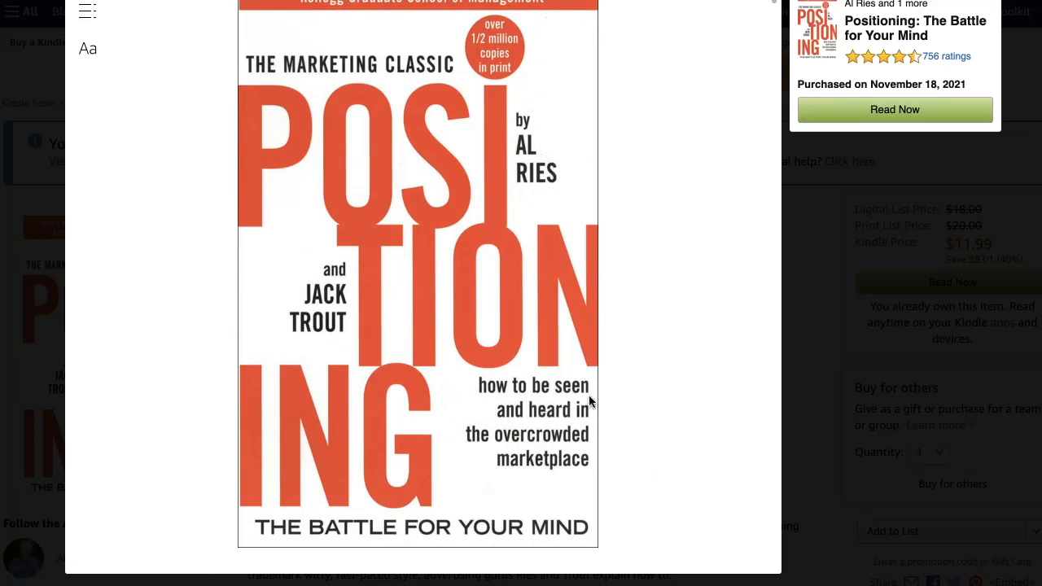
mouse_move(596, 468)
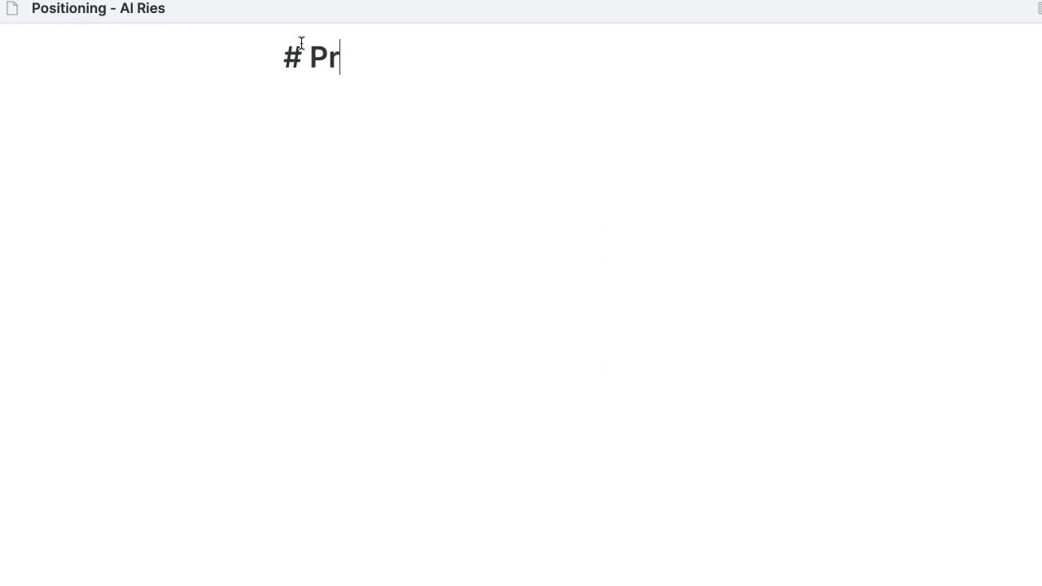
Step: Write '# Positioning' and a '## Main idea' line: how to position your brand effectively in a crowded market
text(ositioning)
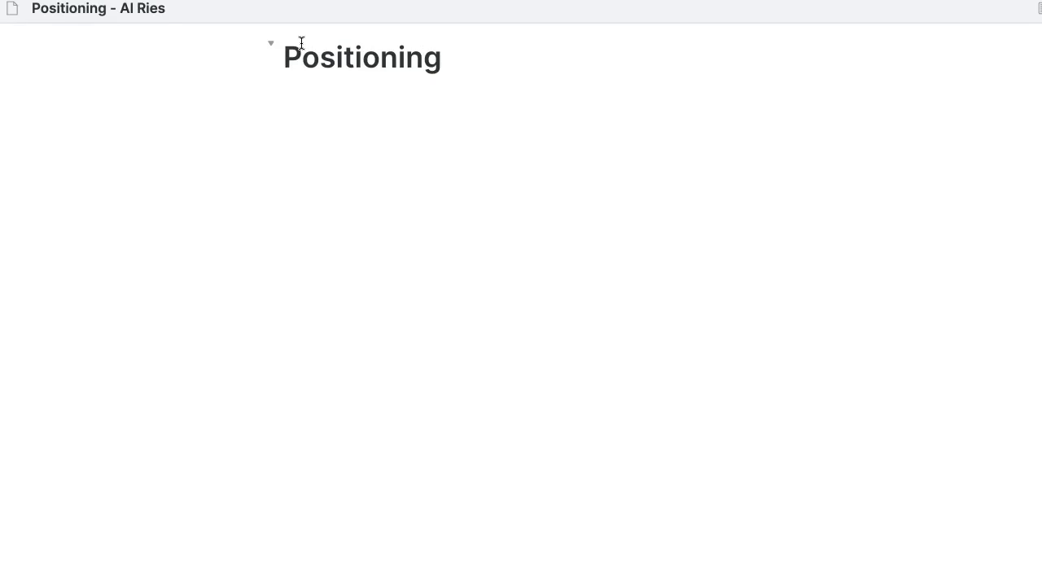
text(## M)
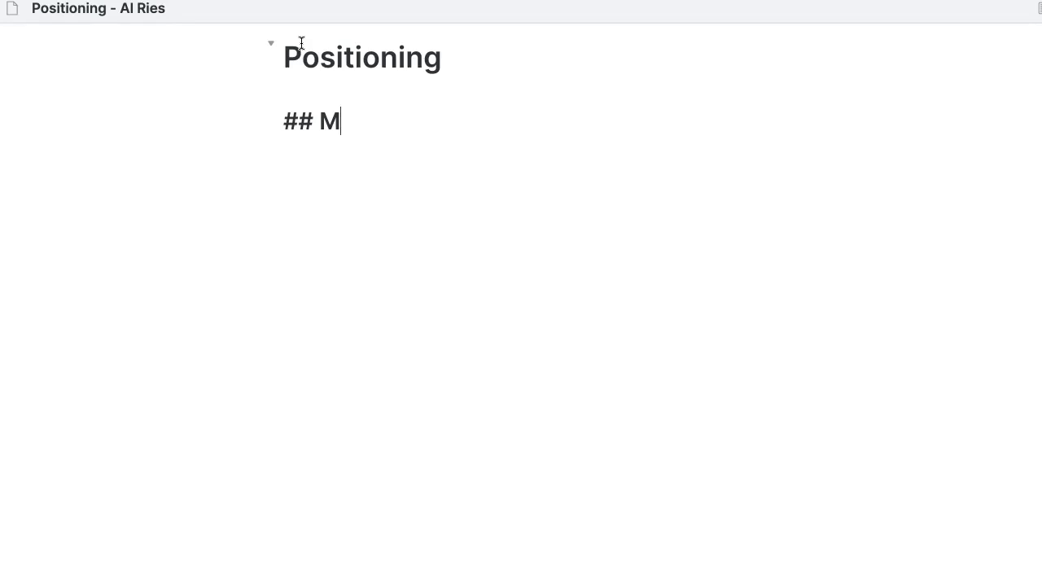
text(ain idea)
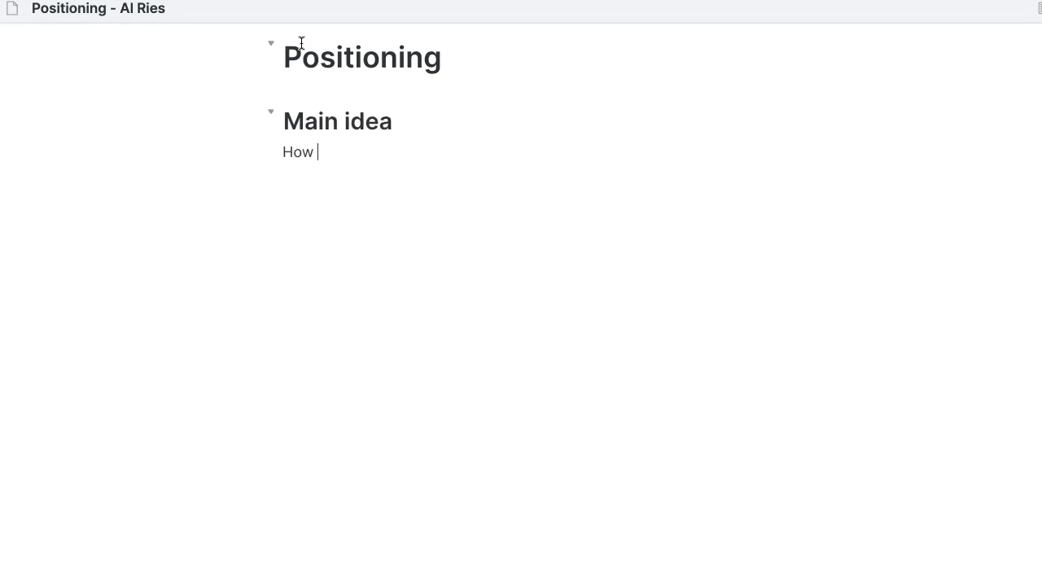
text(to position your brand in a)
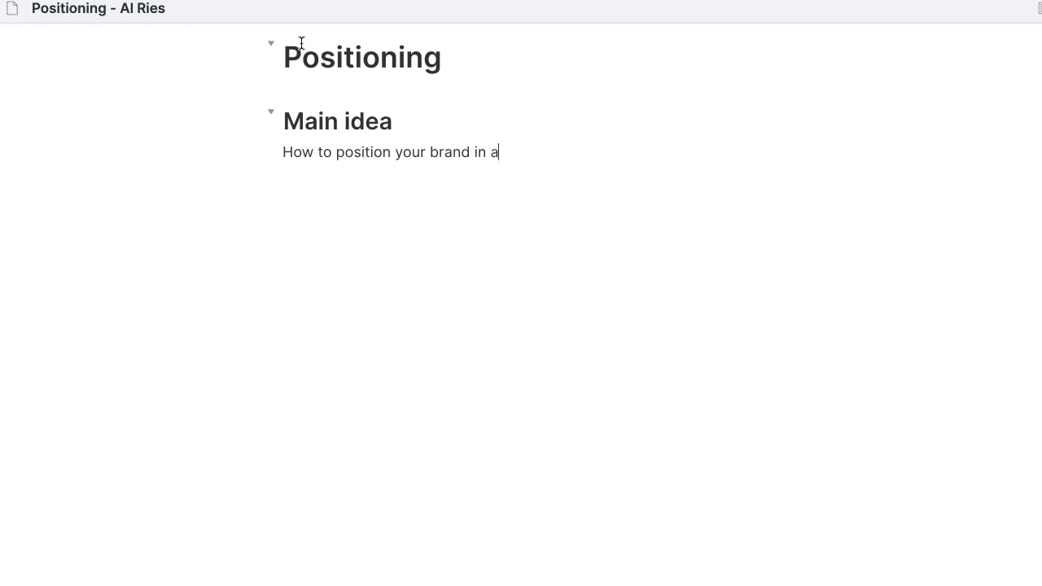
text(n effective way in a cr)
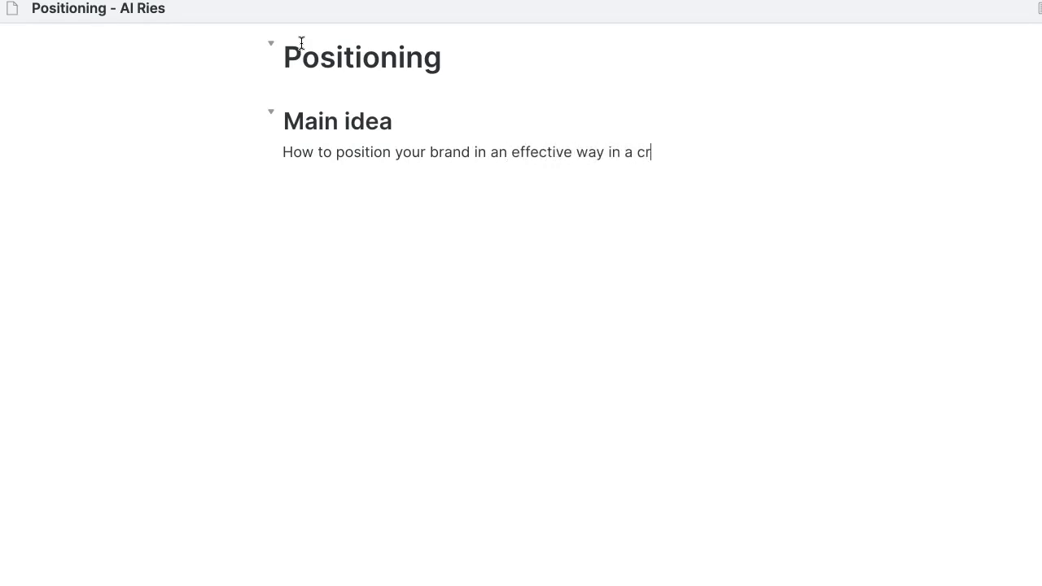
text(owded market)
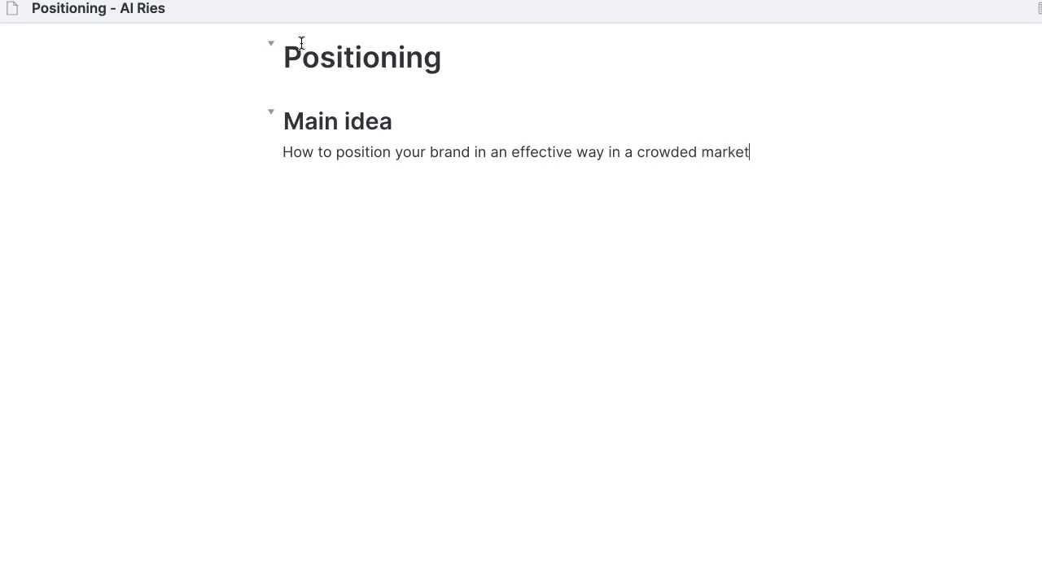
text(.)
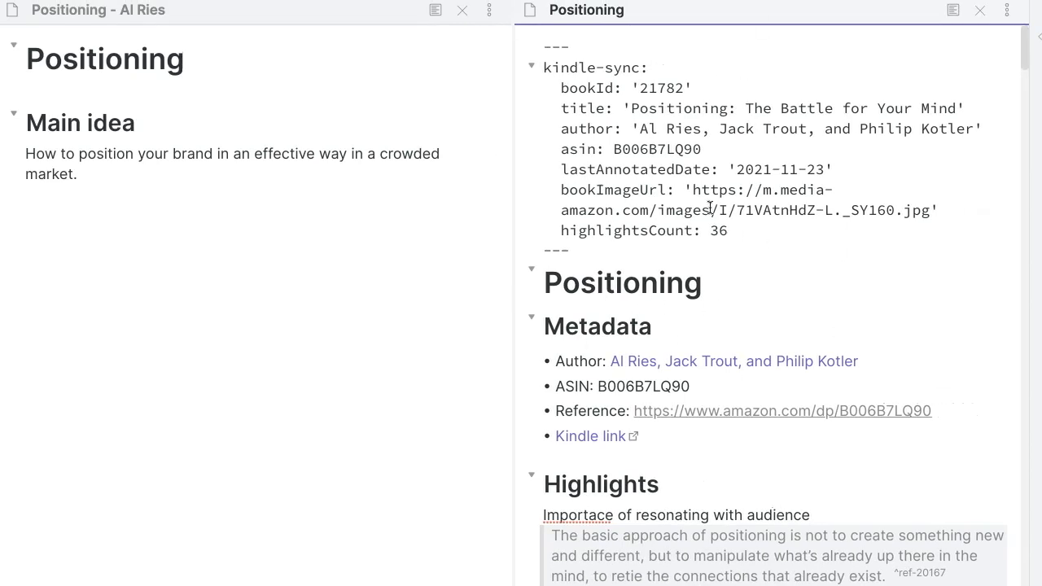
Step: Review the pasted highlights in Positioning - Al Ries and close the second Positioning pane
scroll(down, 3)
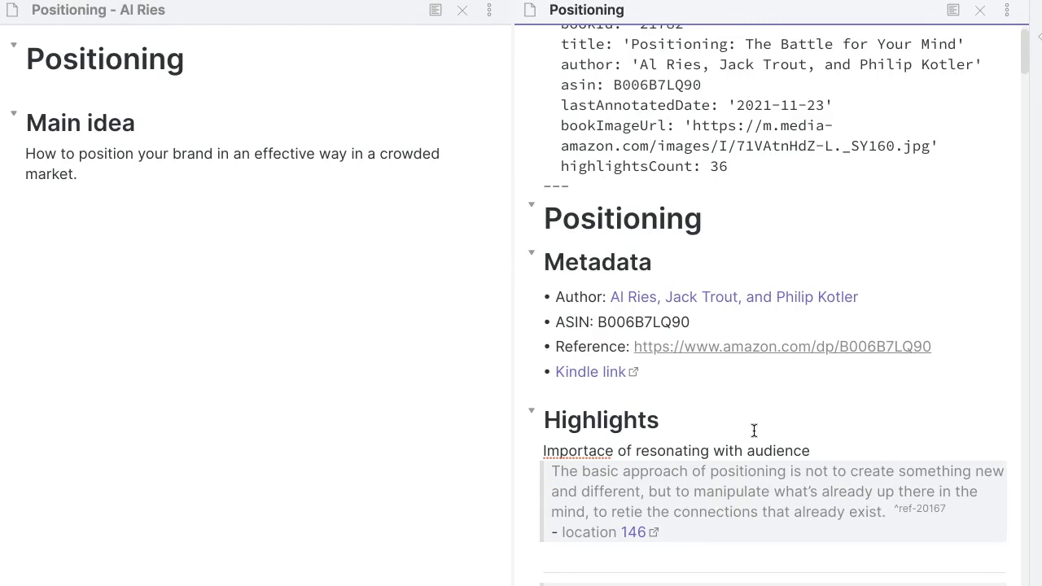
scroll(down, 3)
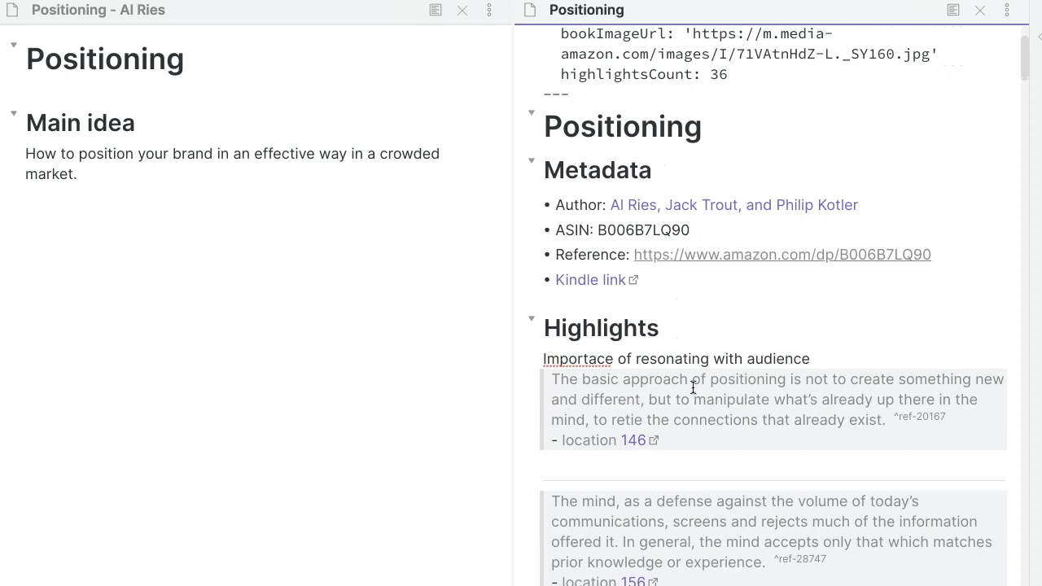
mouse_move(172, 123)
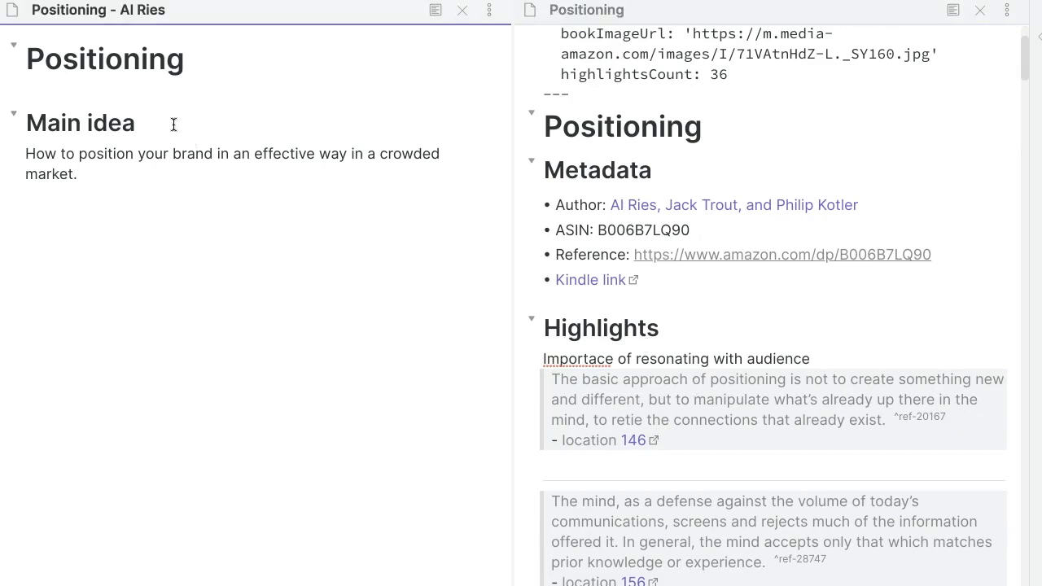
mouse_move(170, 132)
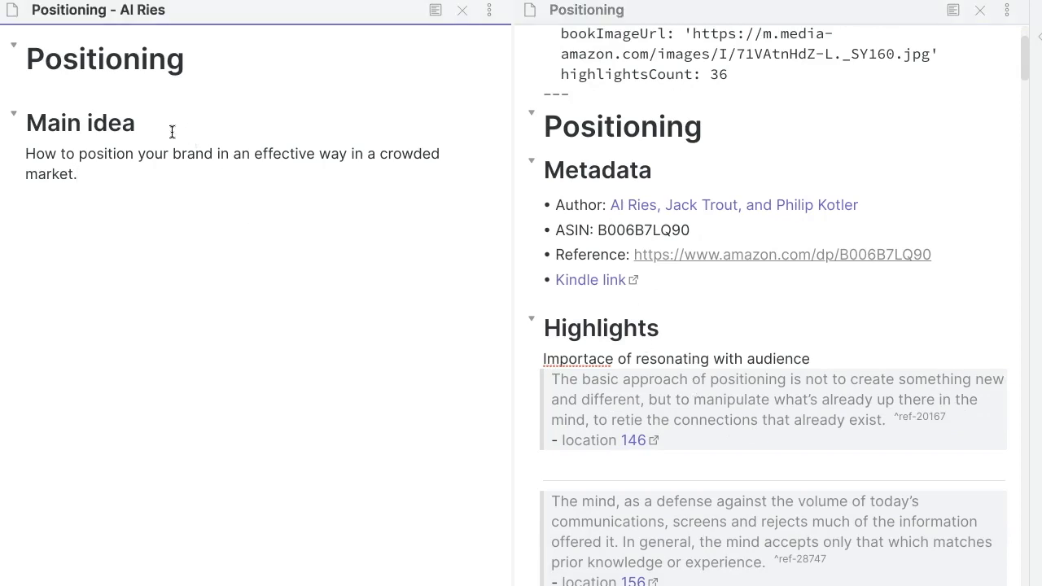
mouse_move(172, 247)
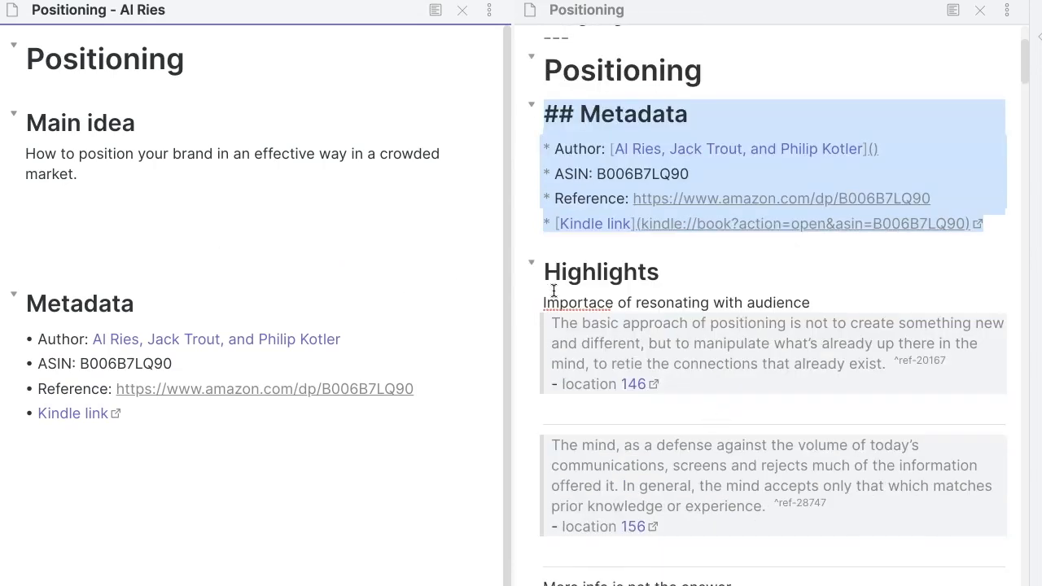
mouse_move(682, 385)
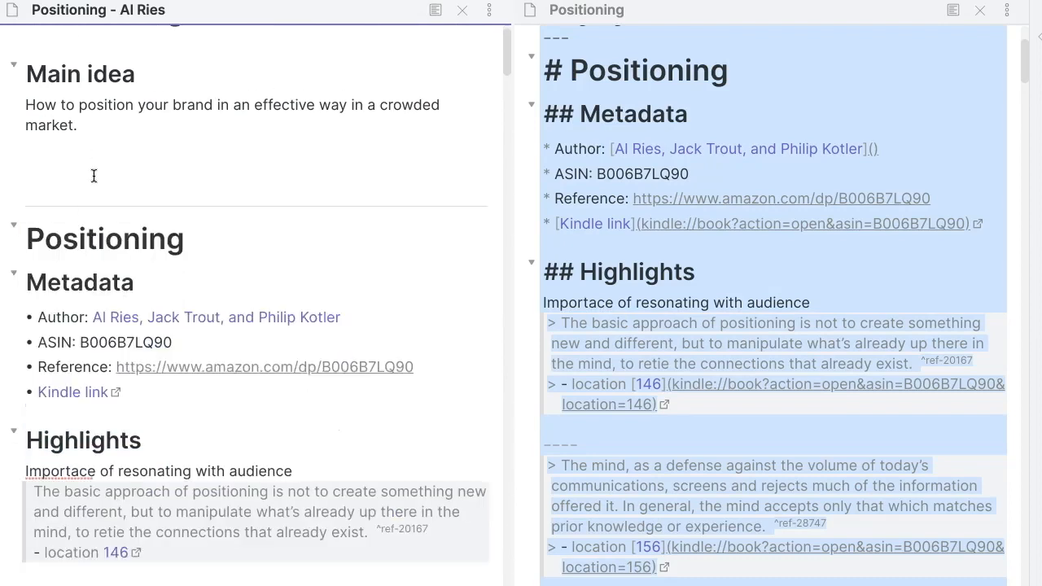
click(218, 401)
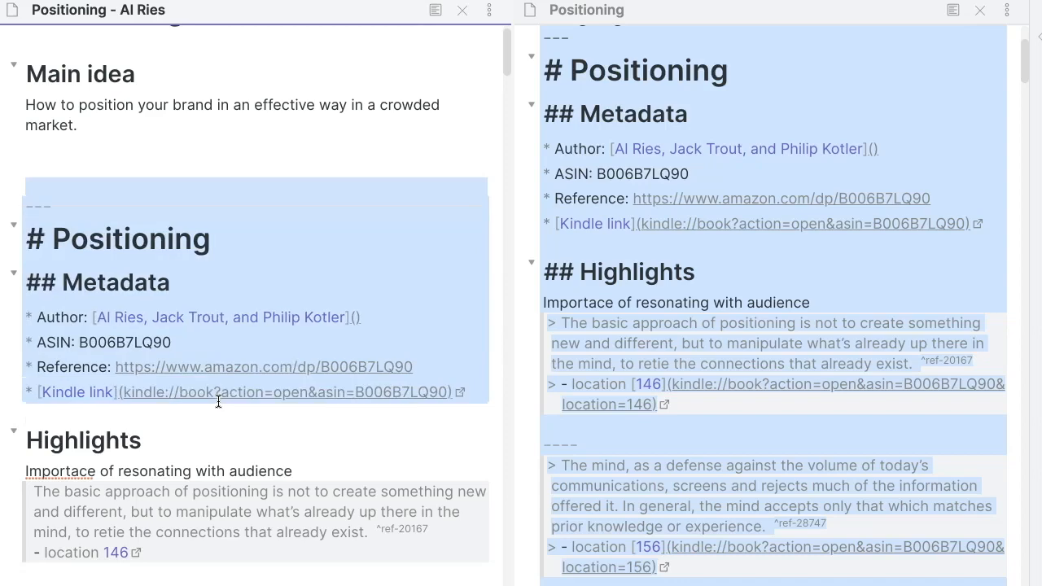
scroll(down, 3)
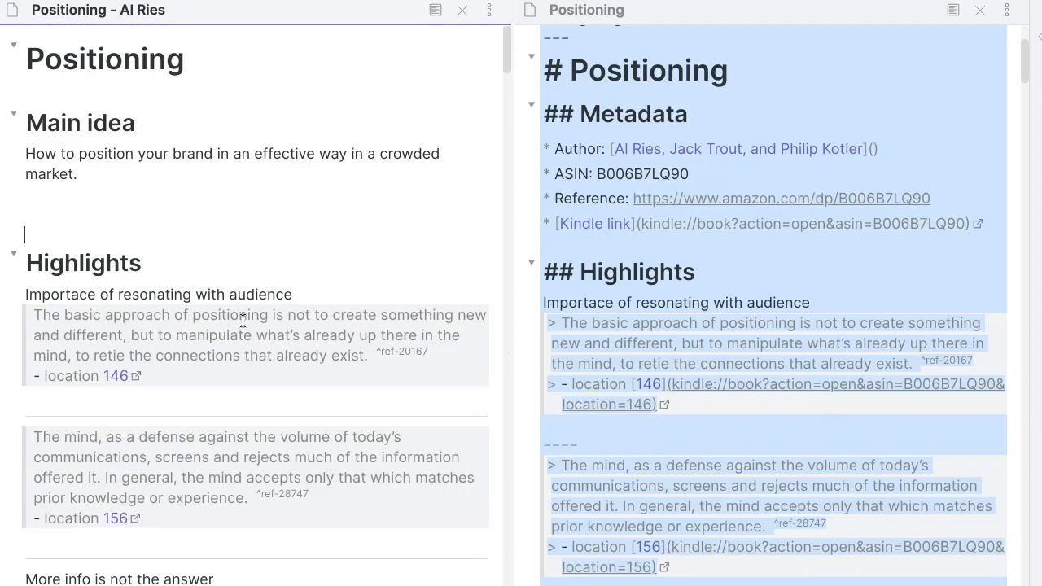
scroll(down, 3)
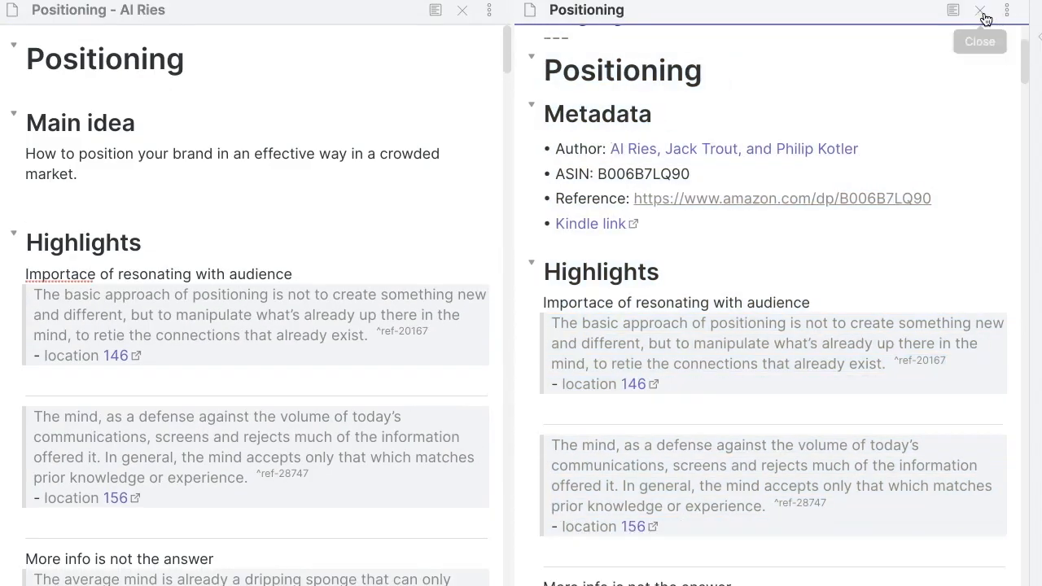
click(979, 10)
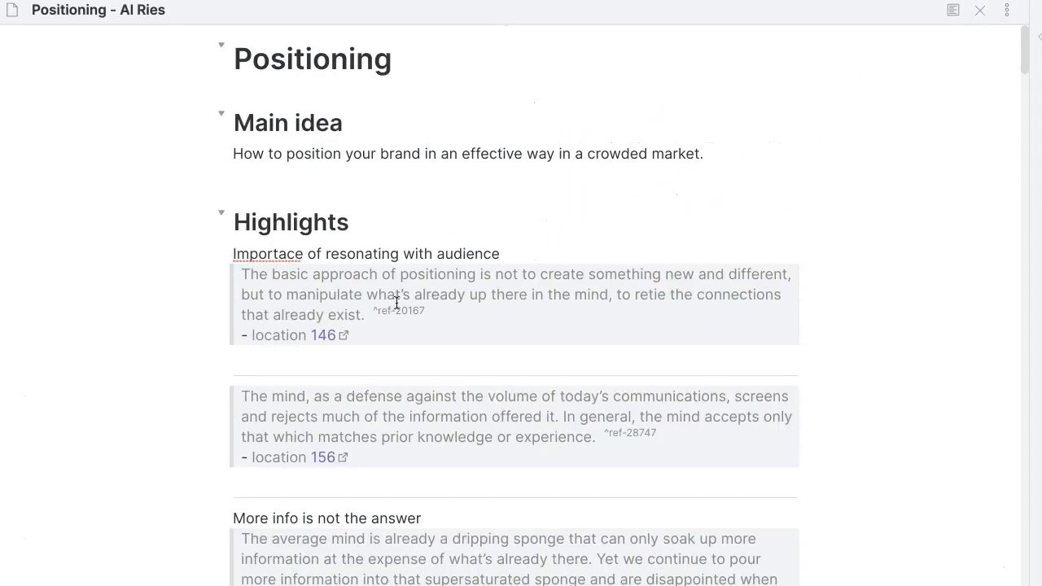
Step: Place the cursor at the end of the 'Importace of resonating with audience' subheading
click(245, 194)
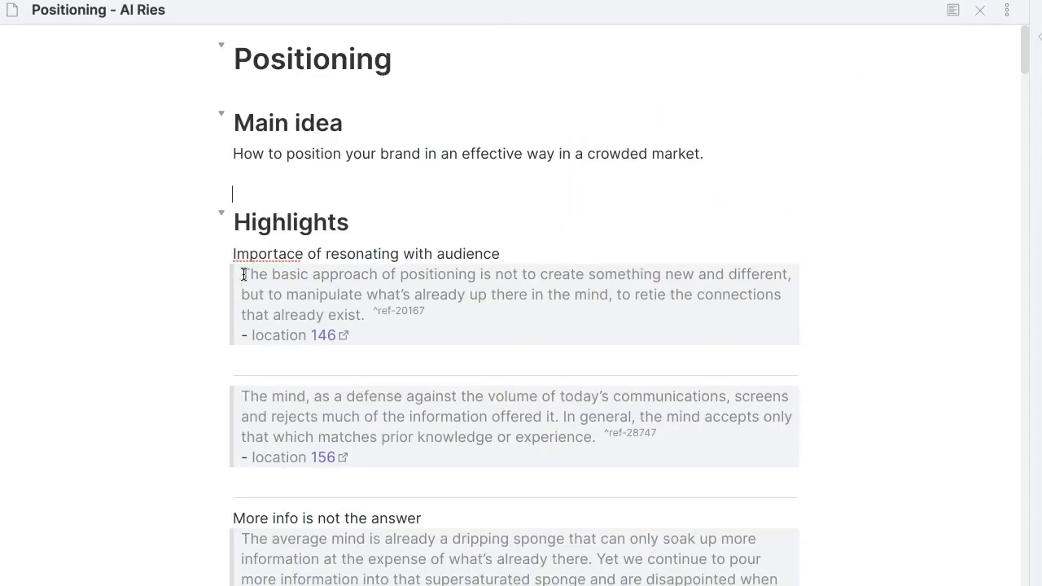
drag(241, 273, 361, 316)
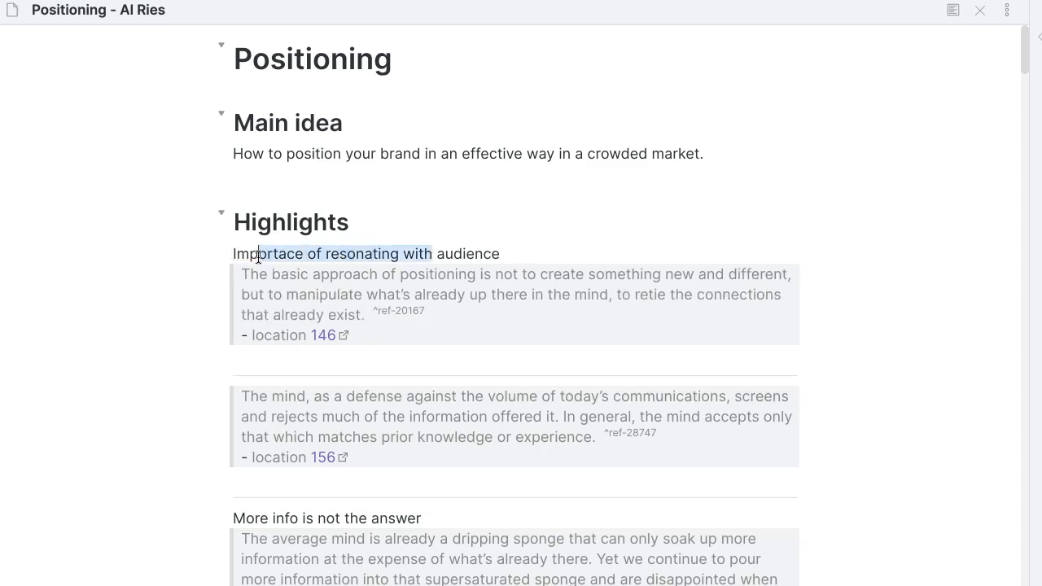
triple_click(365, 254)
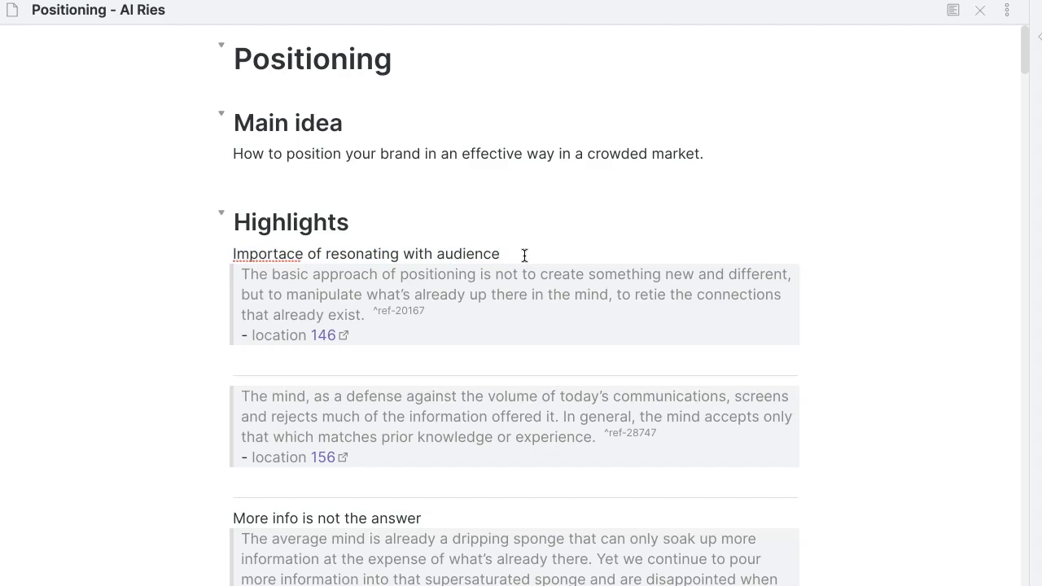
click(502, 254)
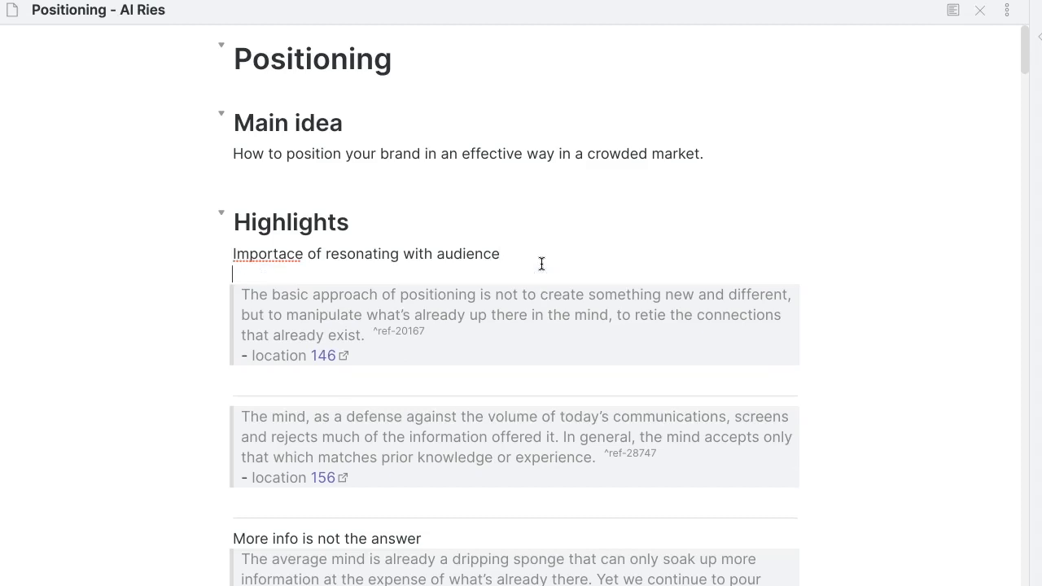
Step: Write 'Positioning is to retie the connections that exist in your prospects mind.' and fix the 'connetions' typo
text(Positioning is)
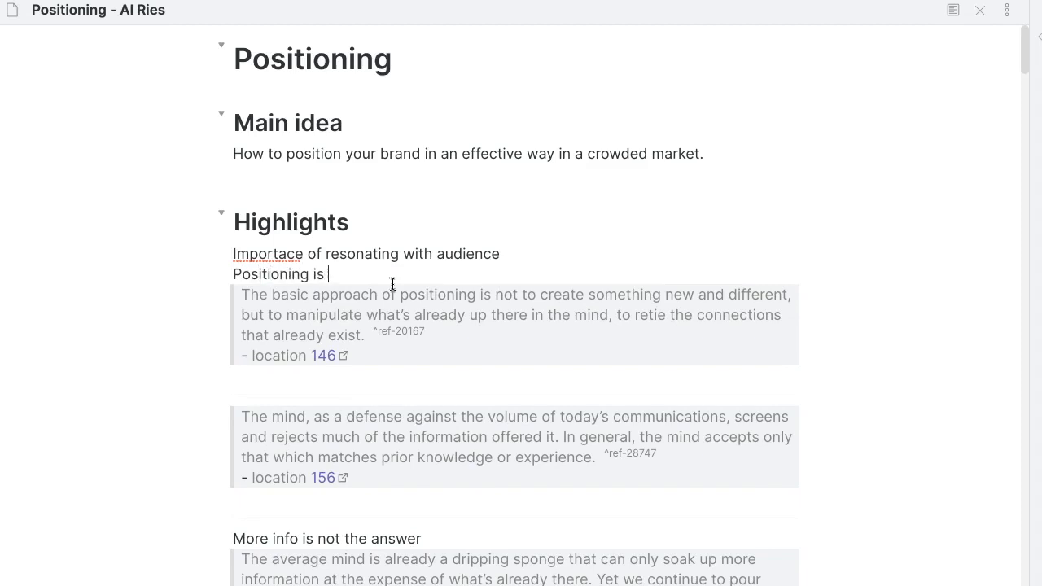
text(to ma)
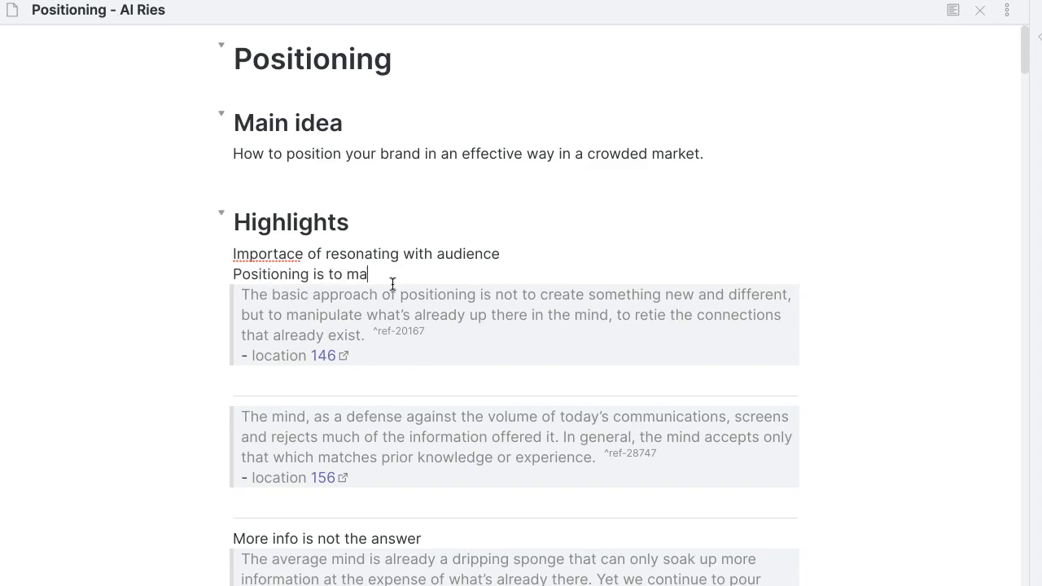
text(nipulate wha)
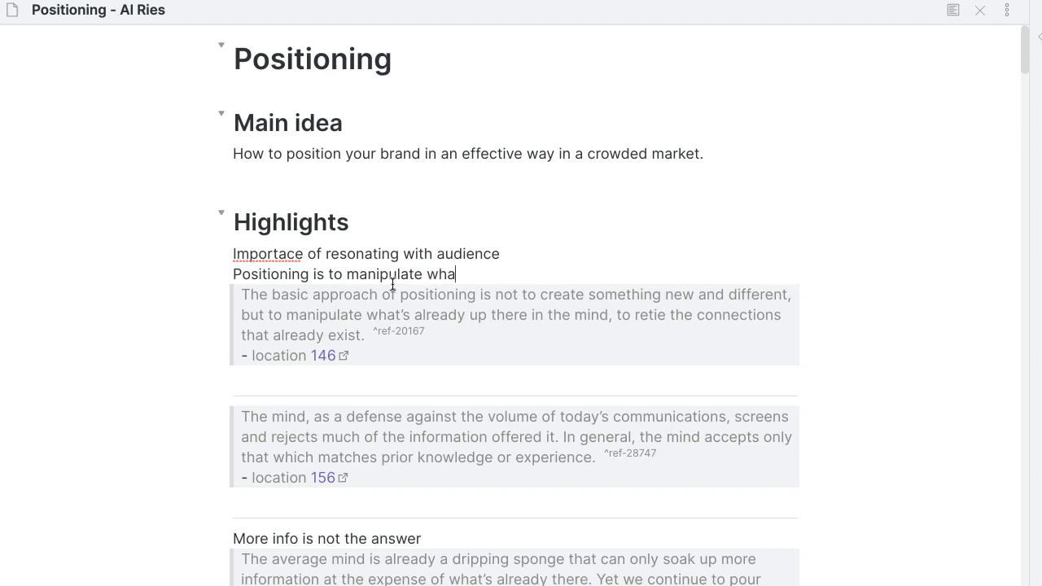
text(t's)
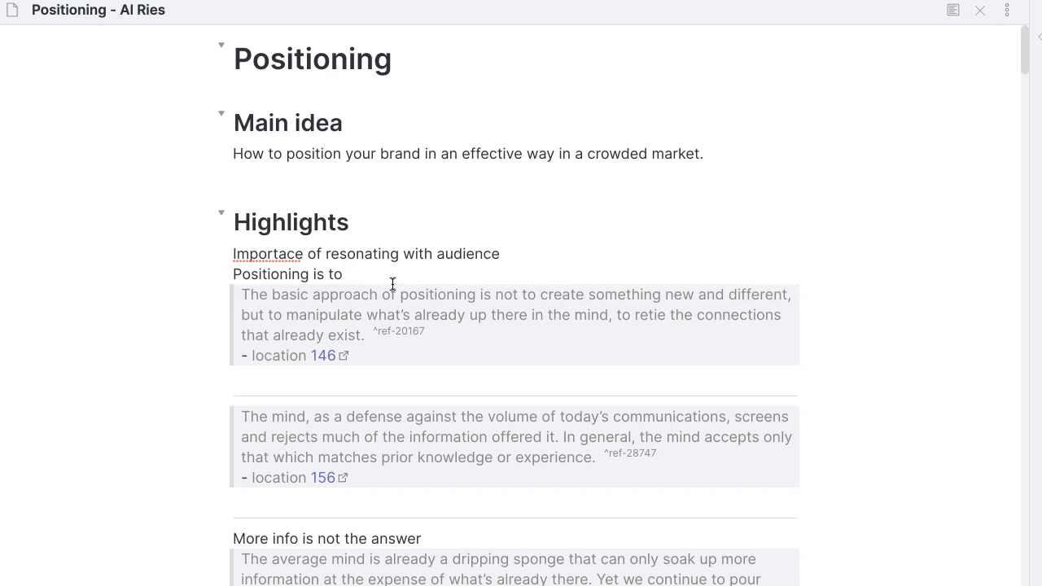
text(retie the connetions)
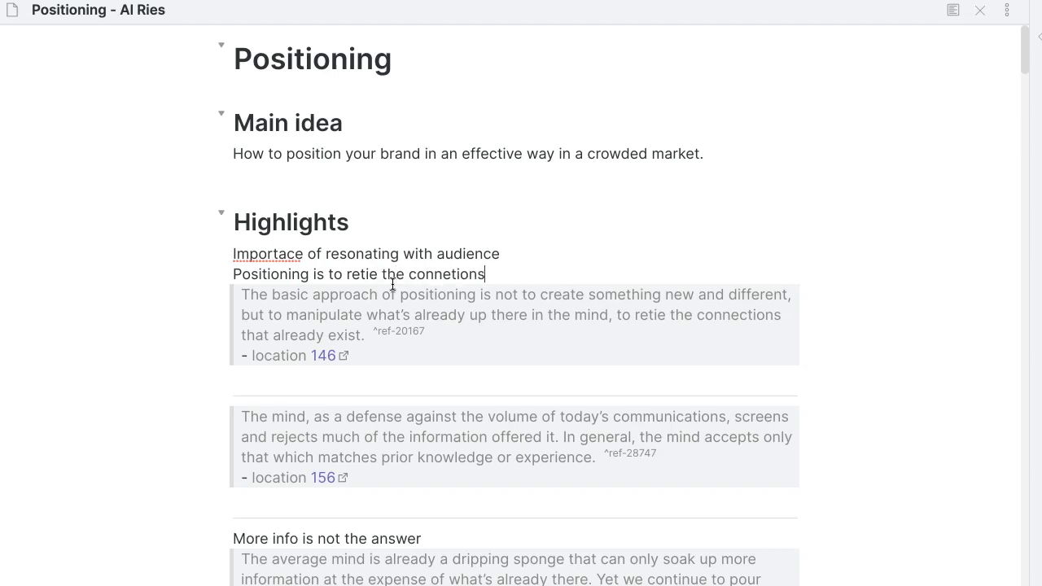
text(that exist in)
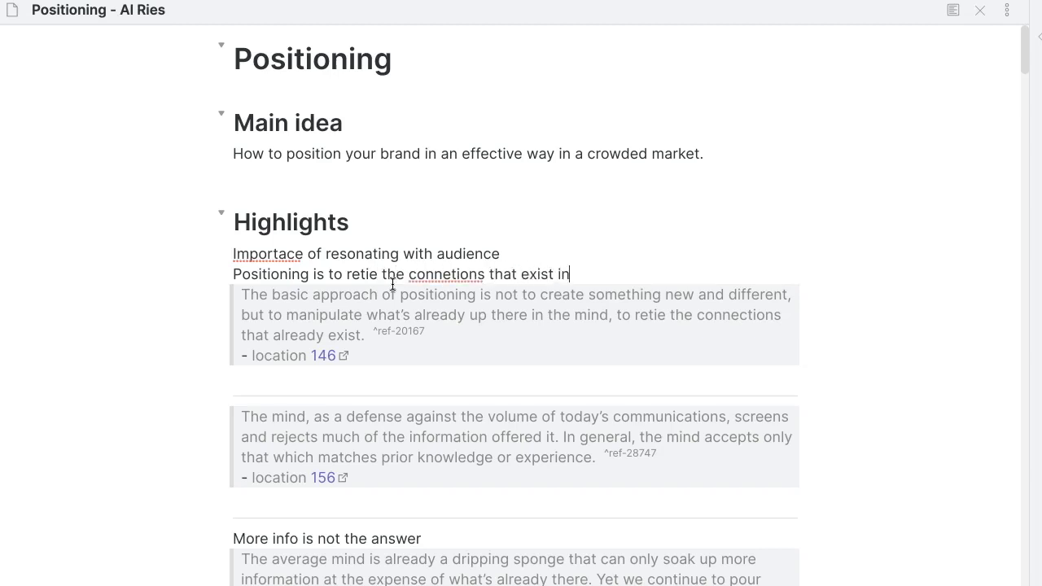
text(your prosp)
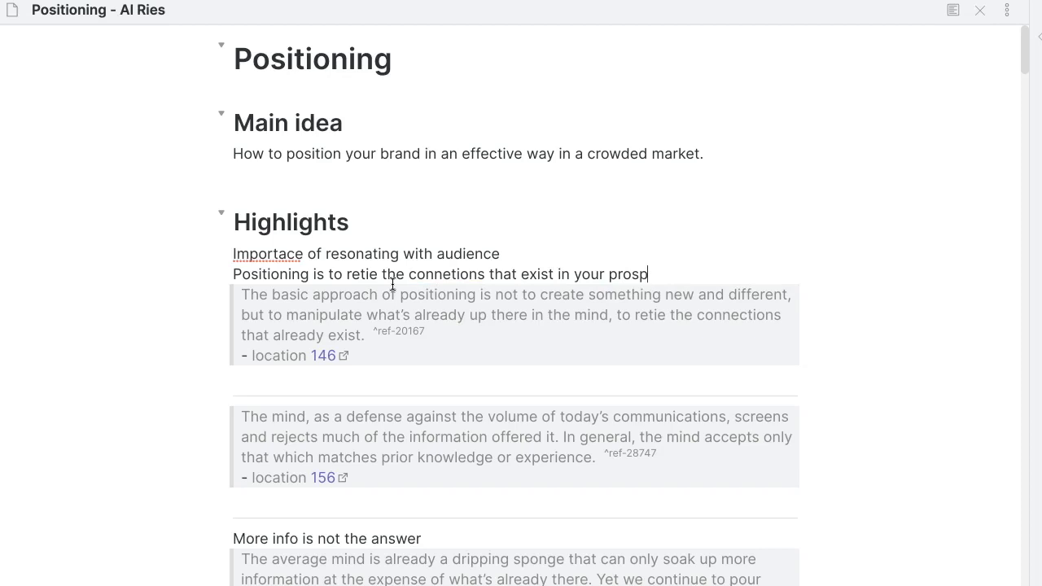
text(ects mi)
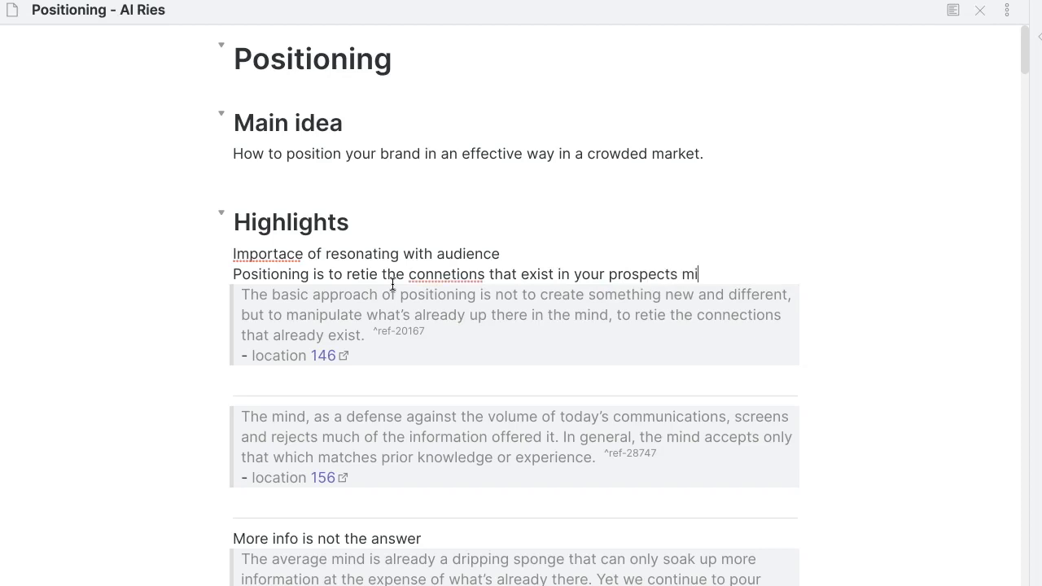
right_click(446, 274)
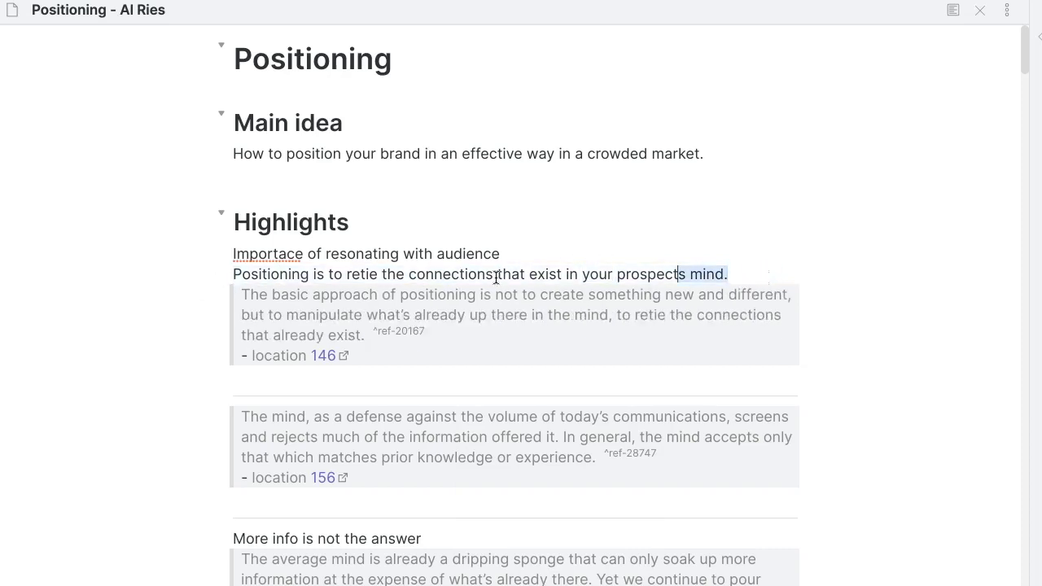
triple_click(480, 273)
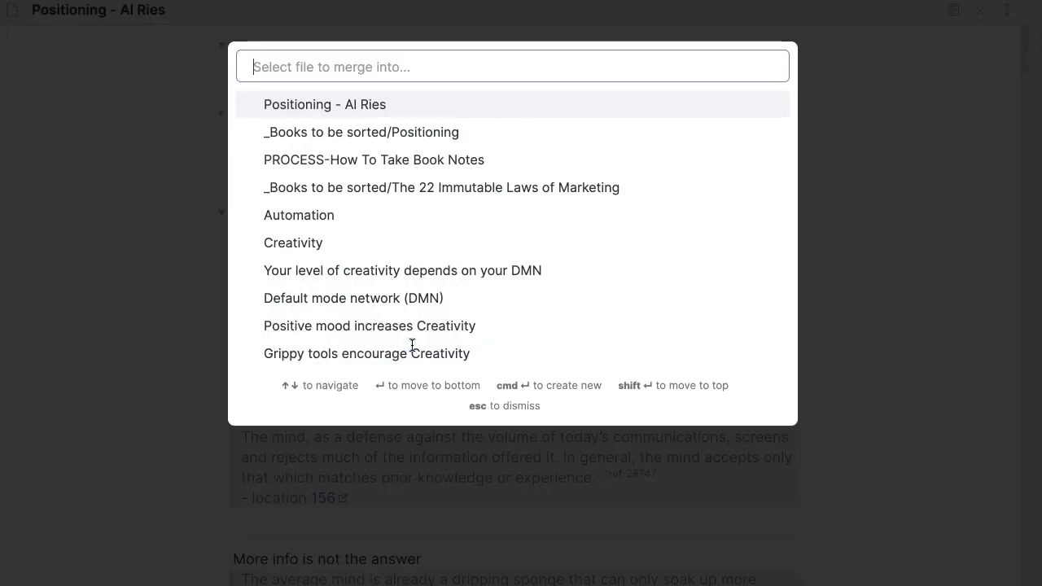
Step: Create the retie-connections note from the selected sentence and highlight, then open it via its link
key(Escape)
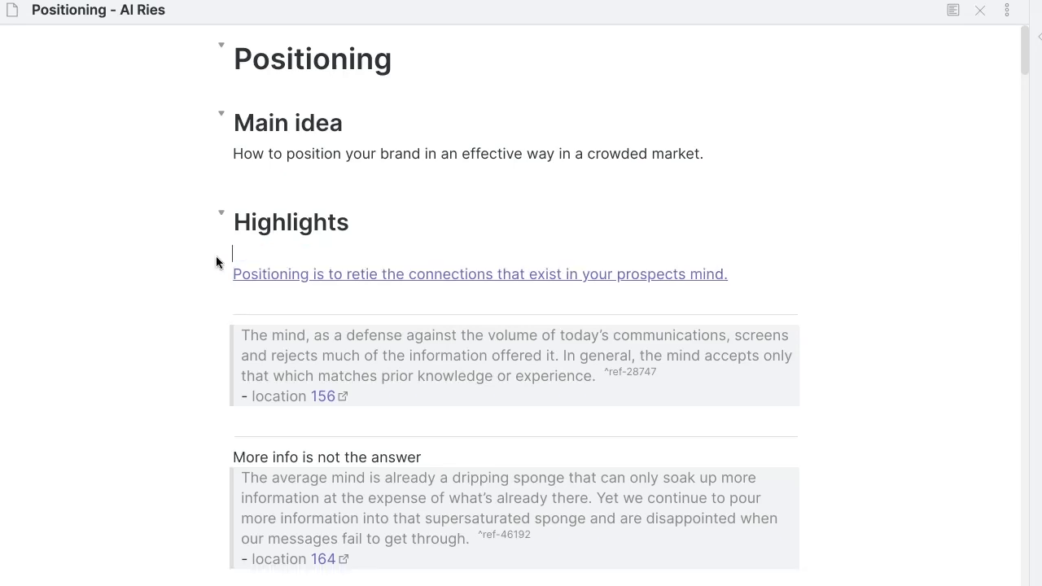
click(480, 273)
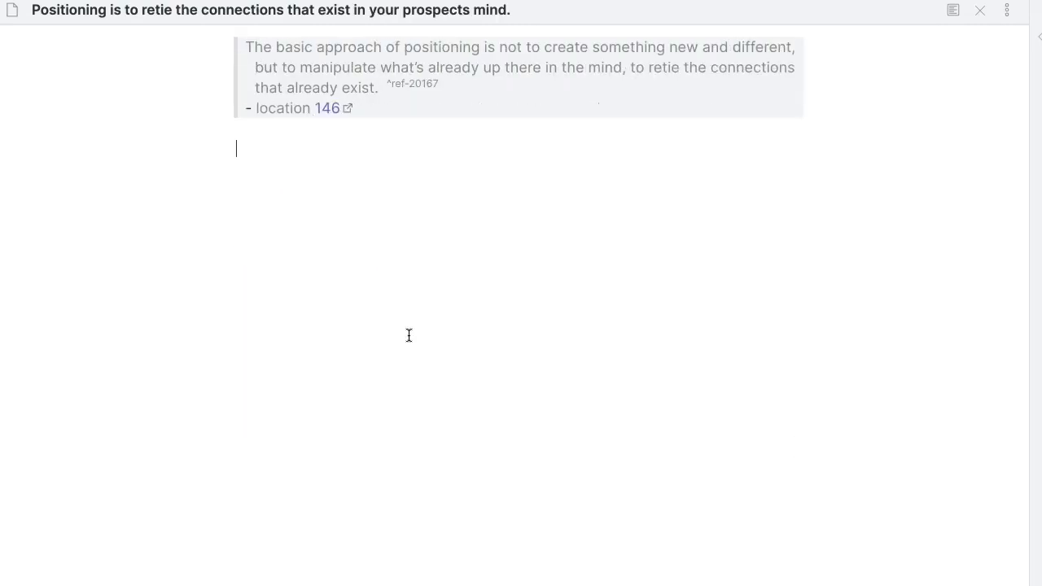
Step: Add 'importance of resonating with your audience' and a wikilink to 'Creativity is connecting things between them'
text(Importace of resonating with audience)
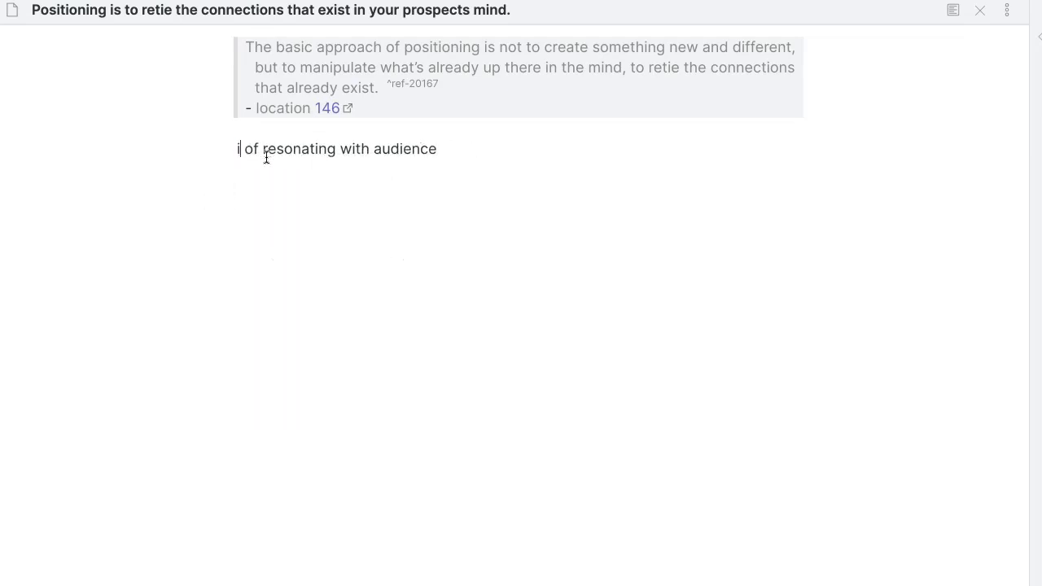
text(mportance)
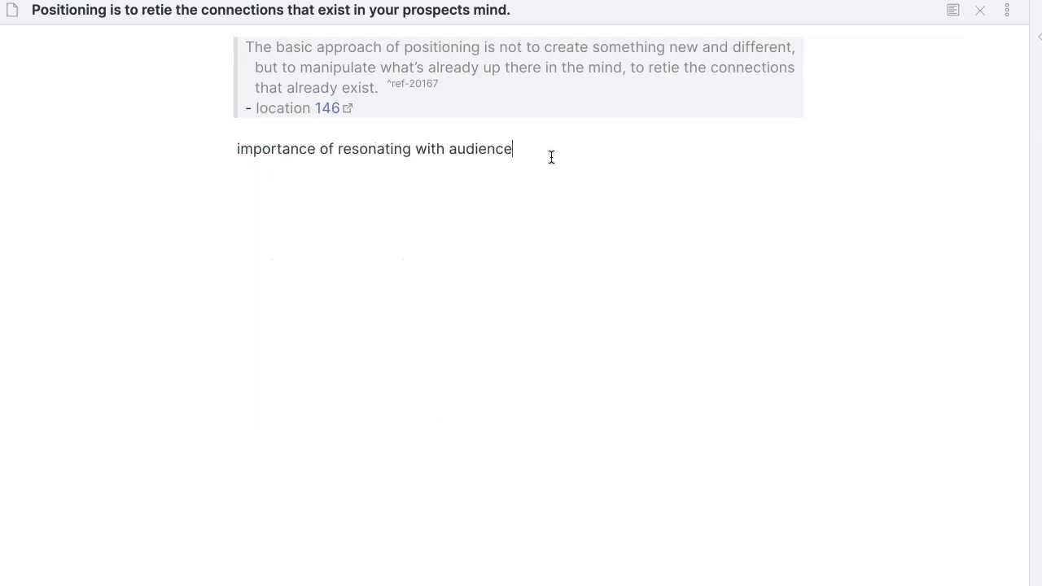
text(your)
text([[thinking]])
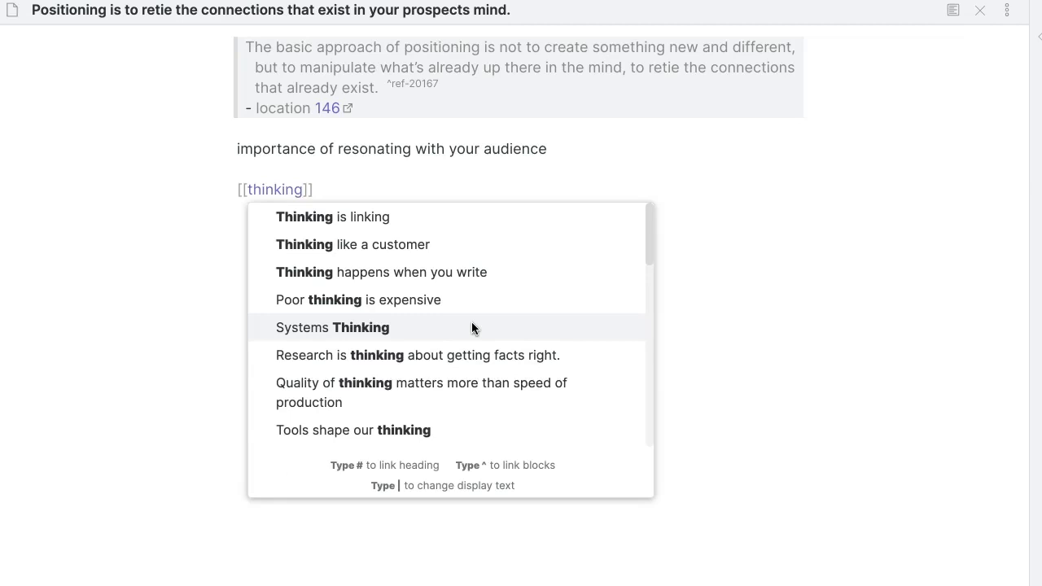
mouse_move(423, 262)
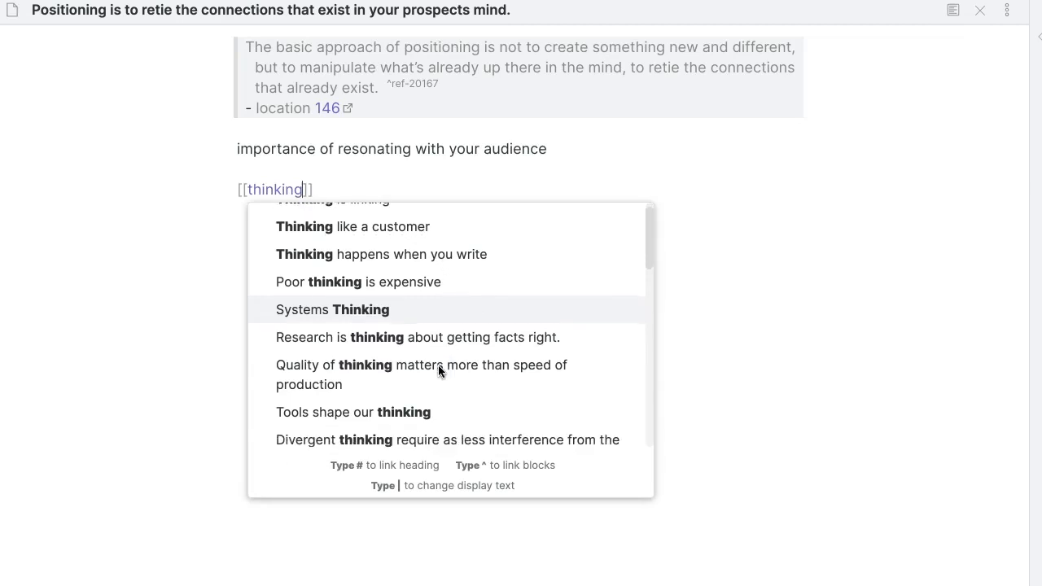
scroll(down, 3)
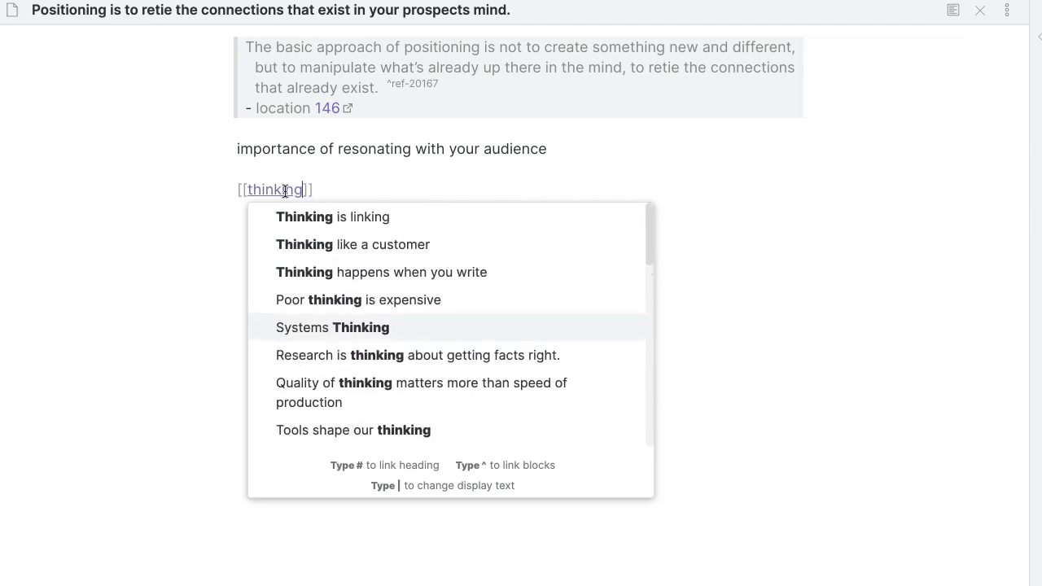
text(creativity)
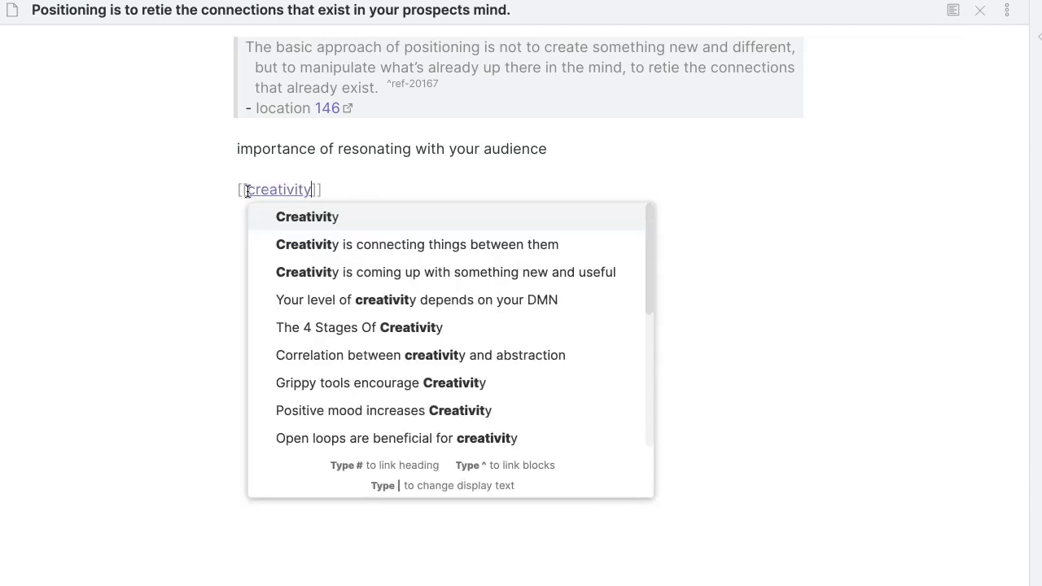
click(417, 244)
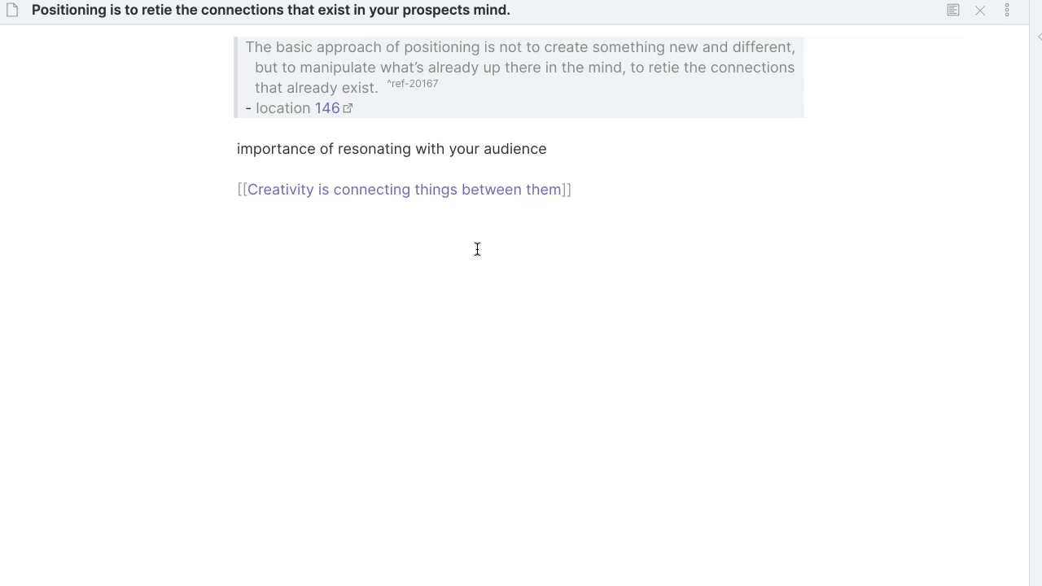
mouse_move(374, 188)
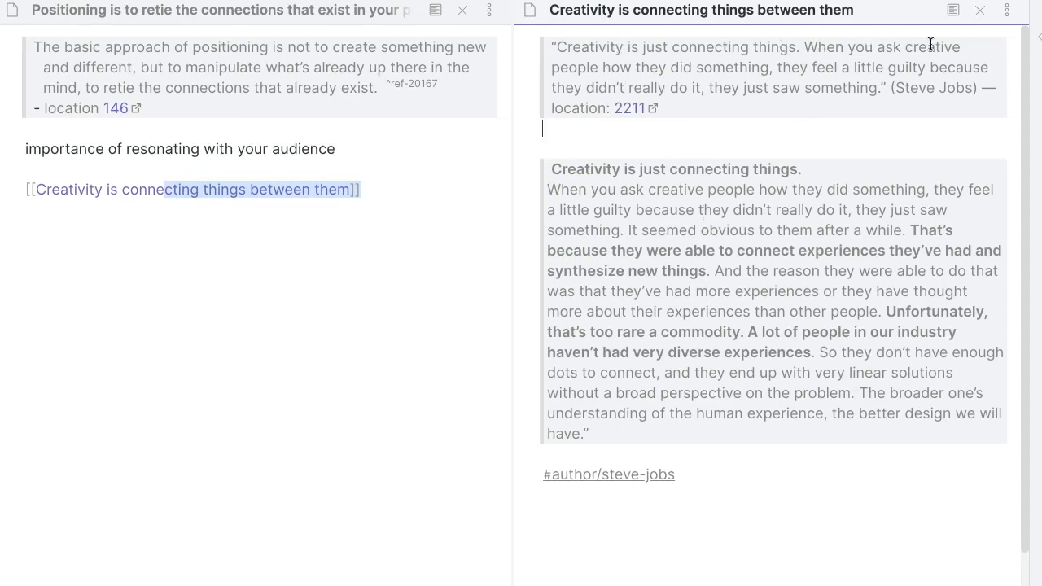
mouse_move(980, 10)
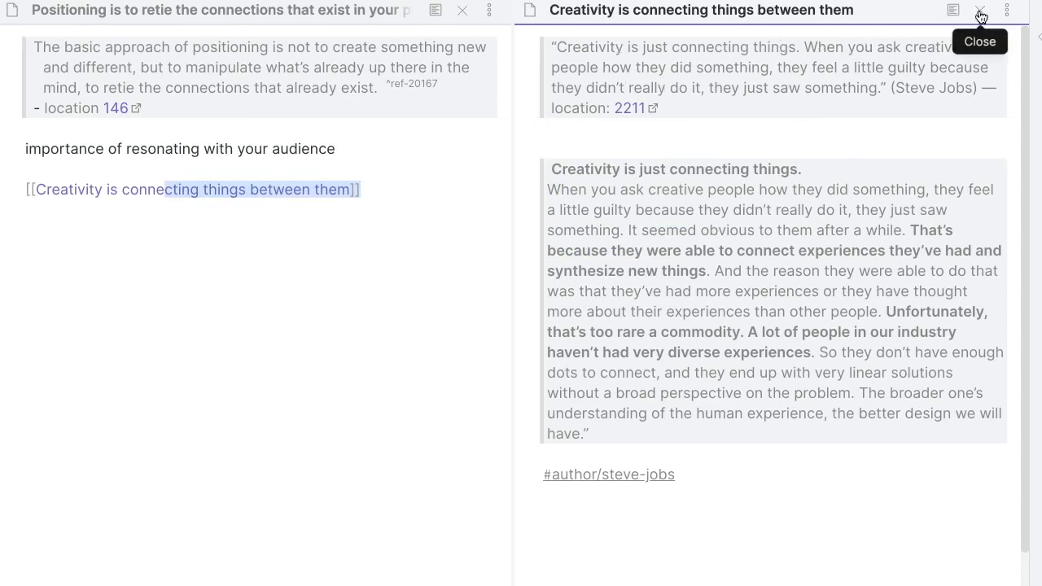
Step: Close the Creativity note pane and navigate back to the Positioning - Al Ries note
click(980, 9)
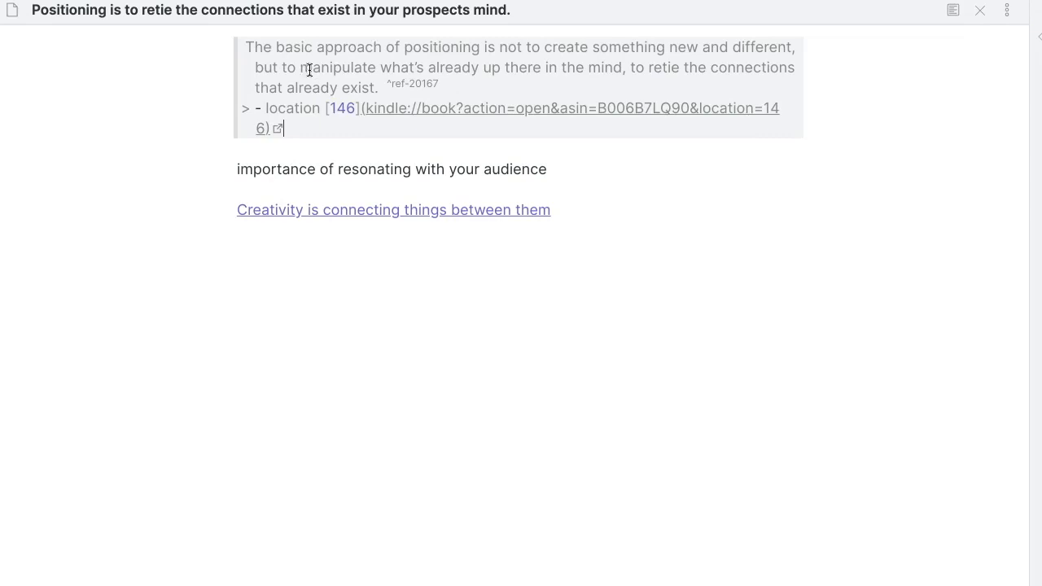
mouse_move(234, 42)
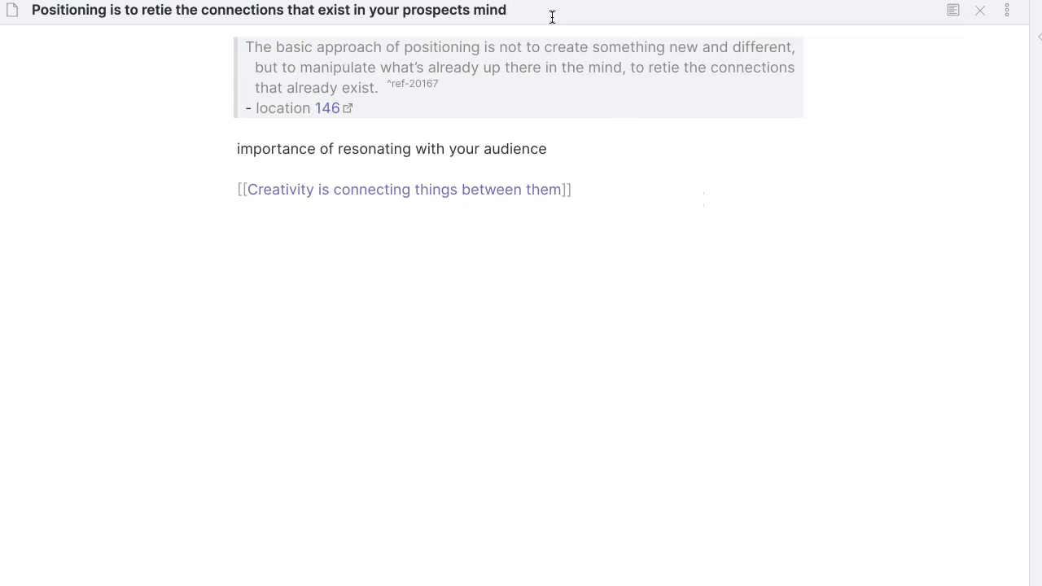
click(404, 189)
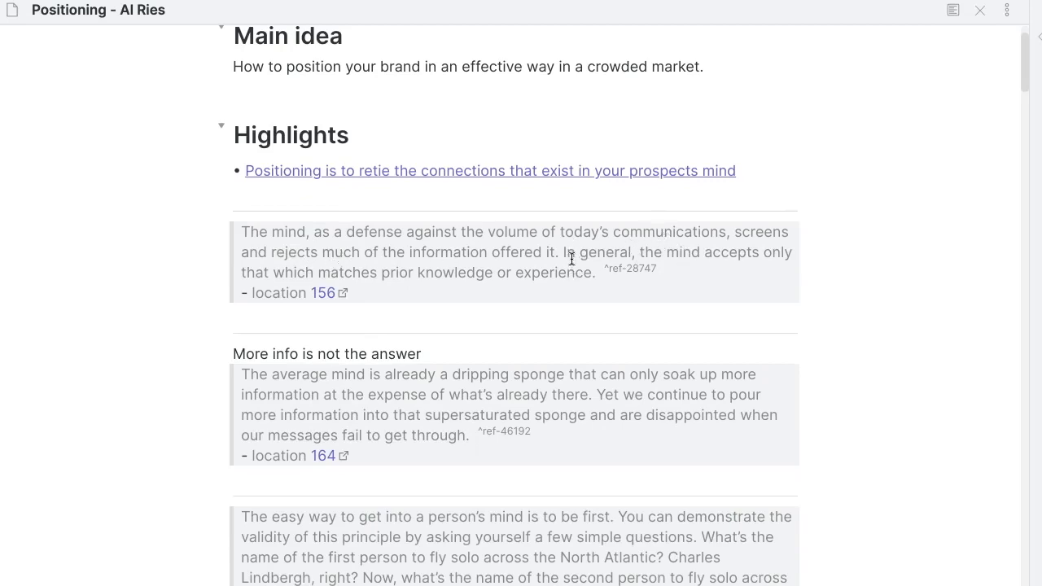
mouse_move(560, 251)
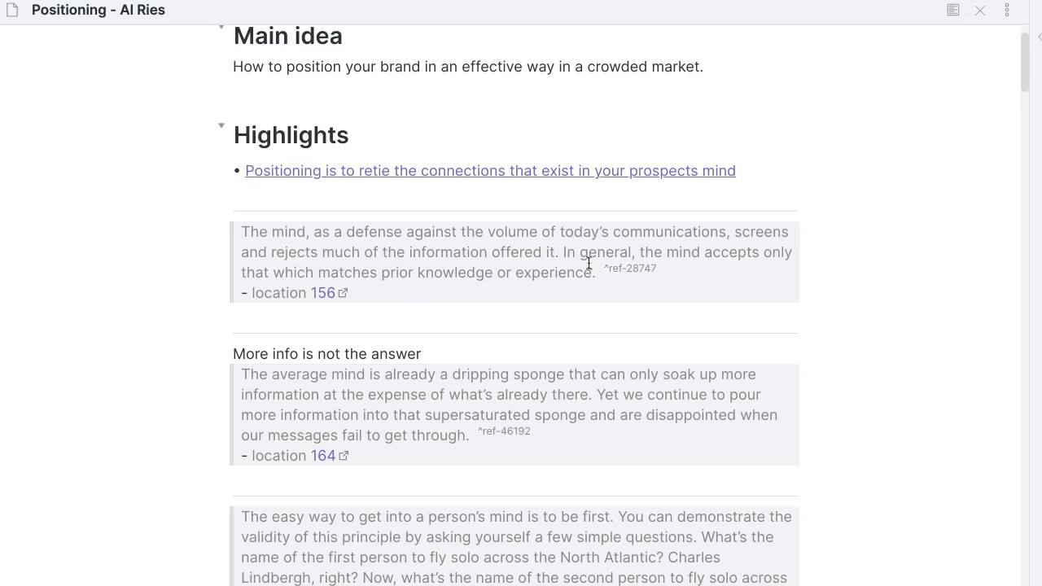
mouse_move(562, 254)
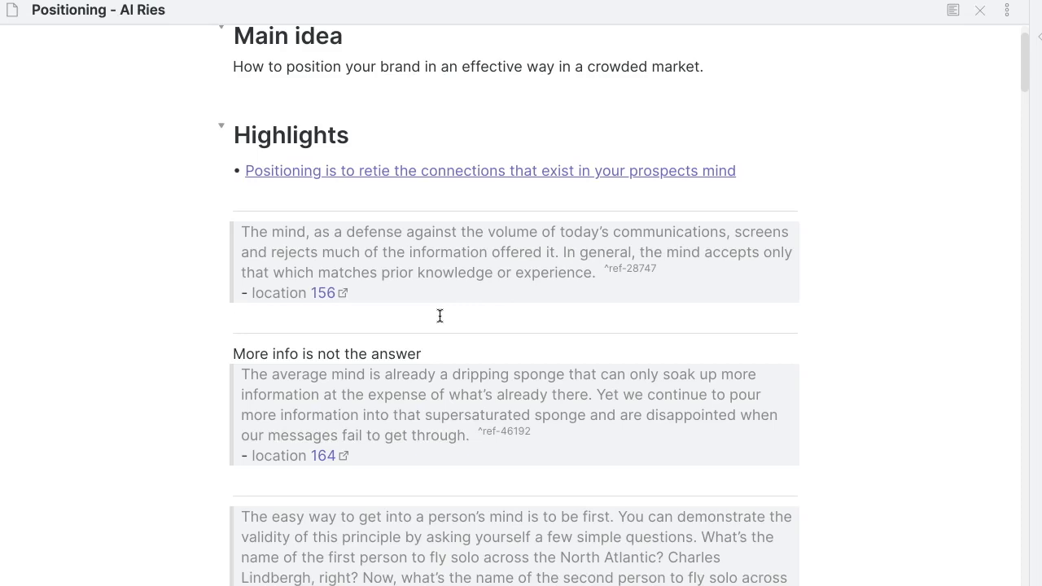
Step: Write the heading 'Most information gets rejected as a result of information overload' below the first highlight
click(440, 316)
text(→ Most information gets rec)
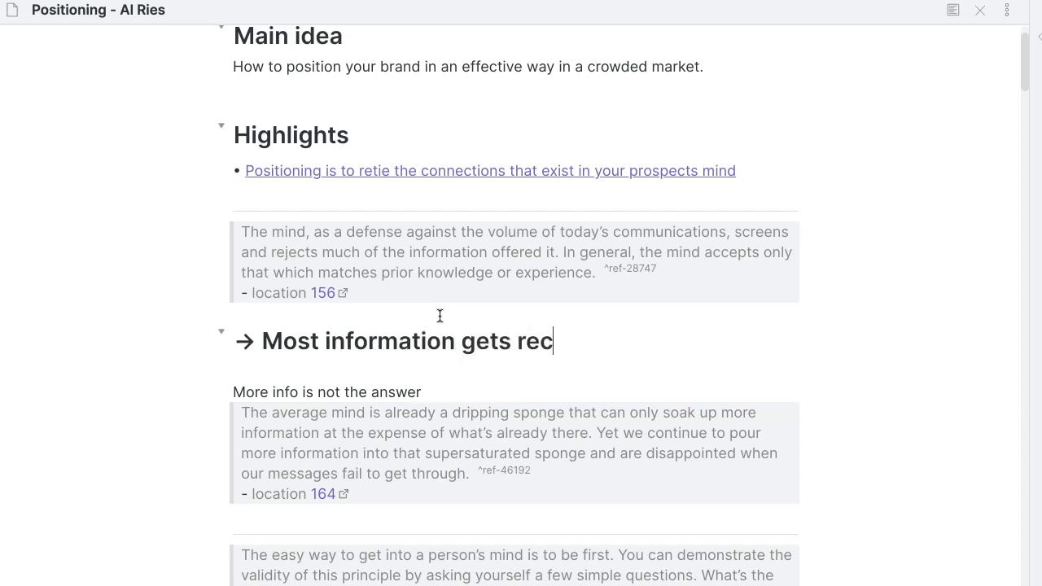
text(jec)
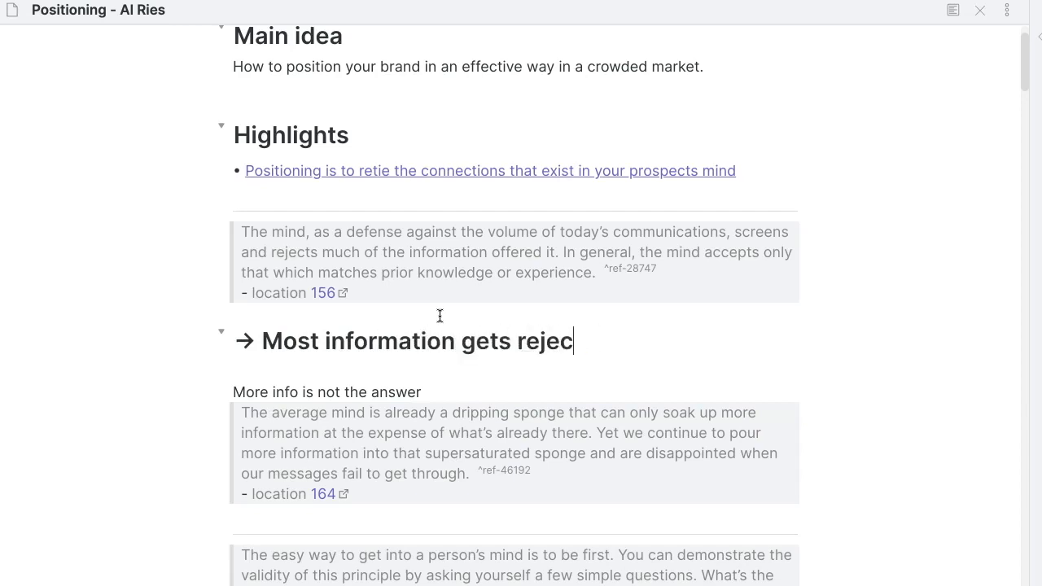
text(ted be)
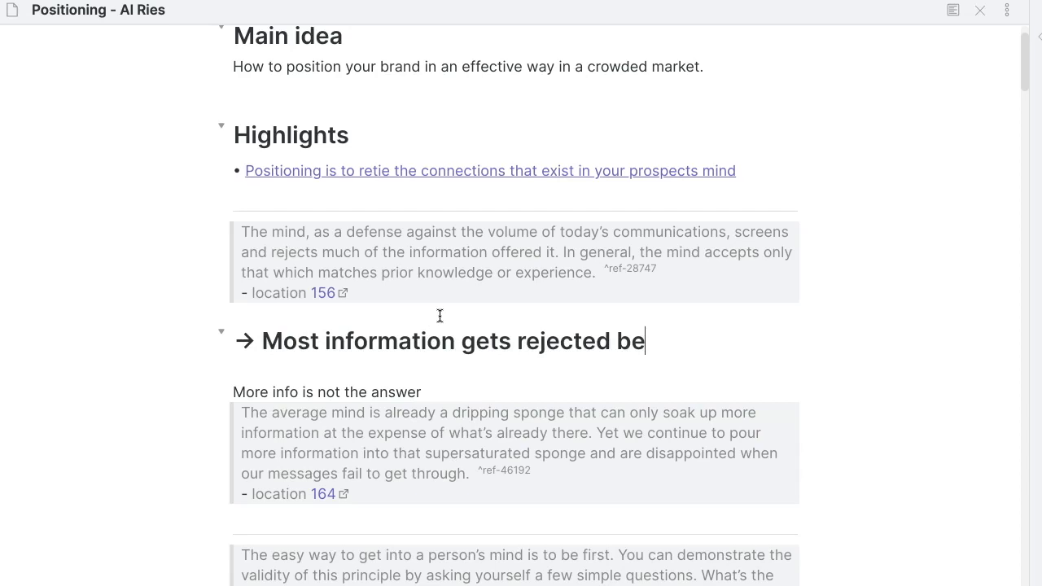
text(as a result of)
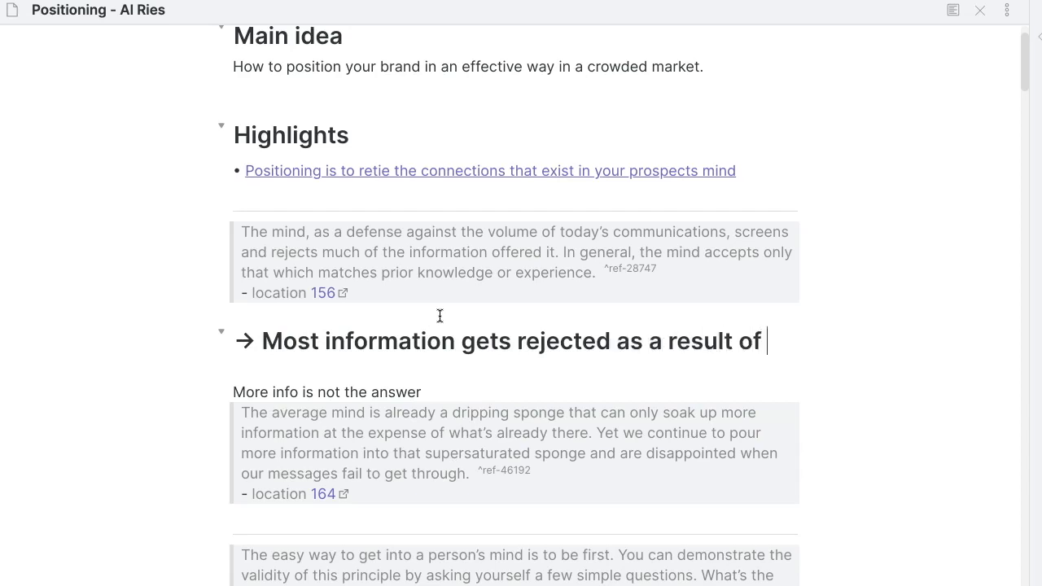
text(being in an)
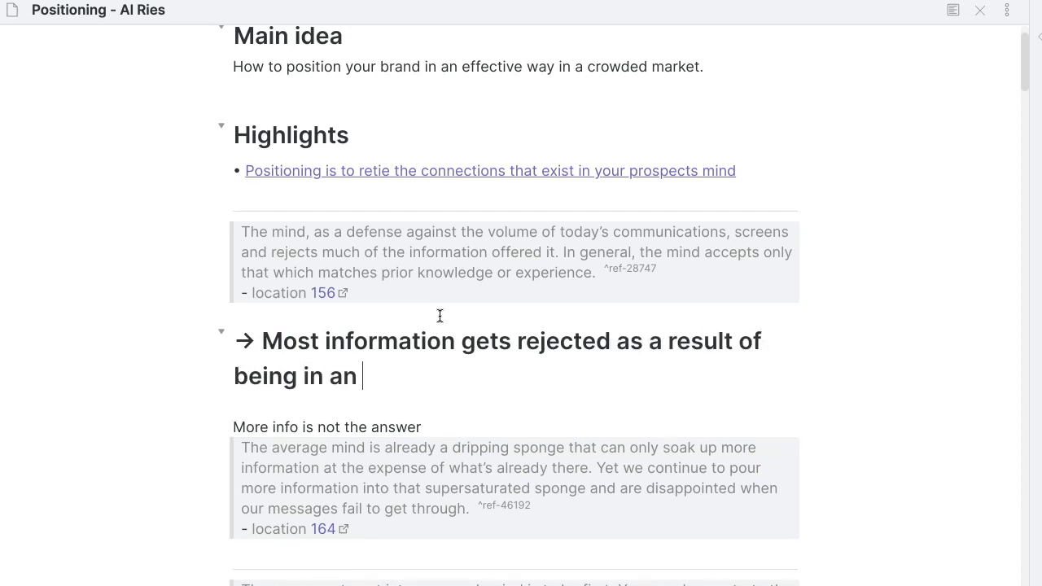
text(informatio)
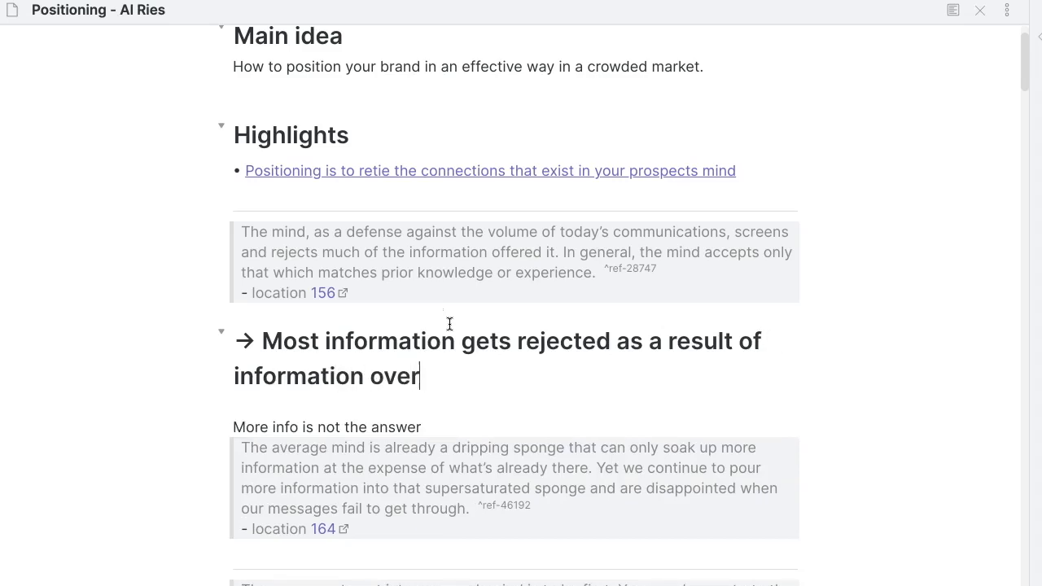
text(lo)
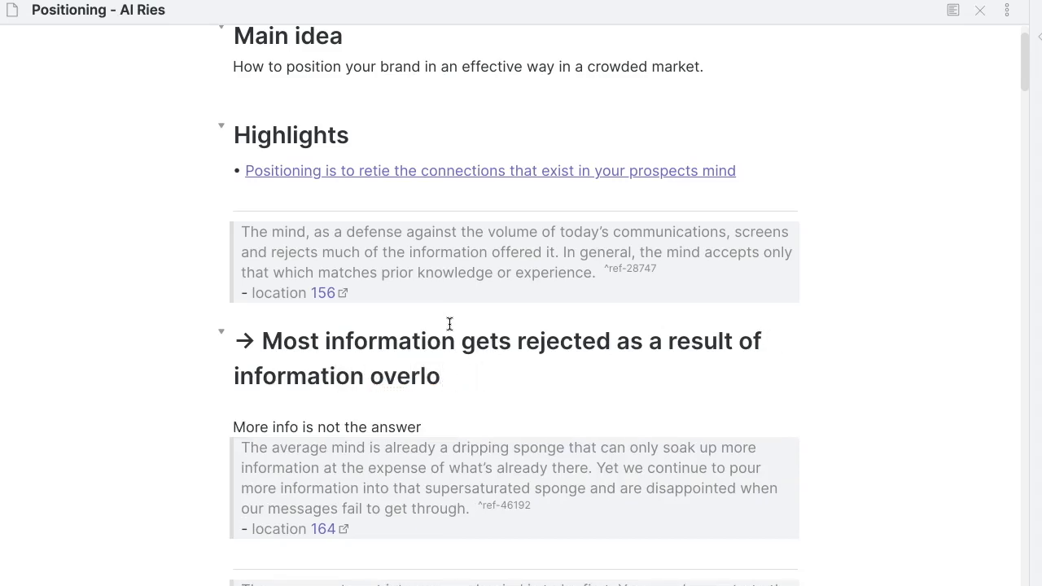
text(ad)
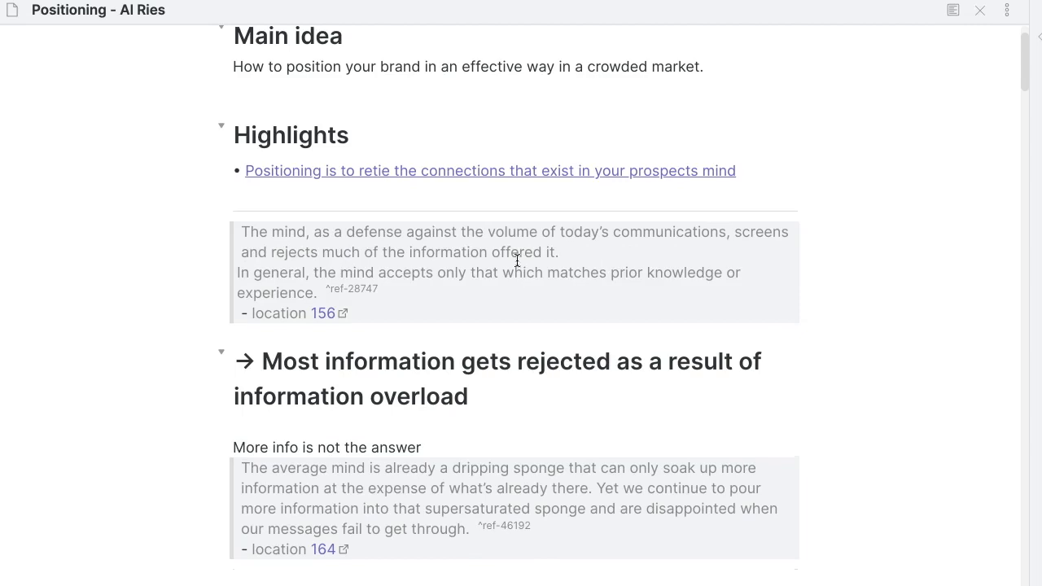
mouse_move(407, 290)
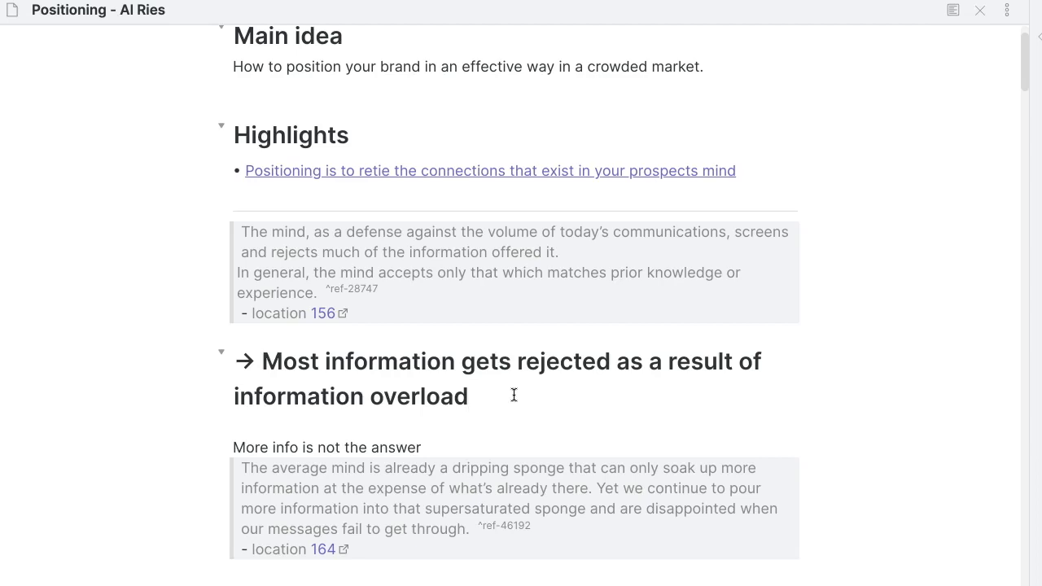
click(468, 397)
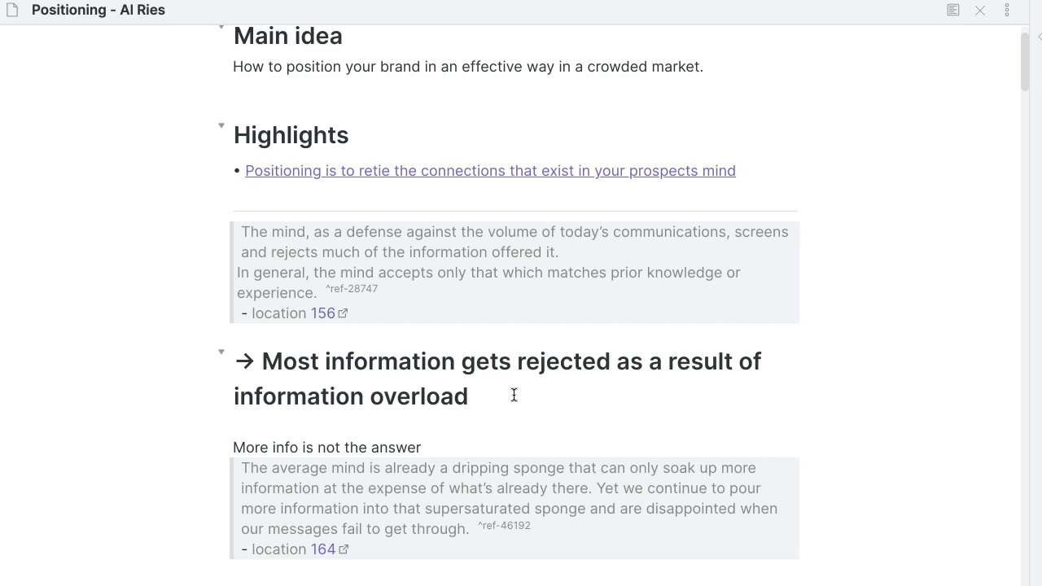
Step: Write the heading 'If you want to stand out you have to establish a link to prior knowledge or experience' and extract its section into a linked note
text(If yopu)
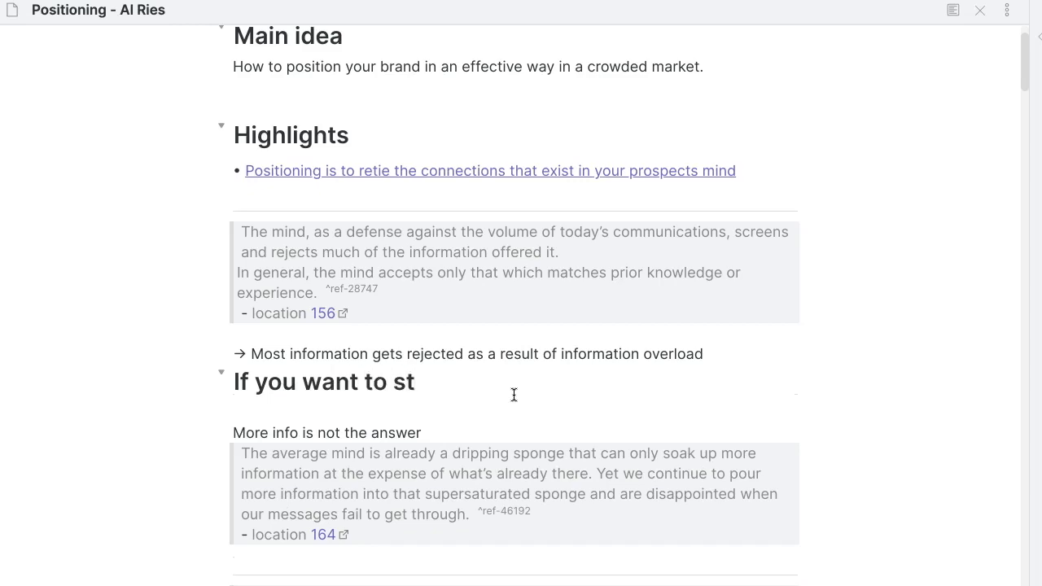
text(and out you have to establish a lin)
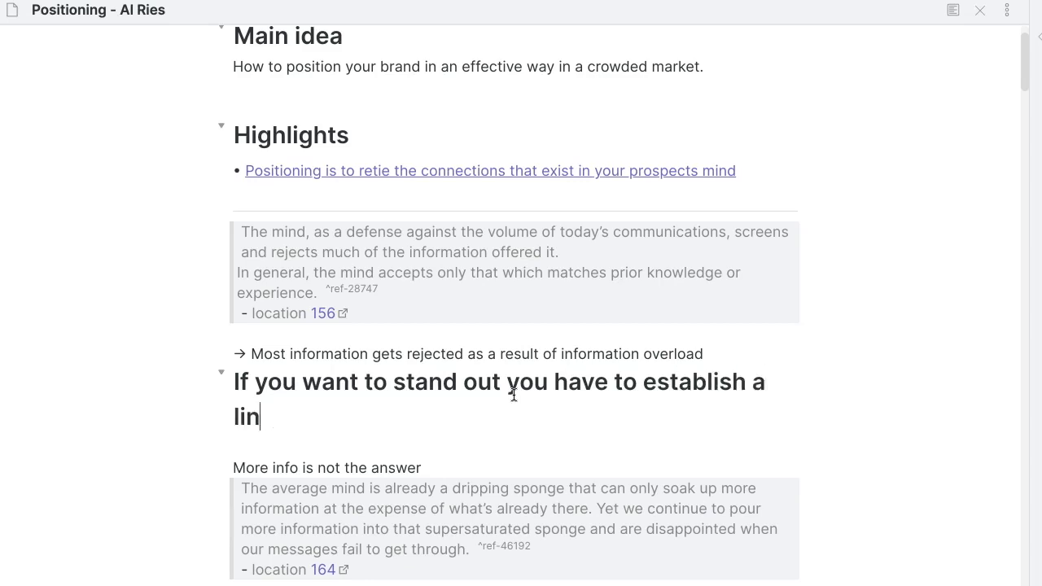
text(k to something t)
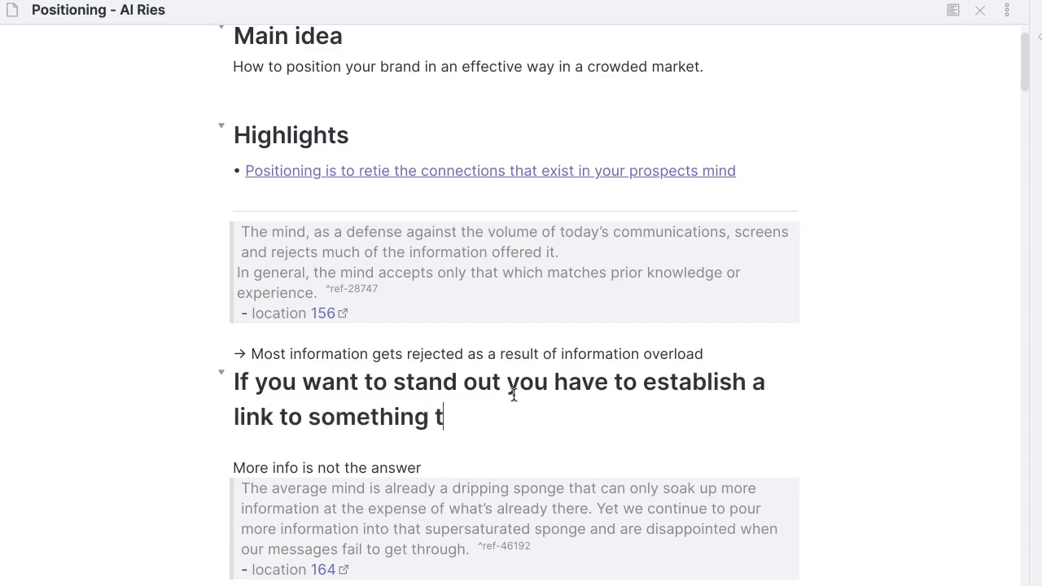
text(prior)
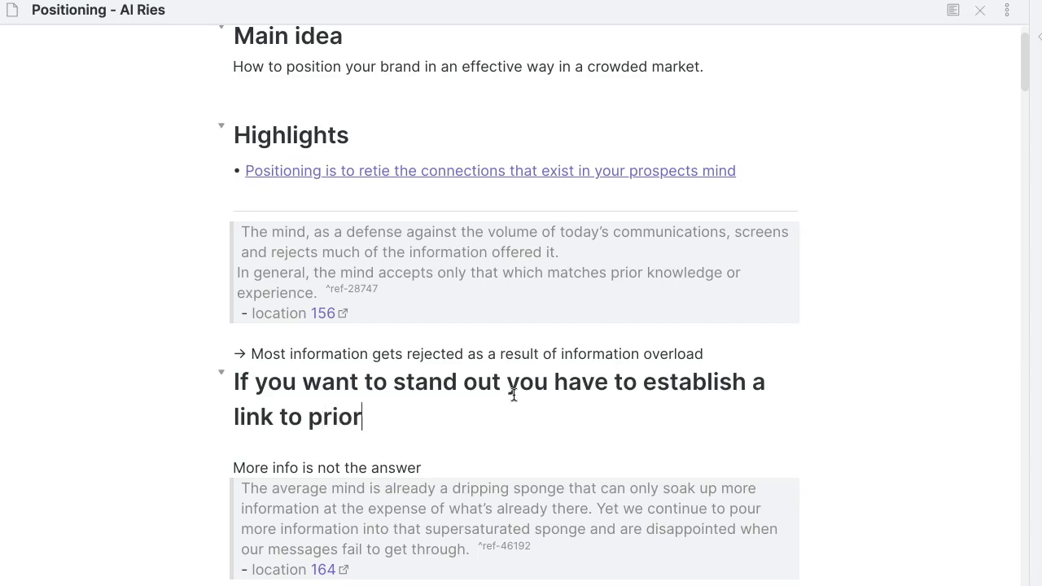
text(knowledge or expe)
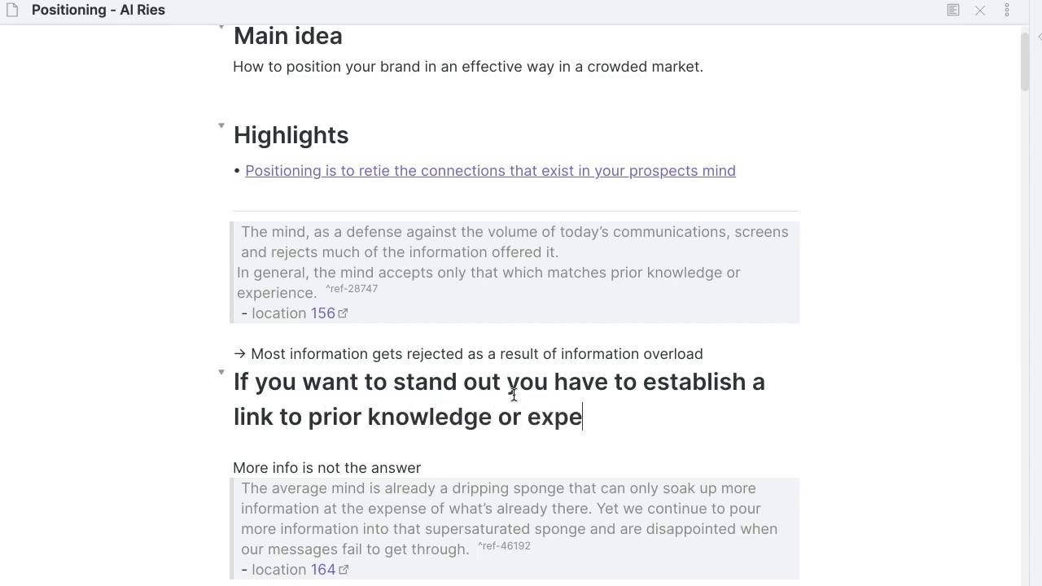
text(rience)
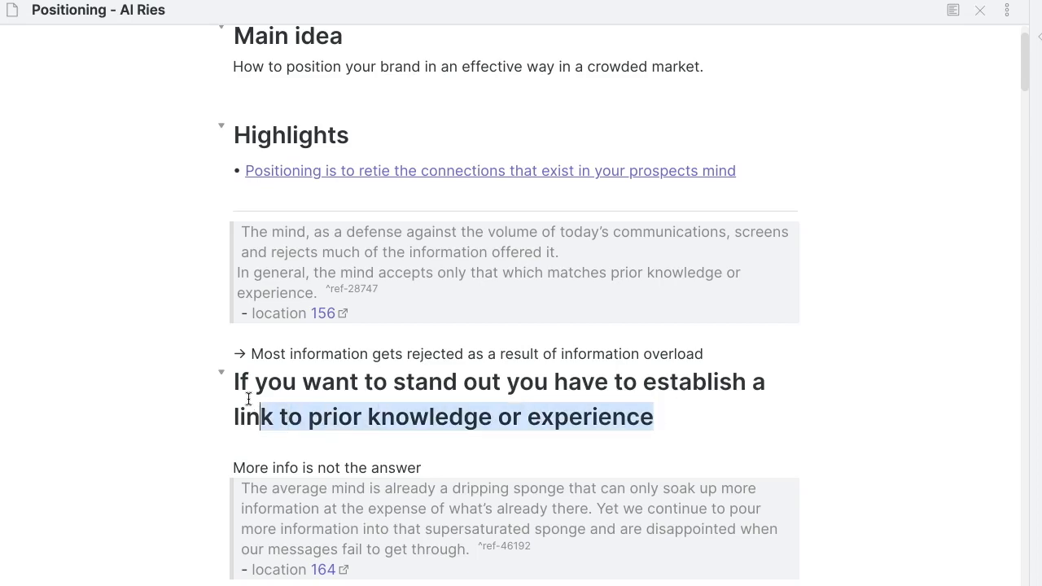
click(700, 388)
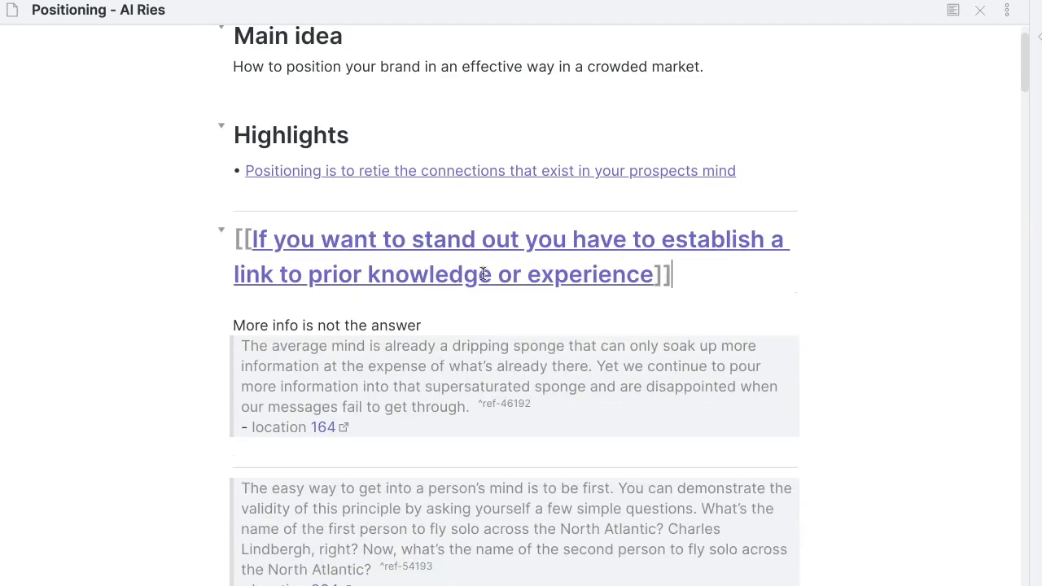
Step: In the new note, move the information-overload line above the quote and link it to the Information overload note
click(485, 255)
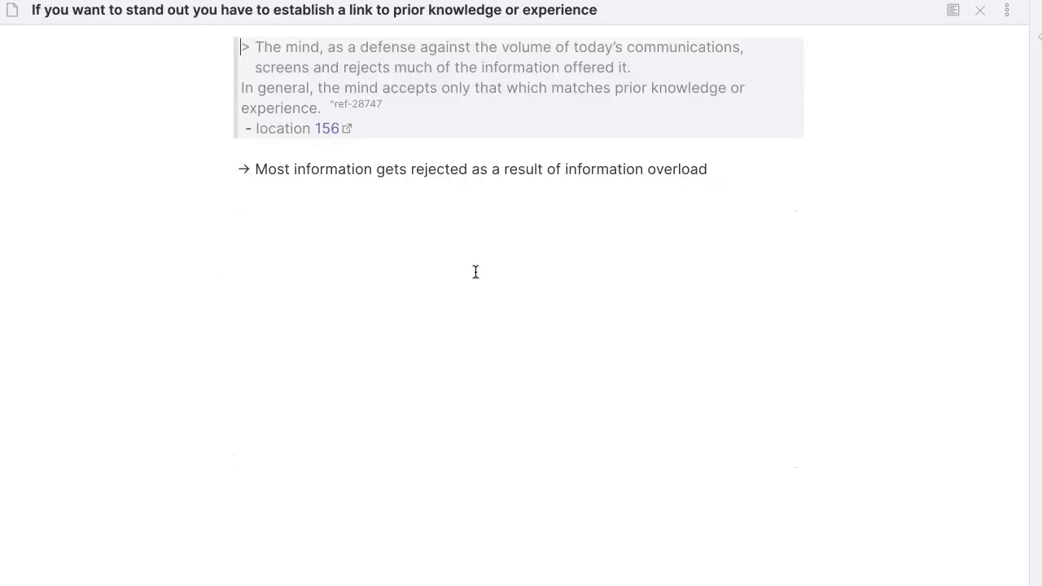
drag(254, 167, 443, 167)
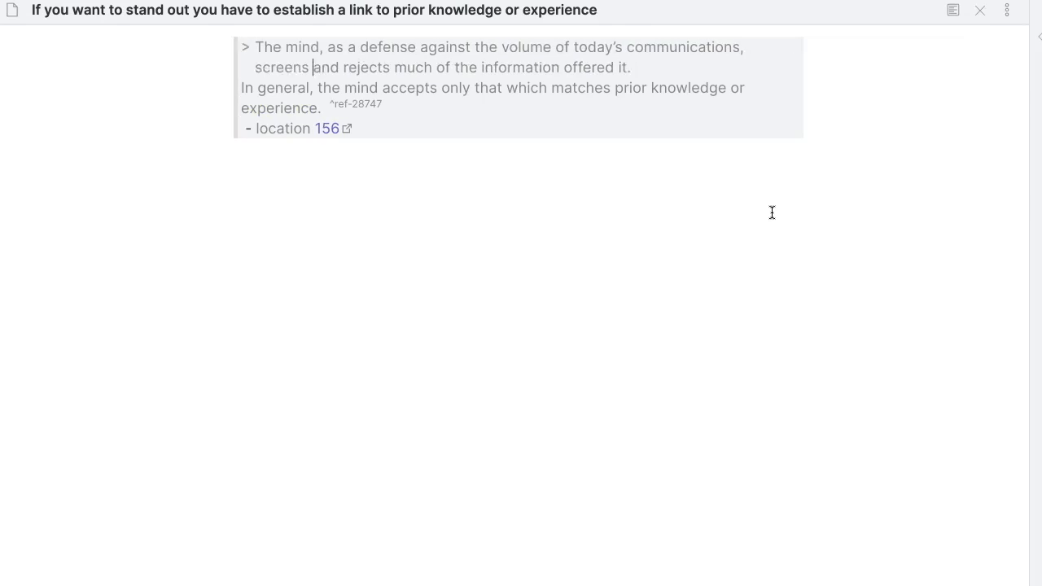
text(Most information gets rejected as a result of information overload)
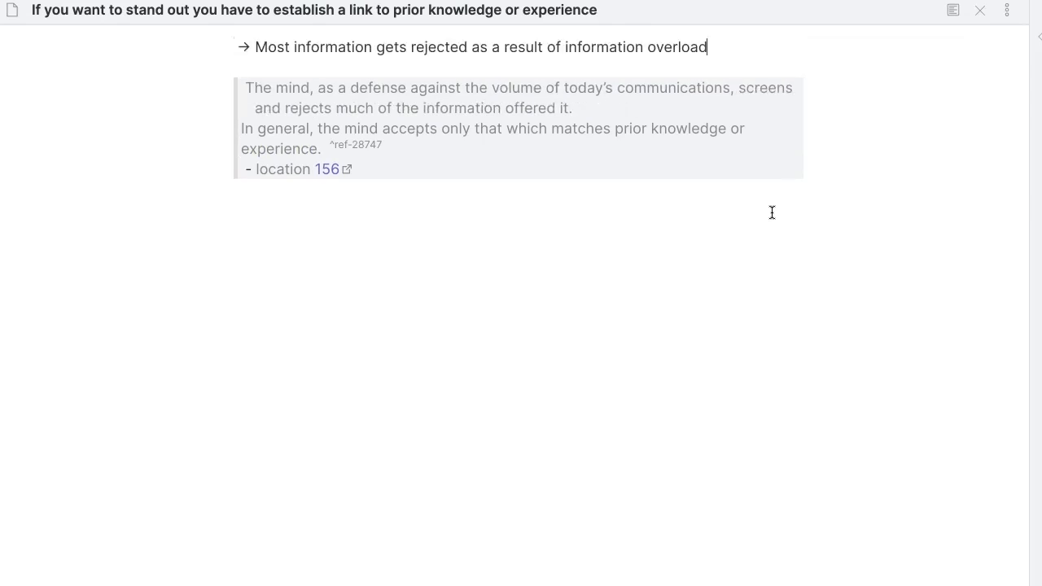
mouse_move(567, 63)
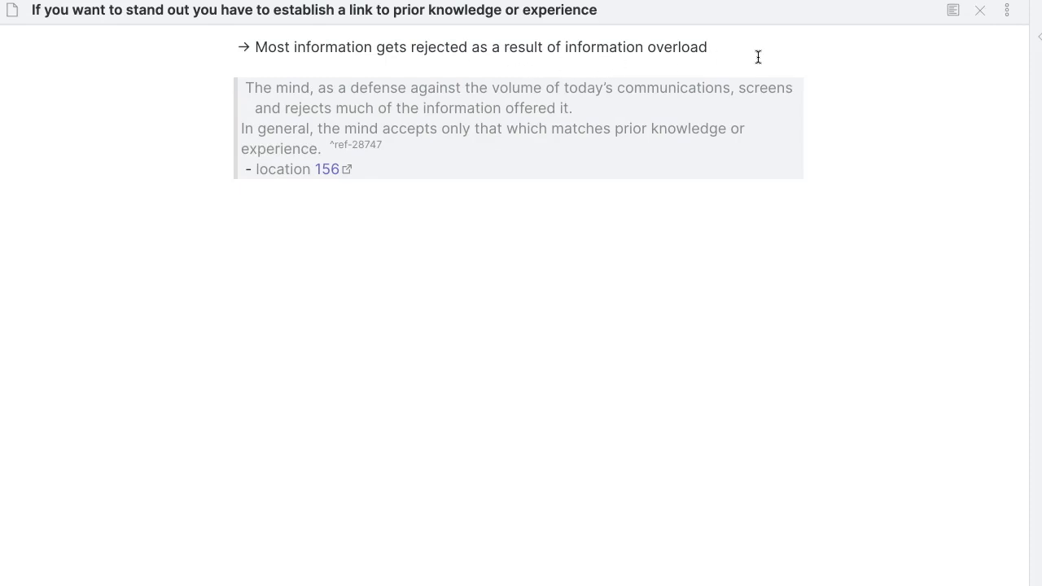
click(707, 45)
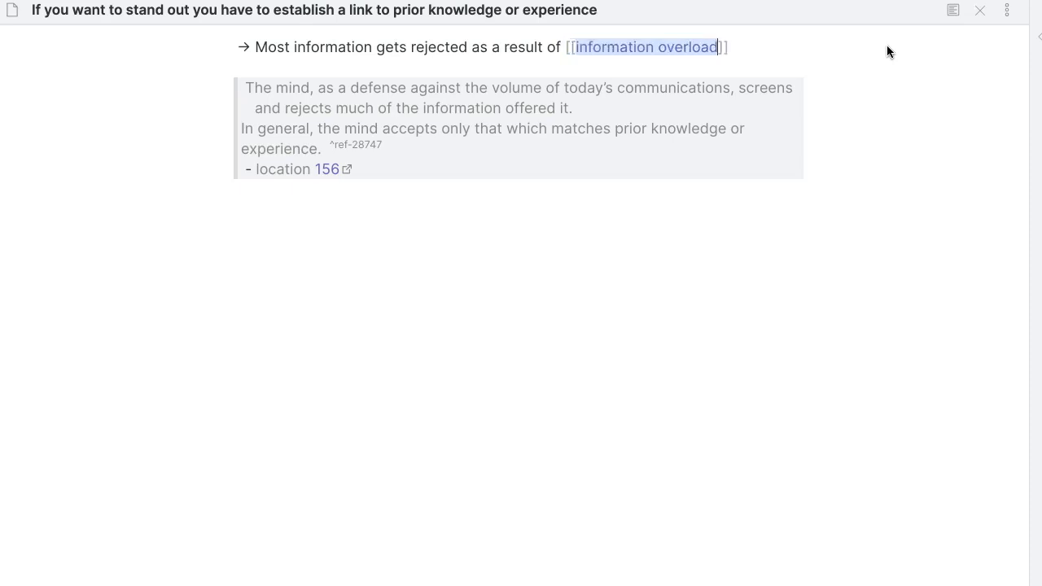
text(Infor)
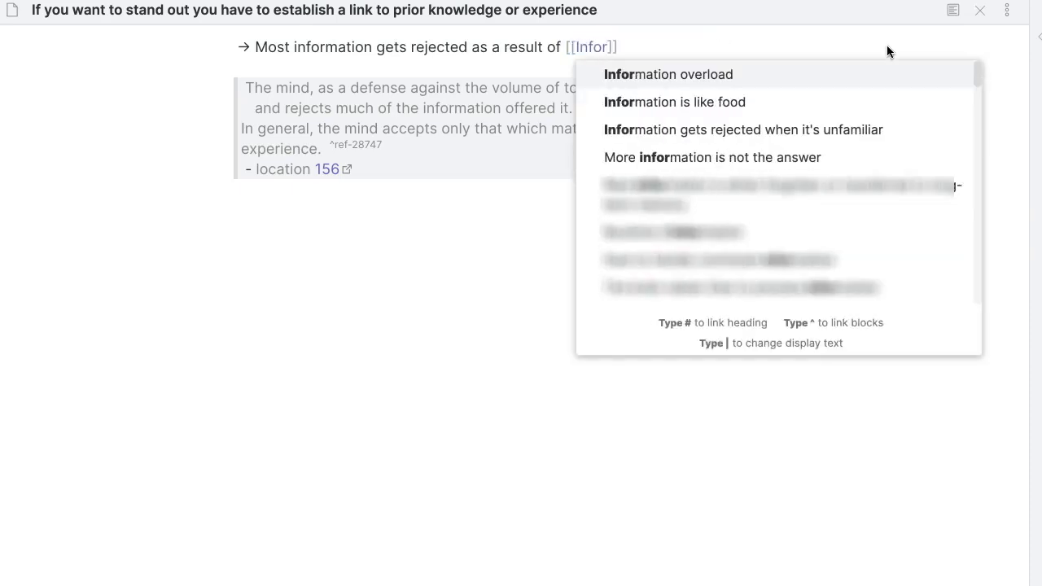
click(664, 75)
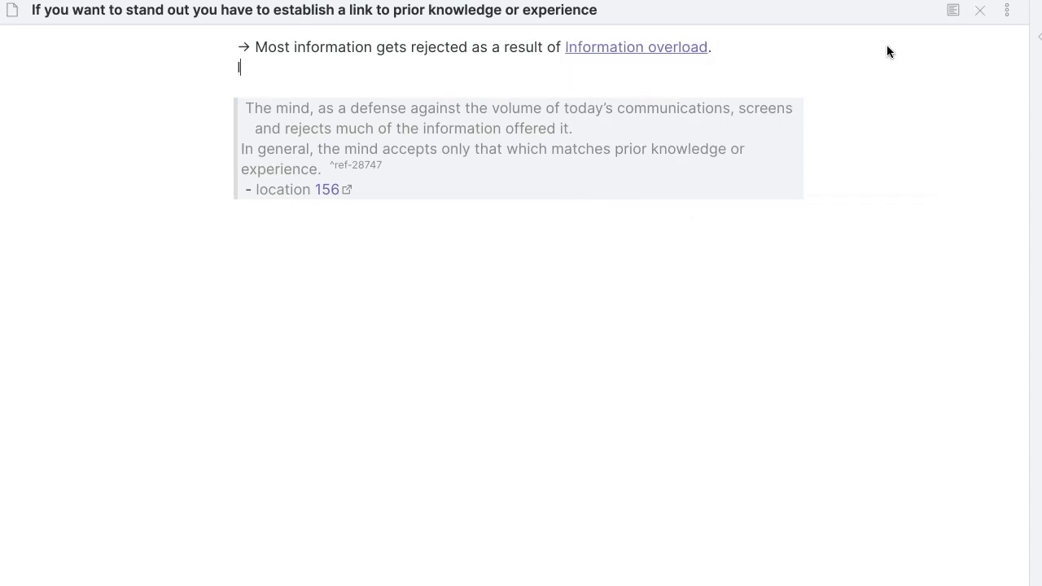
Step: Write the sentence about linking your product or service to what's already in your prospect's mind
text(If you want to sta)
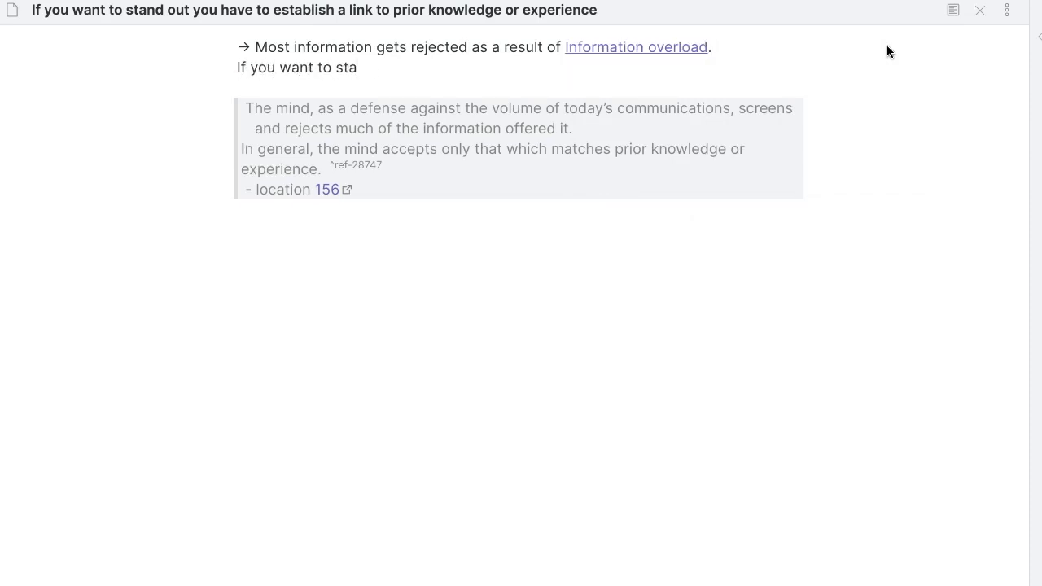
text(nd out and position)
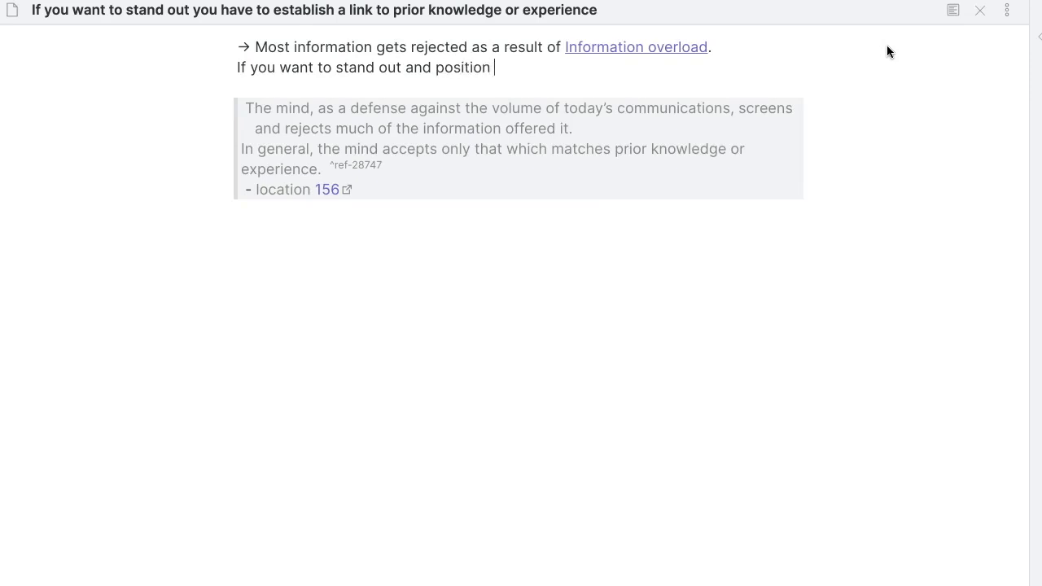
text(yourself in an)
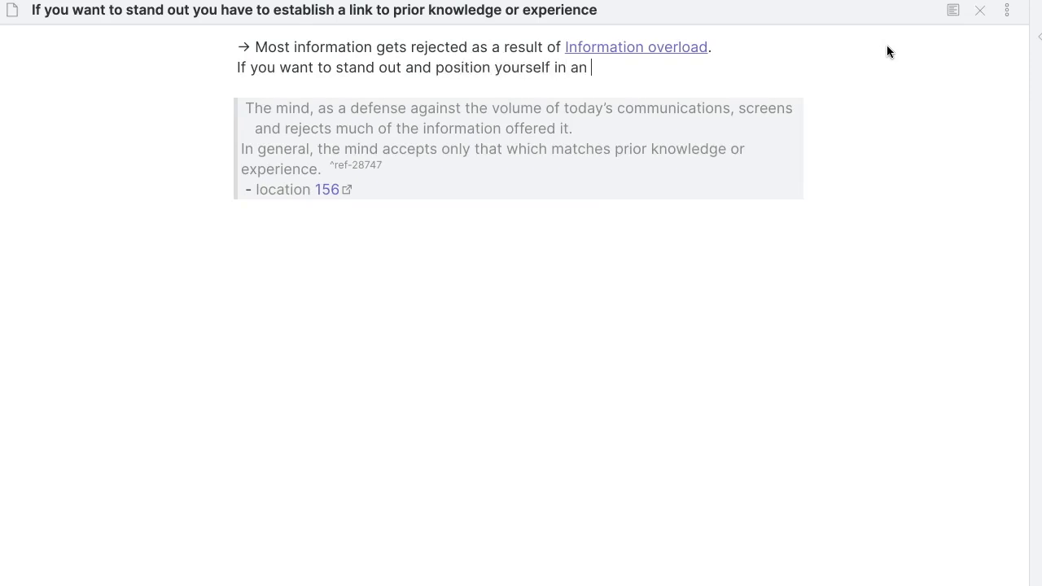
text(effective wa)
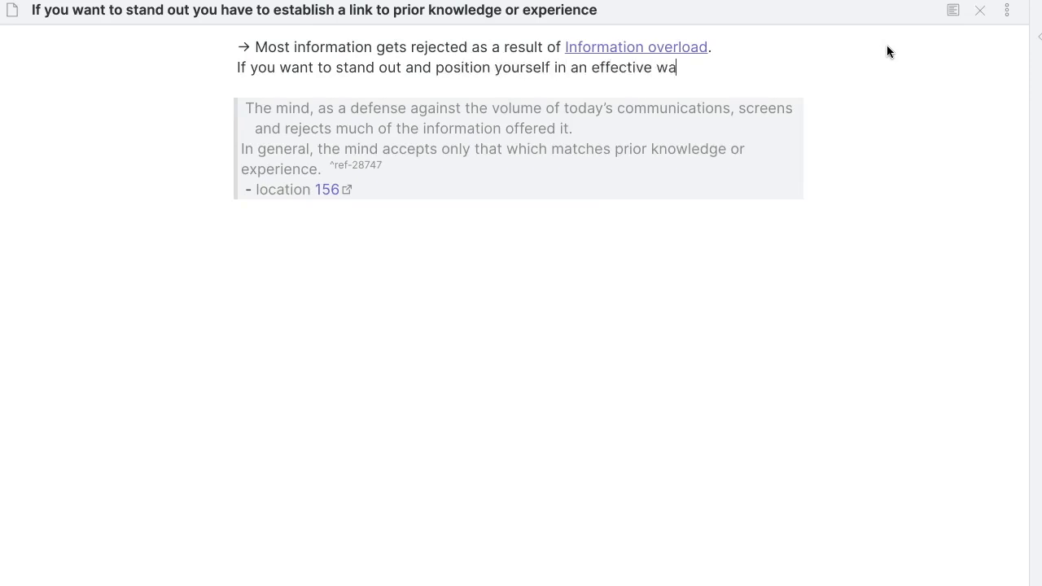
text(y you have)
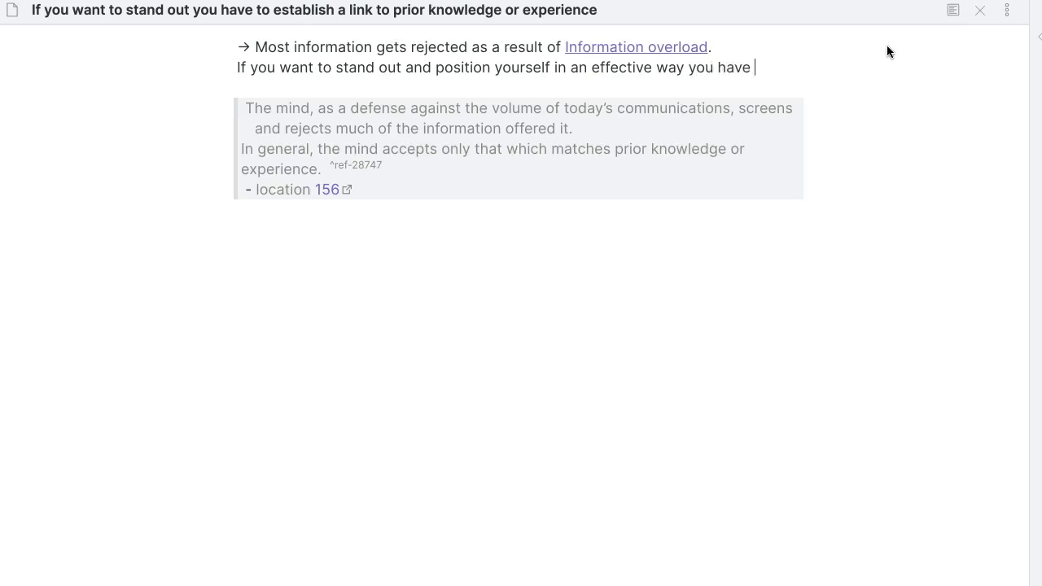
text(to link)
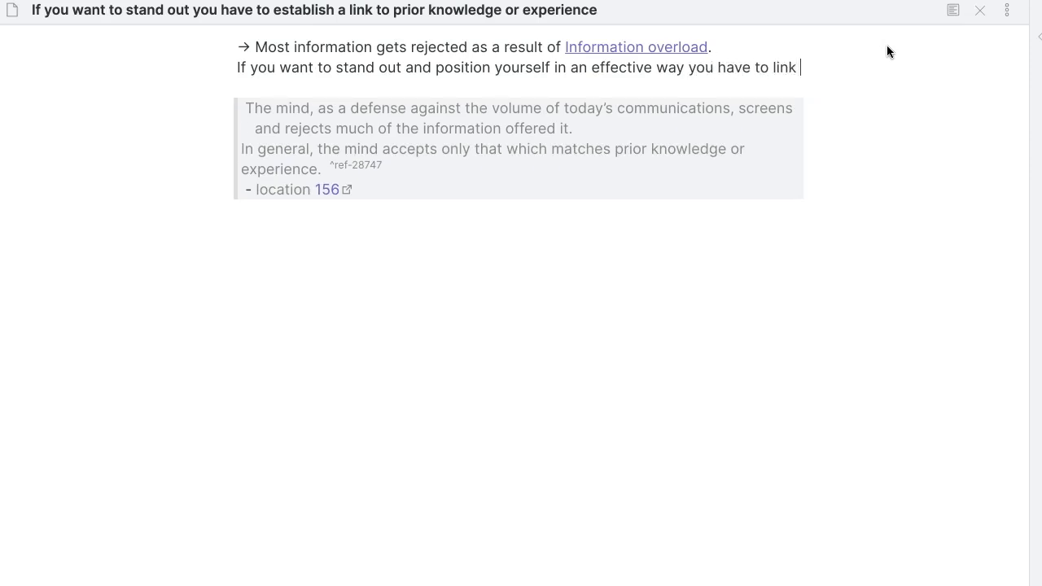
text(your product or)
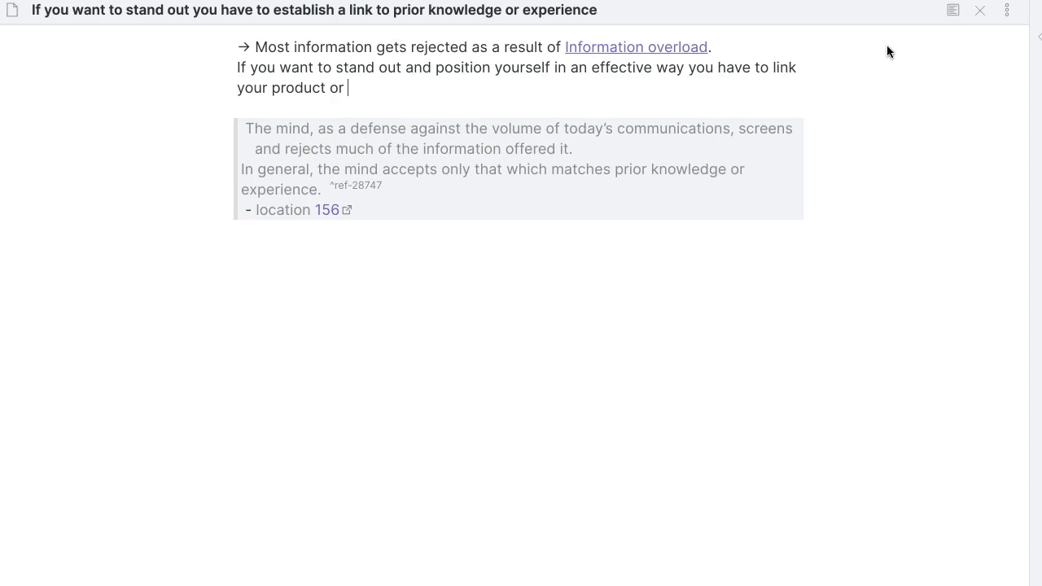
text(service to)
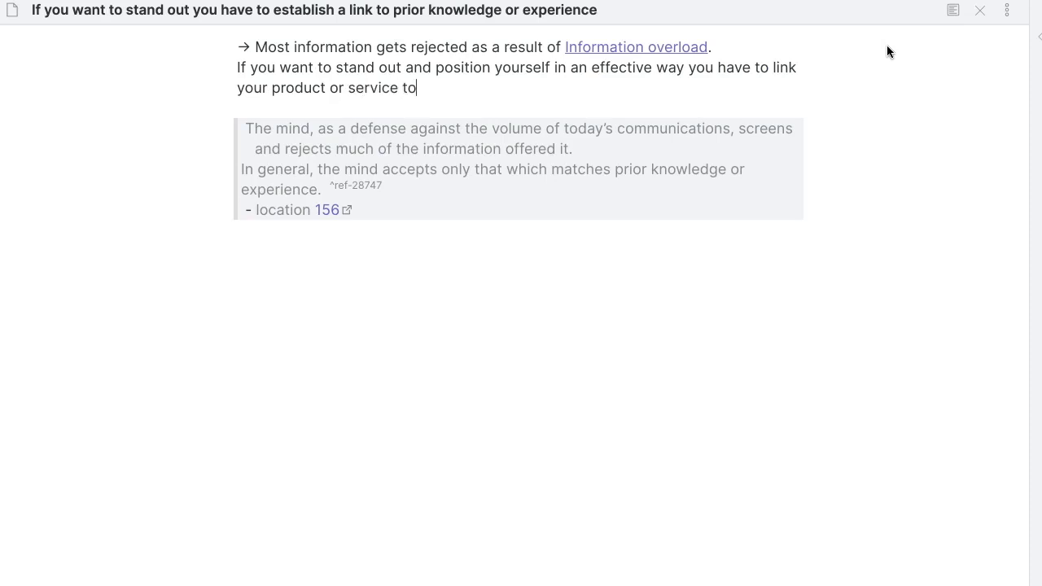
text(what's ar)
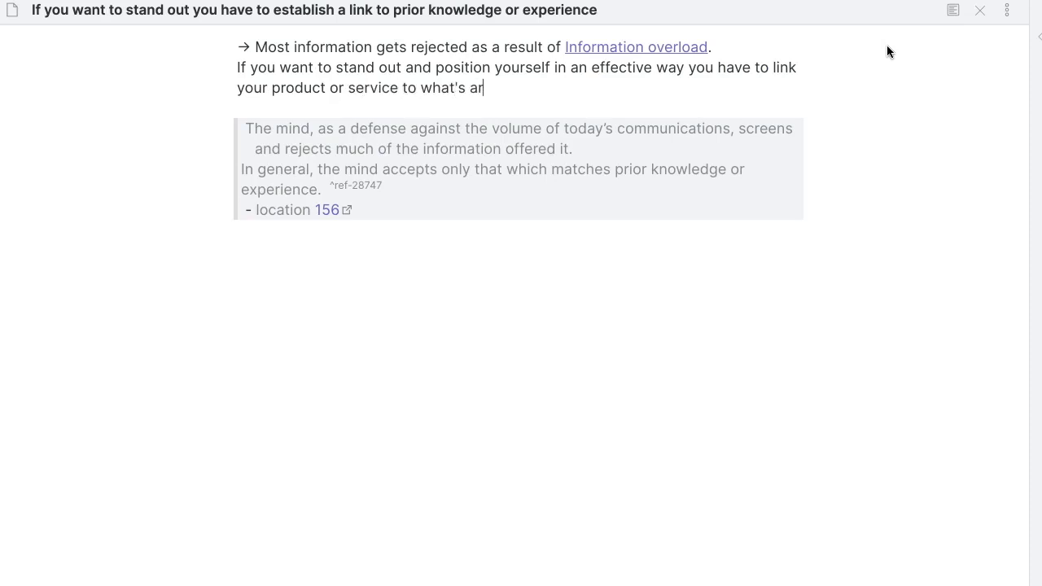
text(lready in your)
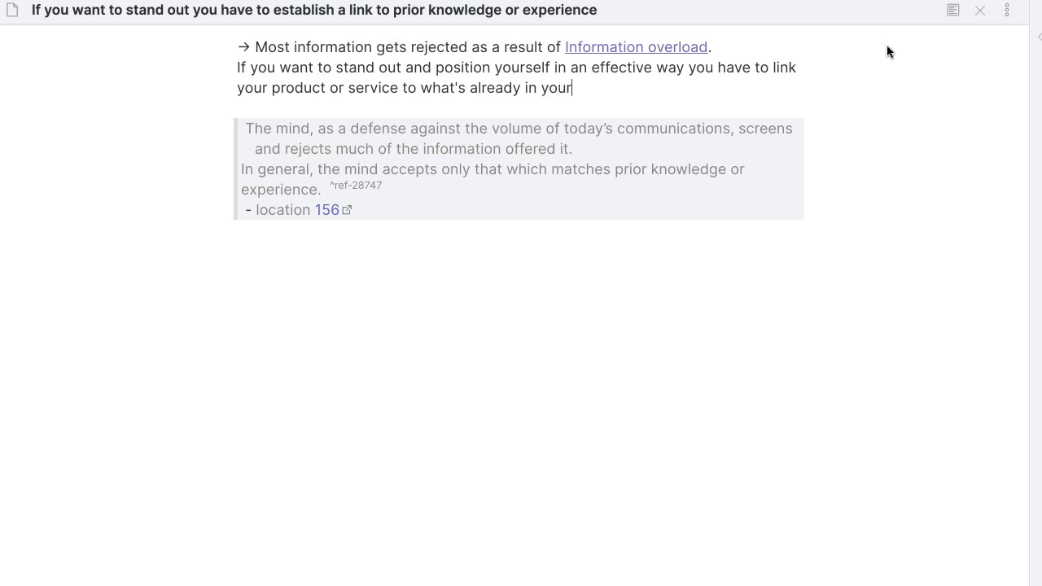
text(prospec)
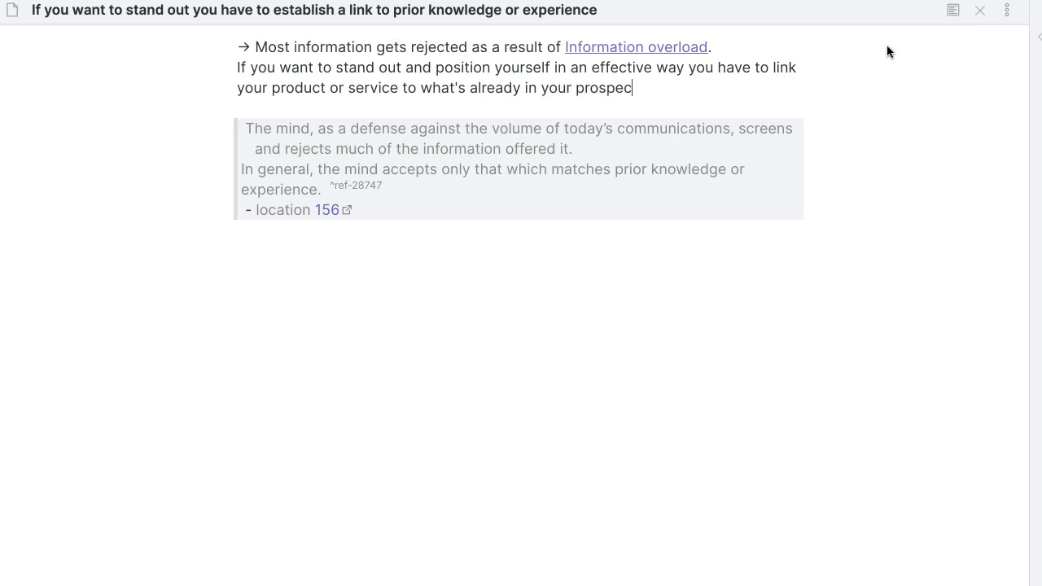
text(t's mind.)
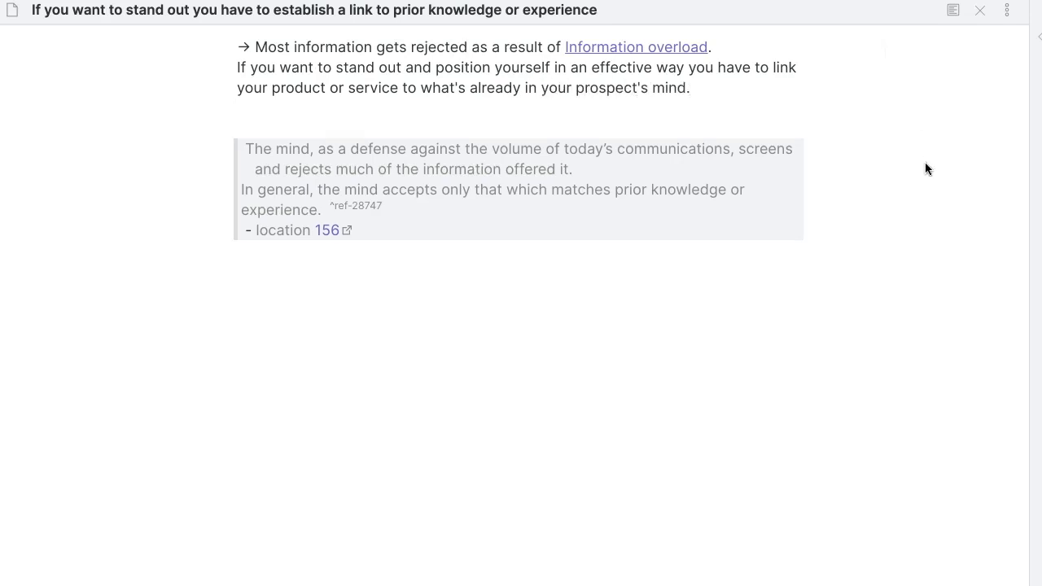
Step: Retitle the note to 'link your product to what's already in your prospects mind' and add an [[Empathy]] link
drag(273, 10, 596, 10)
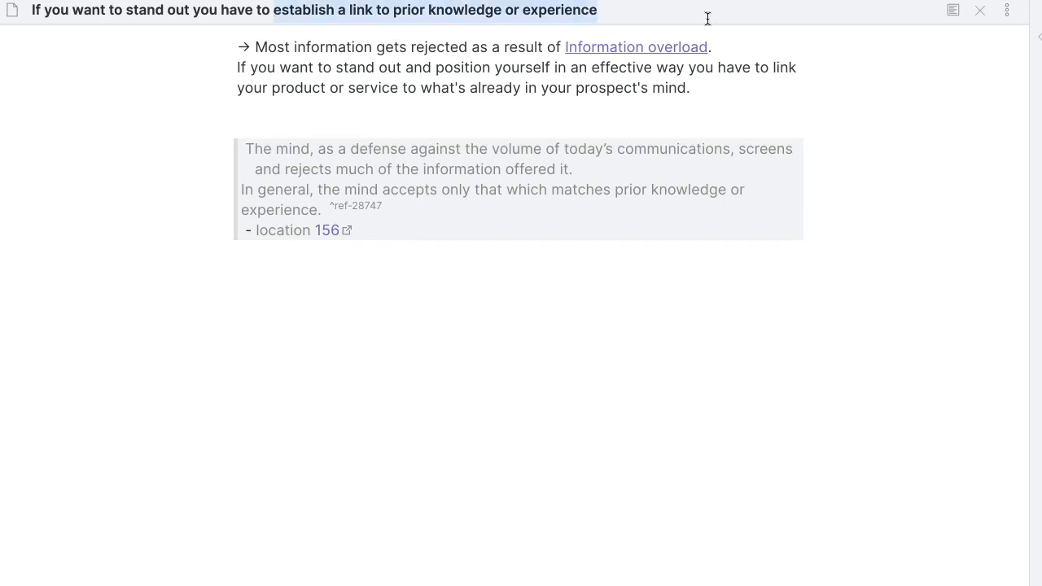
text(link)
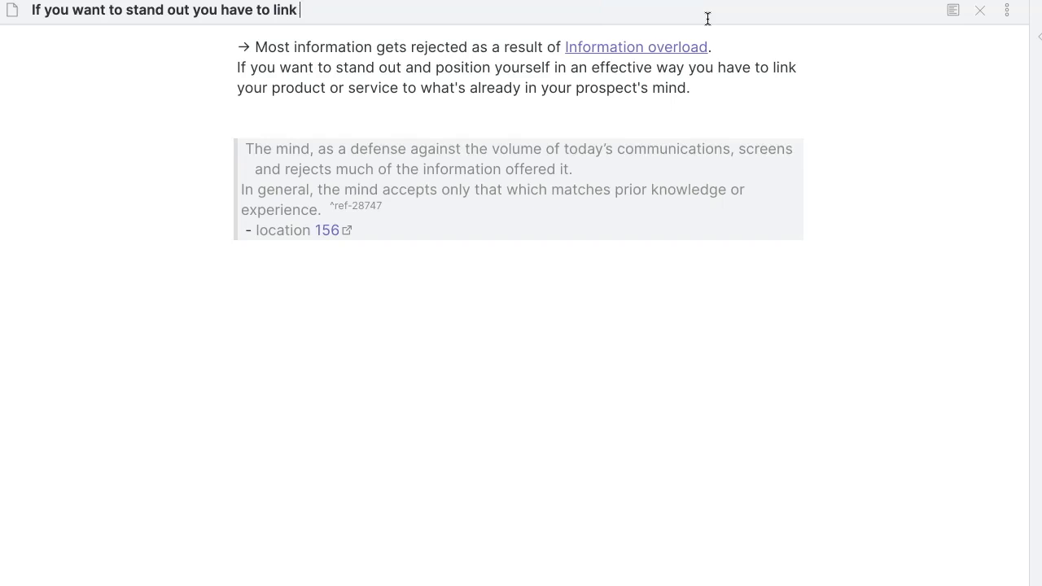
text(your product to)
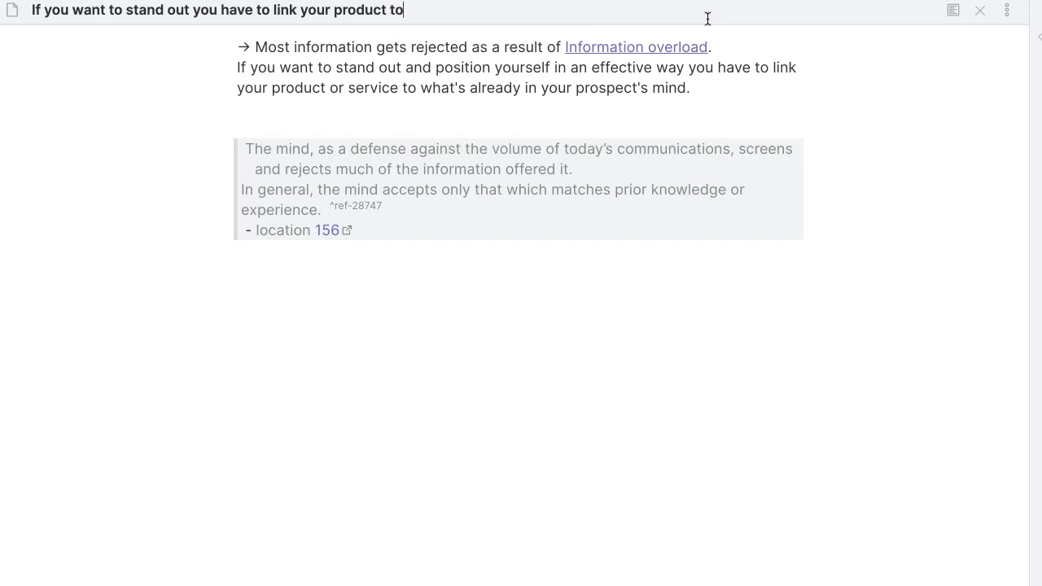
text(w)
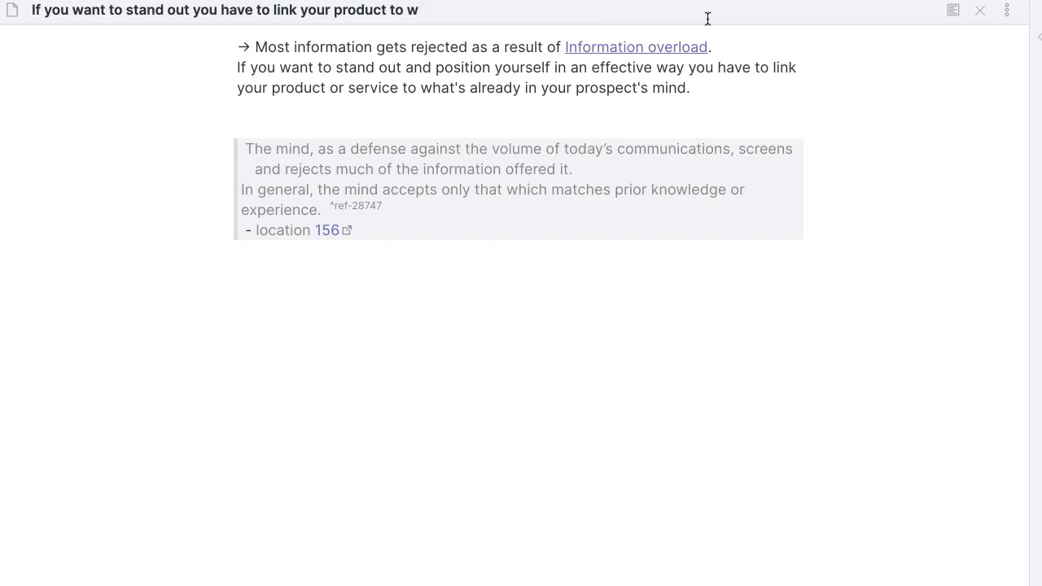
text(hat)
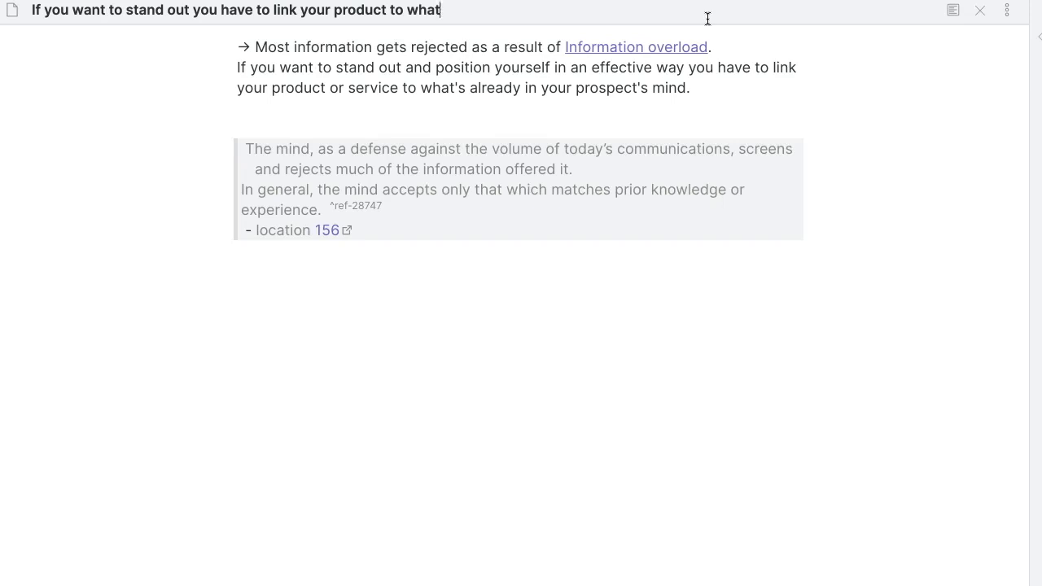
text('s alreay)
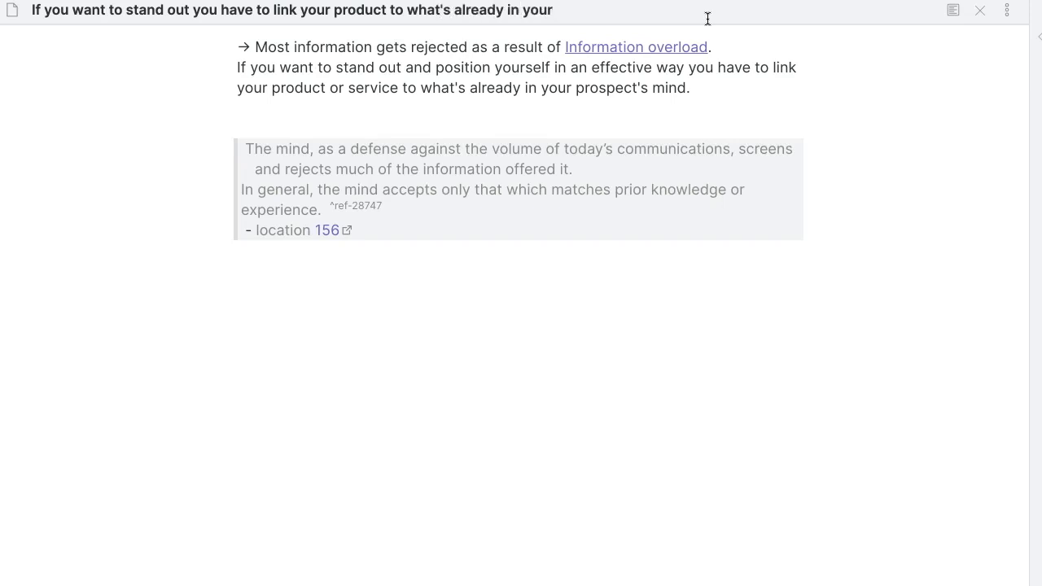
text(prospects mind)
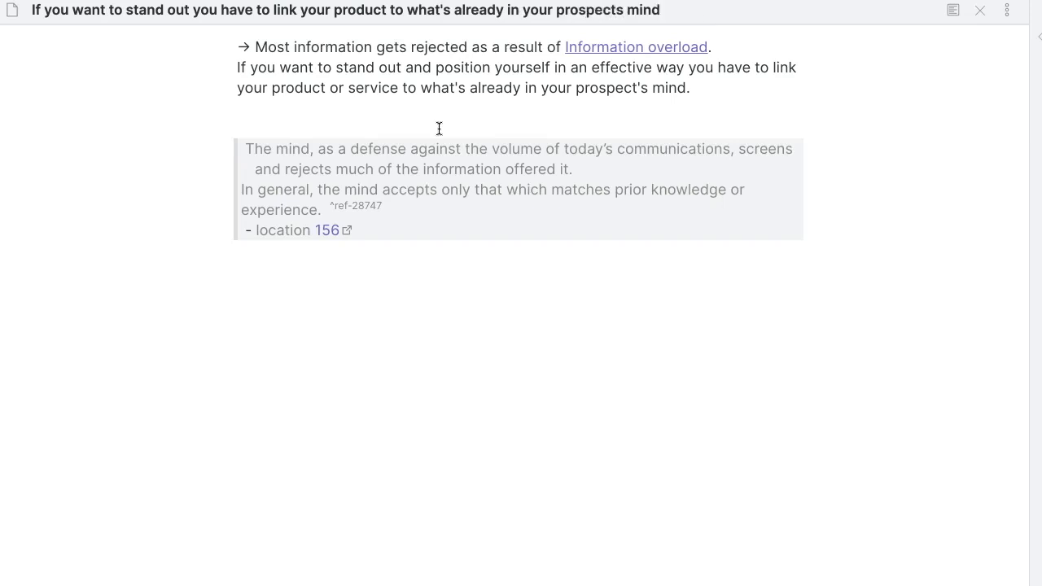
mouse_move(654, 62)
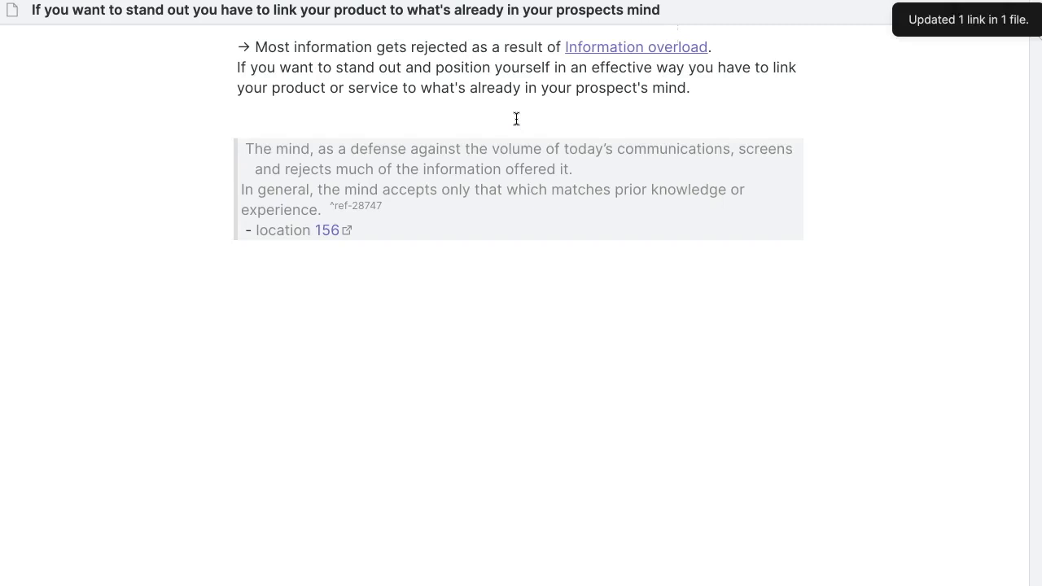
click(237, 127)
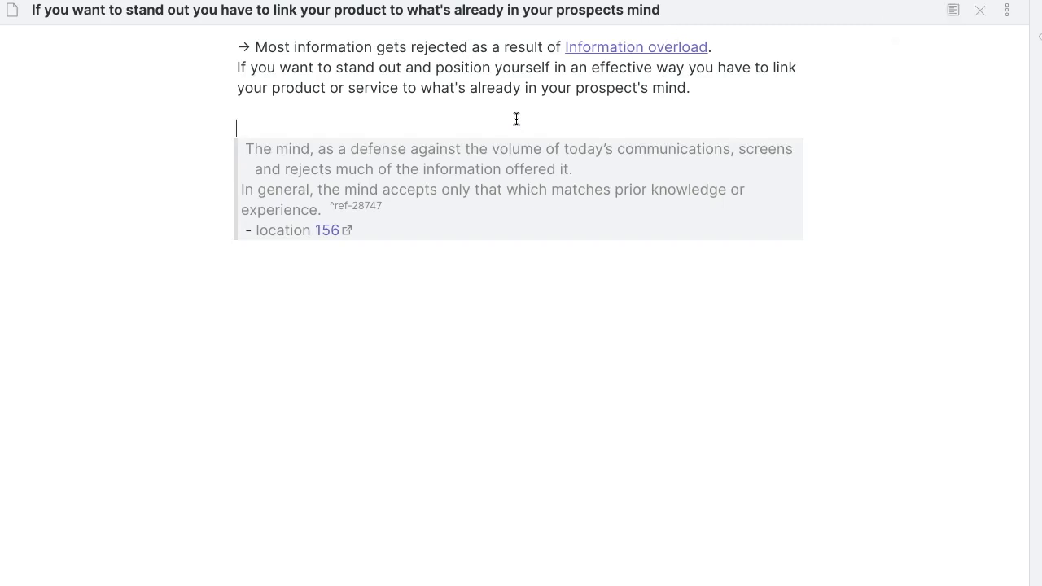
text([[Empathy]])
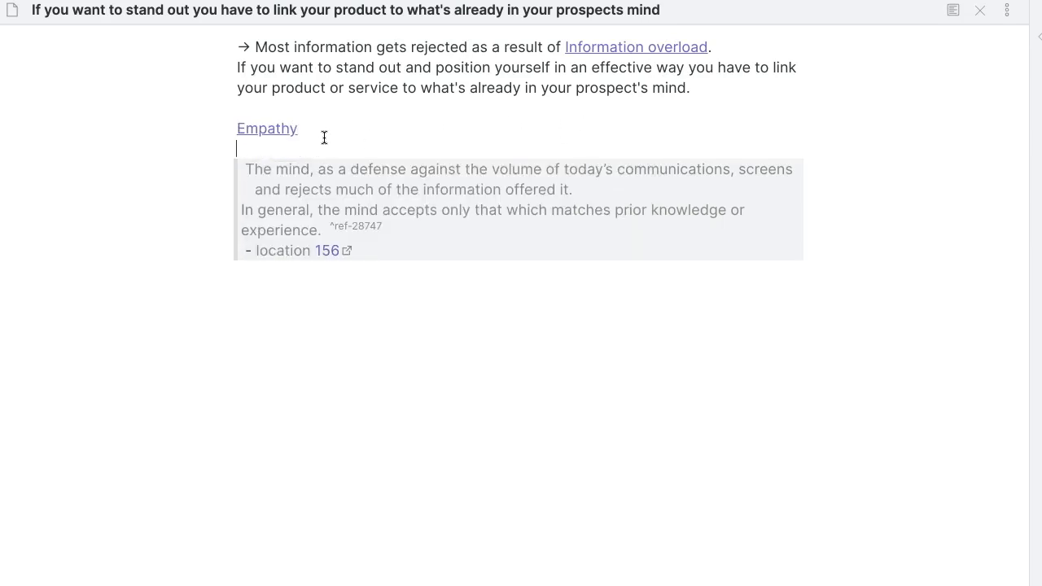
click(267, 129)
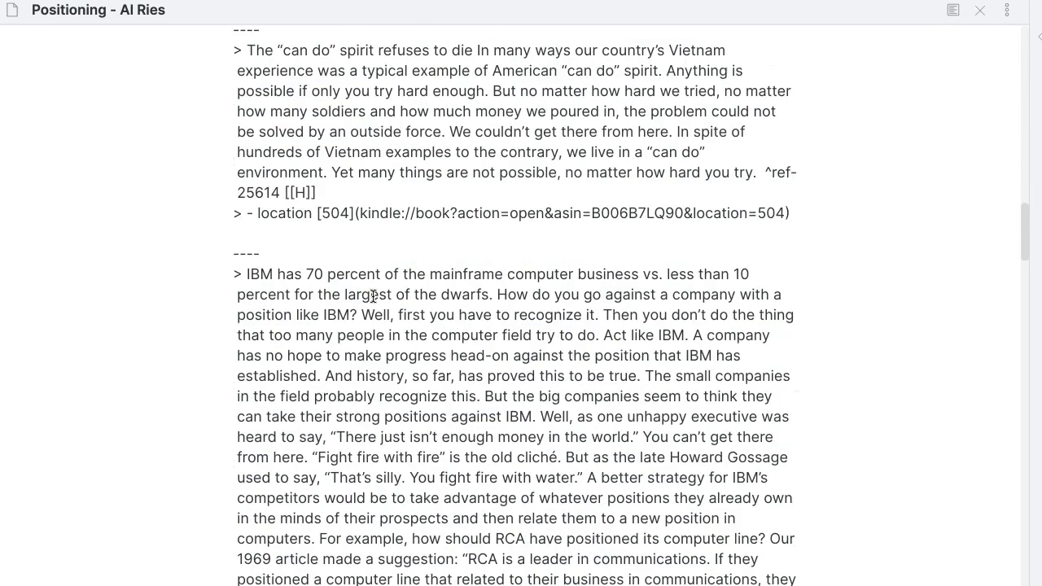
Step: Tag the Vietnam 'can do' spirit highlight with a wikilink to the Hustle mentality note
scroll(up, 3)
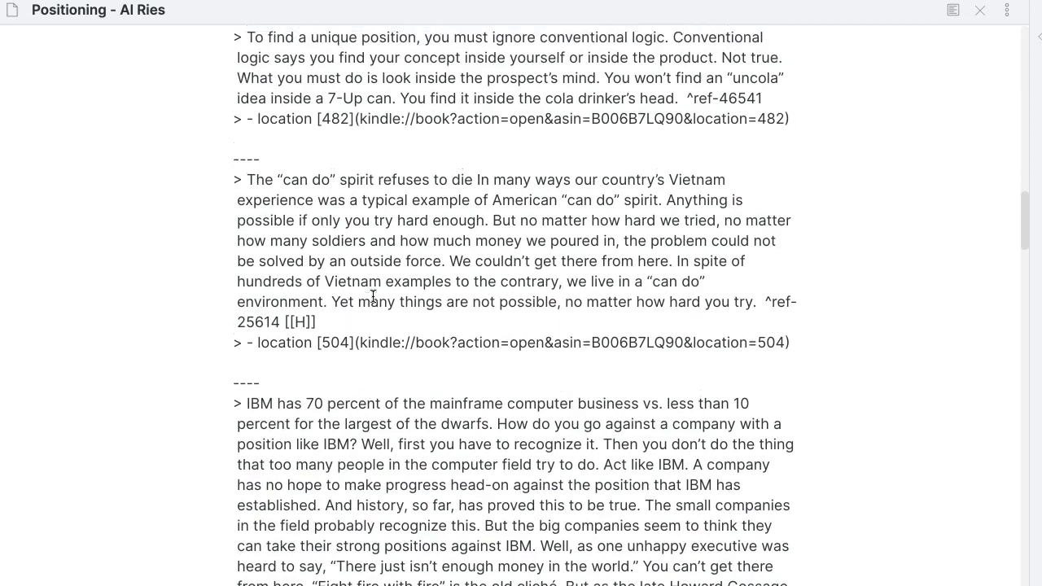
scroll(up, 3)
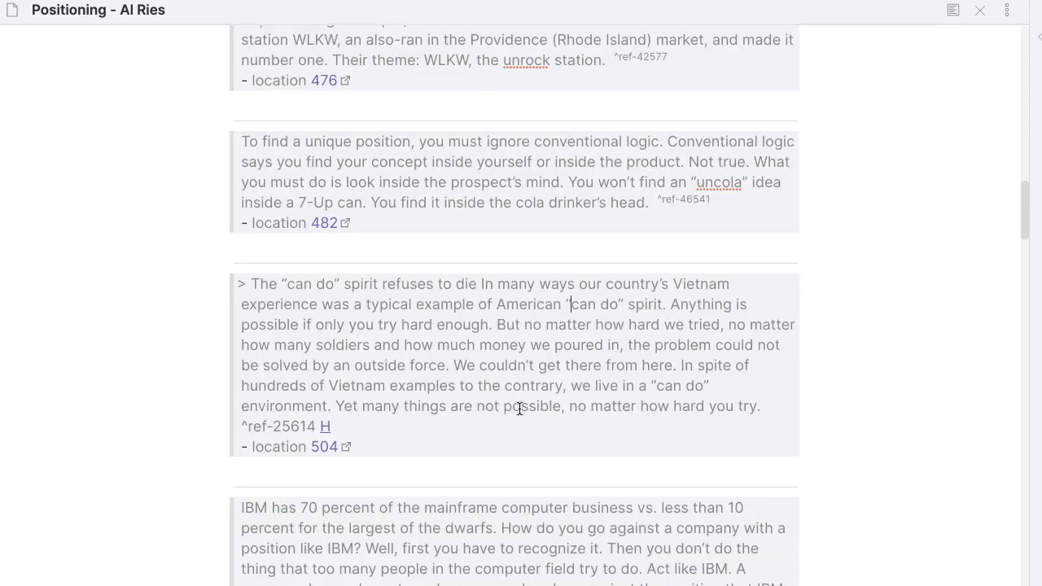
drag(696, 364, 710, 384)
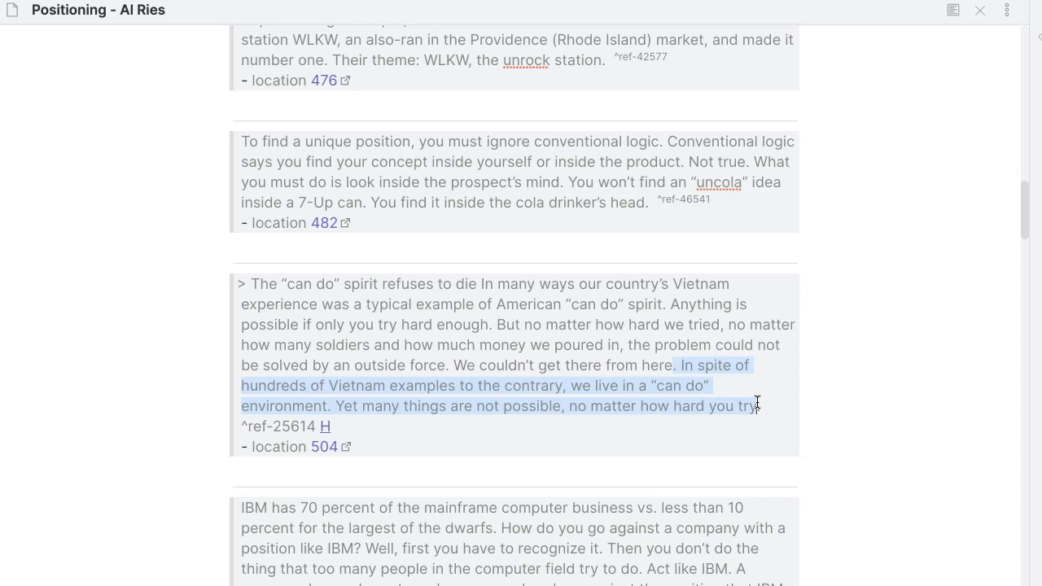
click(411, 427)
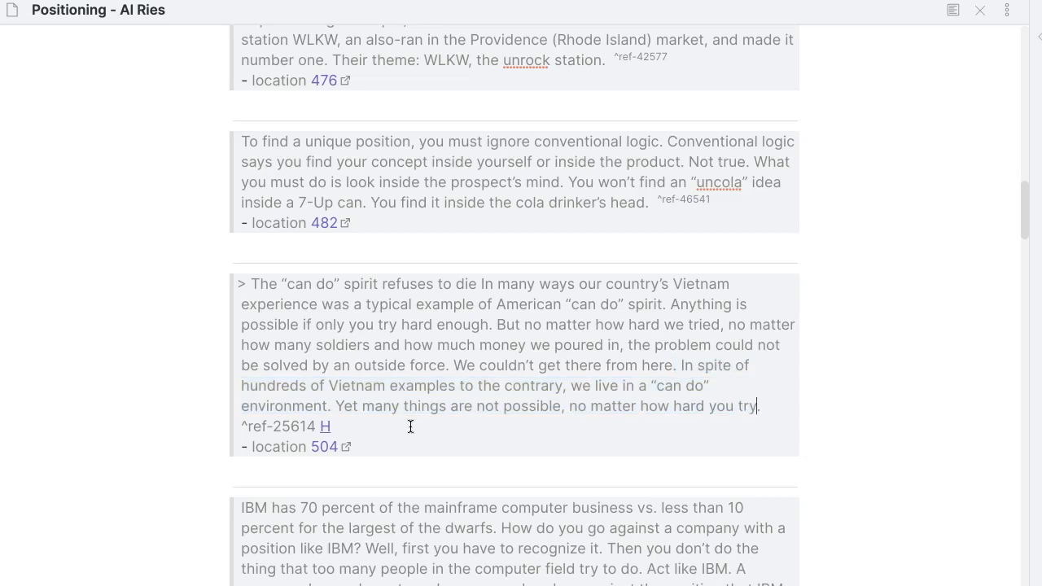
text([[)
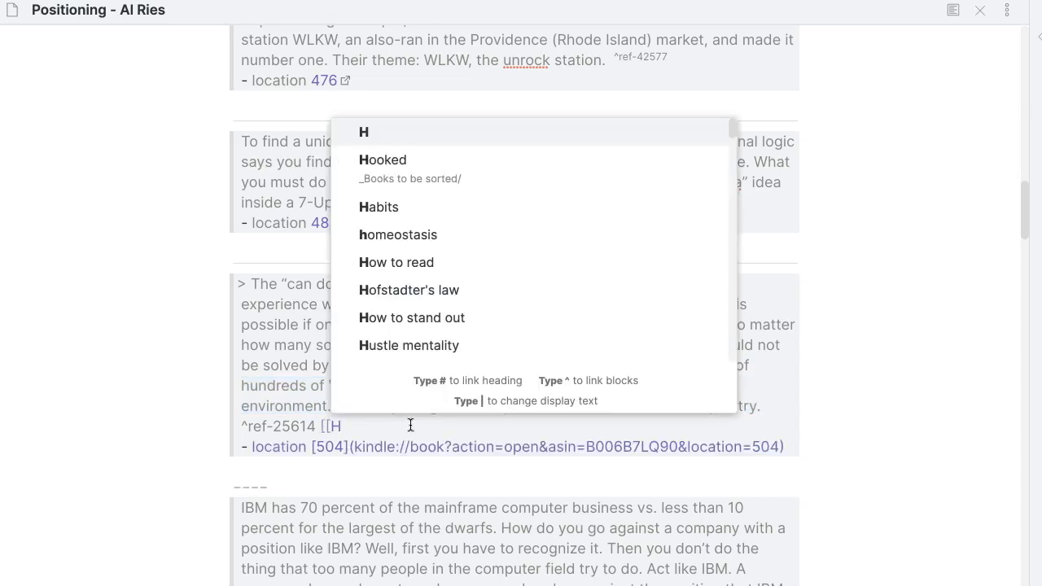
mouse_move(400, 345)
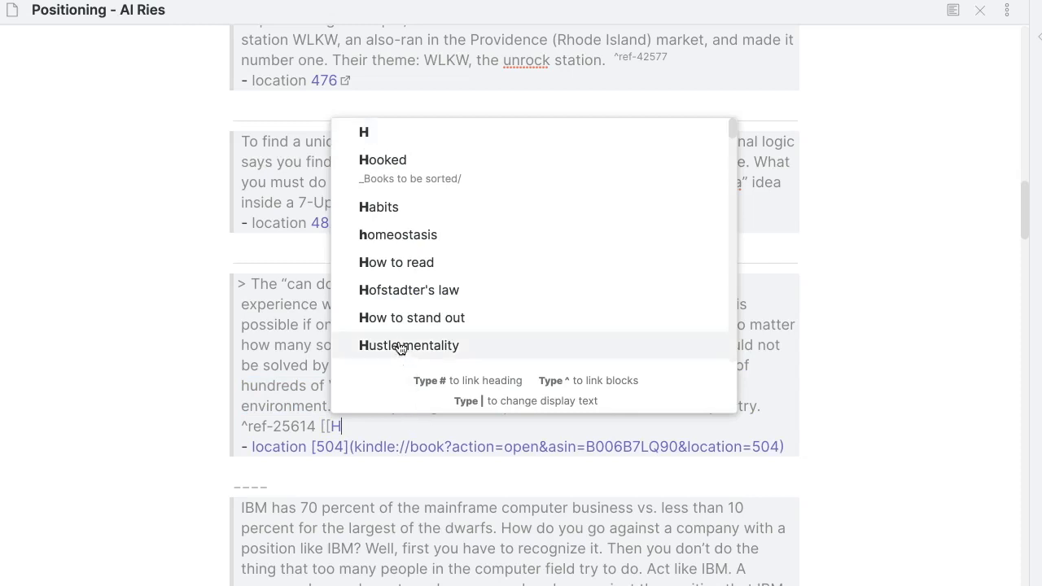
click(409, 345)
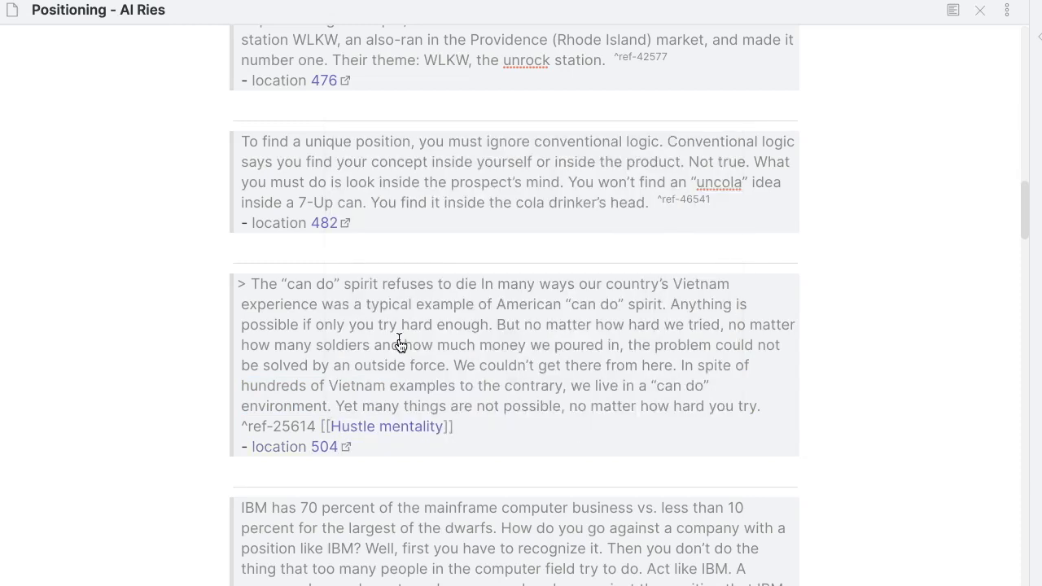
mouse_move(488, 440)
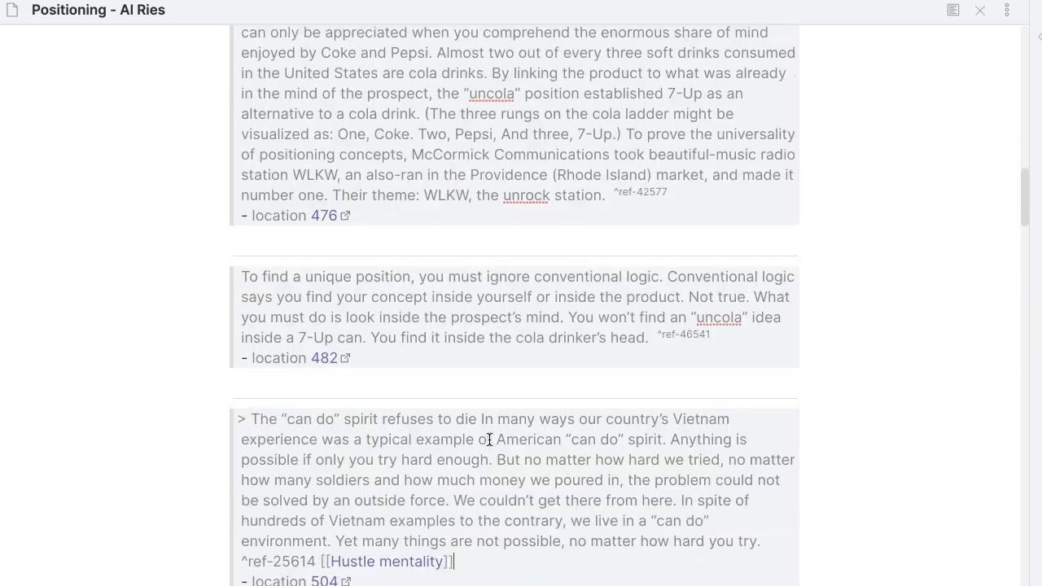
scroll(down, 3)
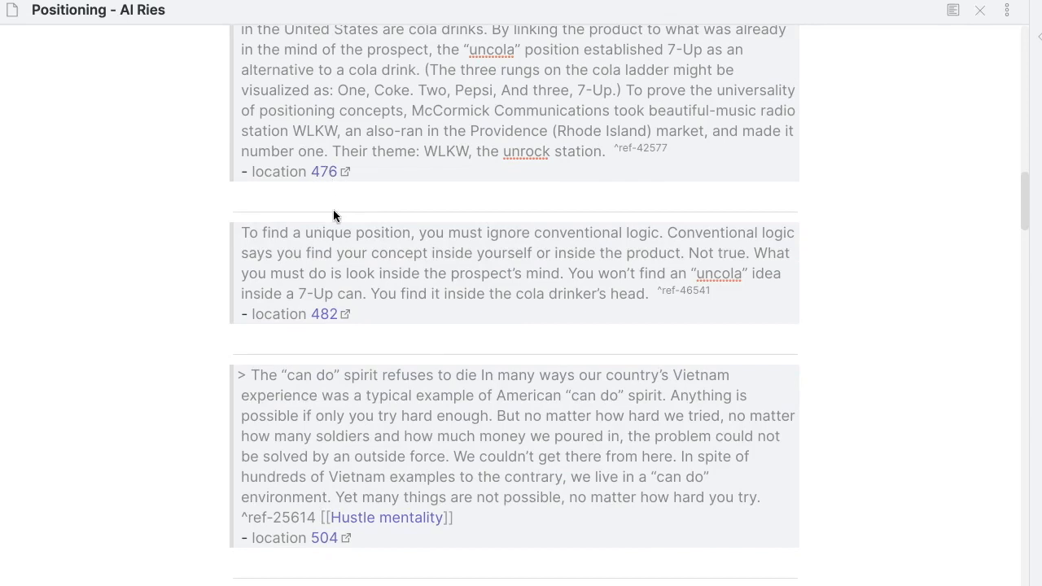
mouse_move(537, 366)
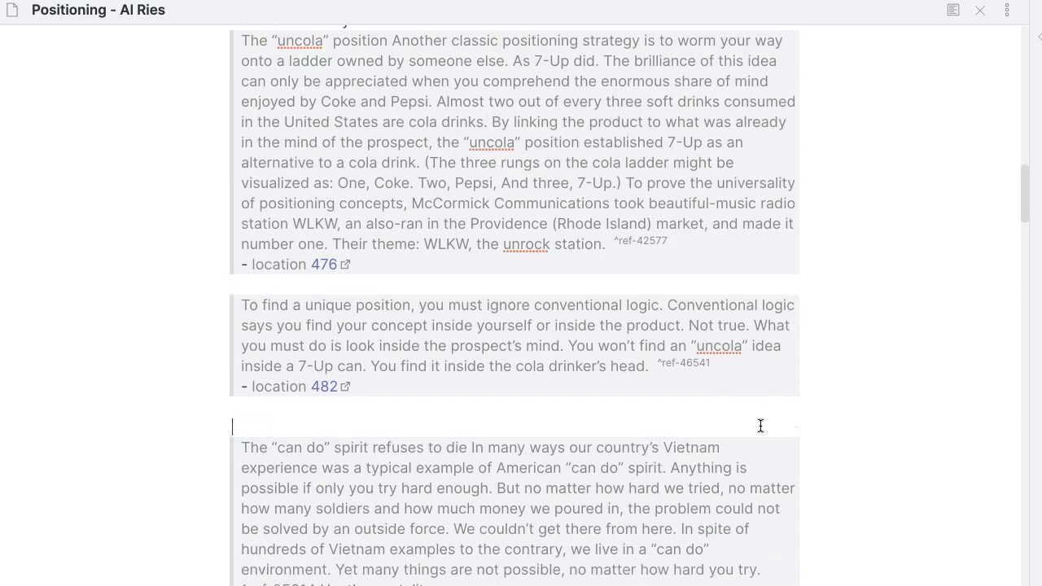
scroll(down, 3)
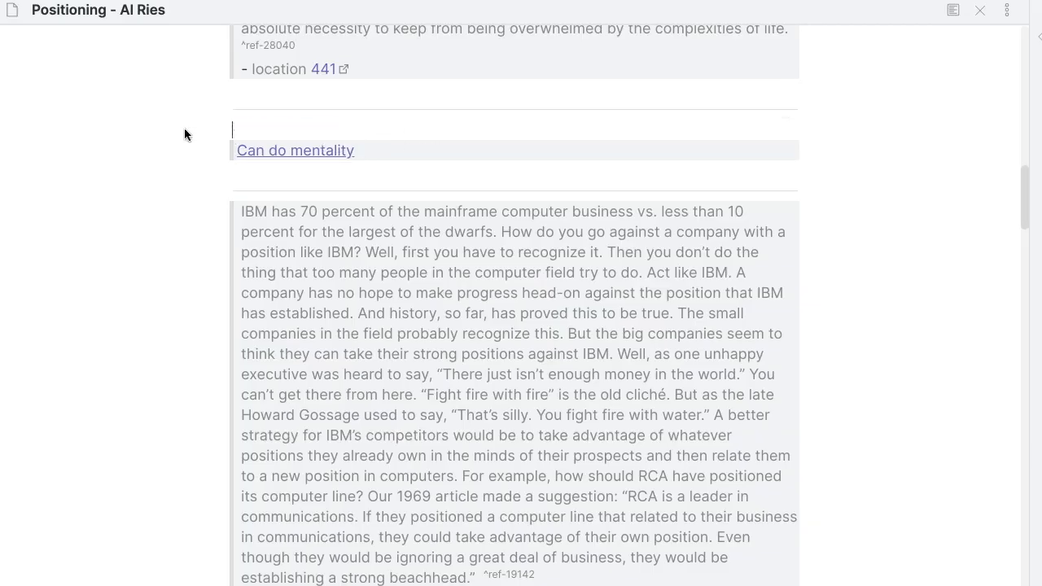
Step: Open the newly extracted Can do mentality note from its link
click(295, 150)
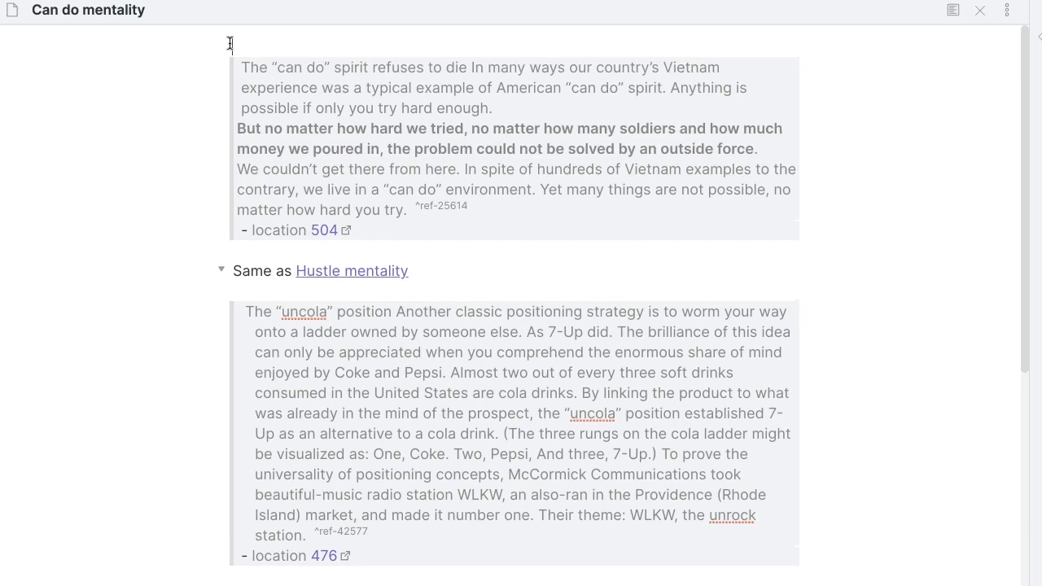
Step: Write the summary: sometimes force is not the answer; find a smoother, easier way to achieve your goals
text(Sometin)
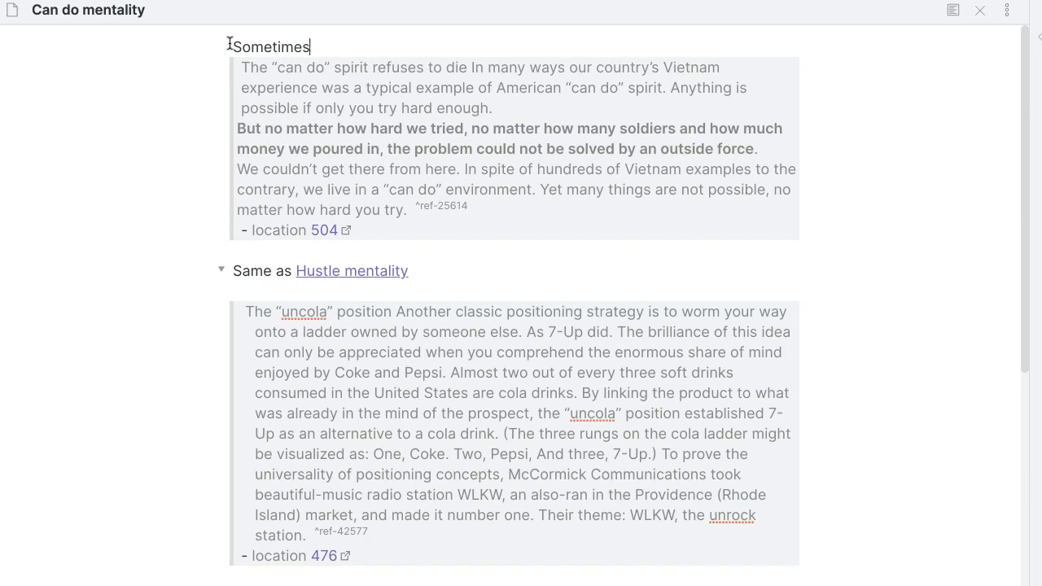
text(you have to admit)
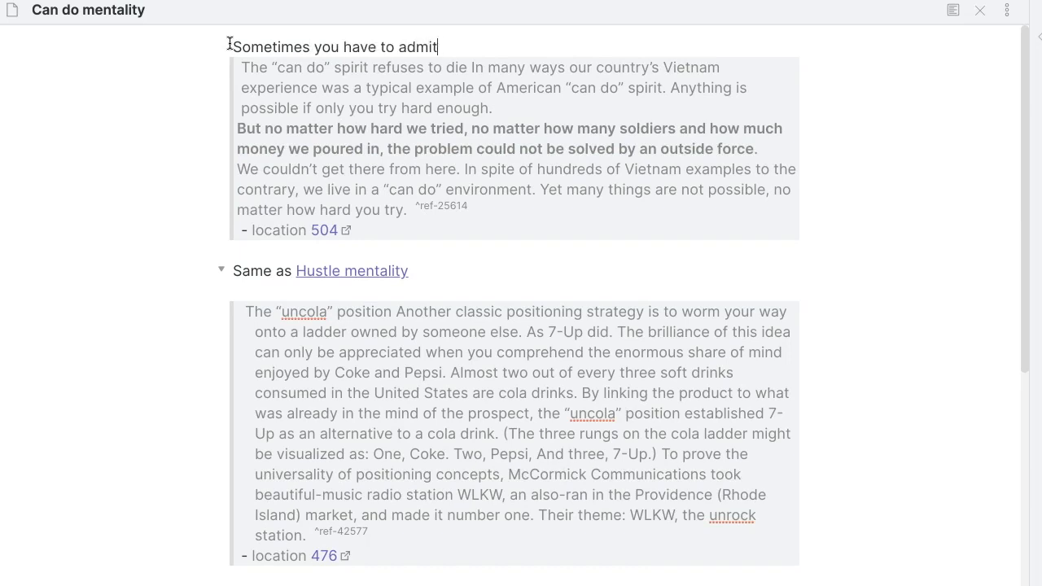
text(that force is th)
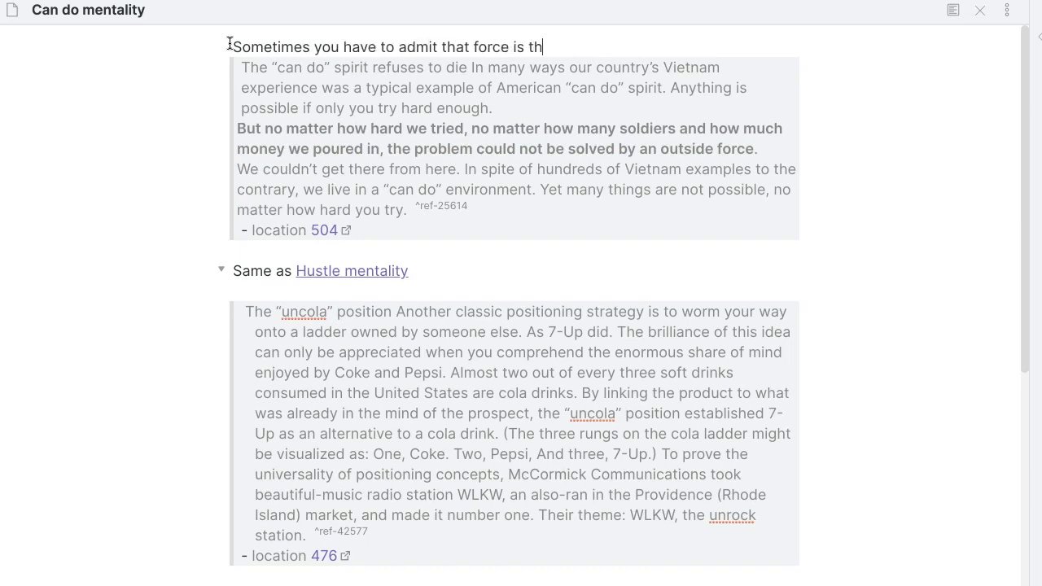
text(ot)
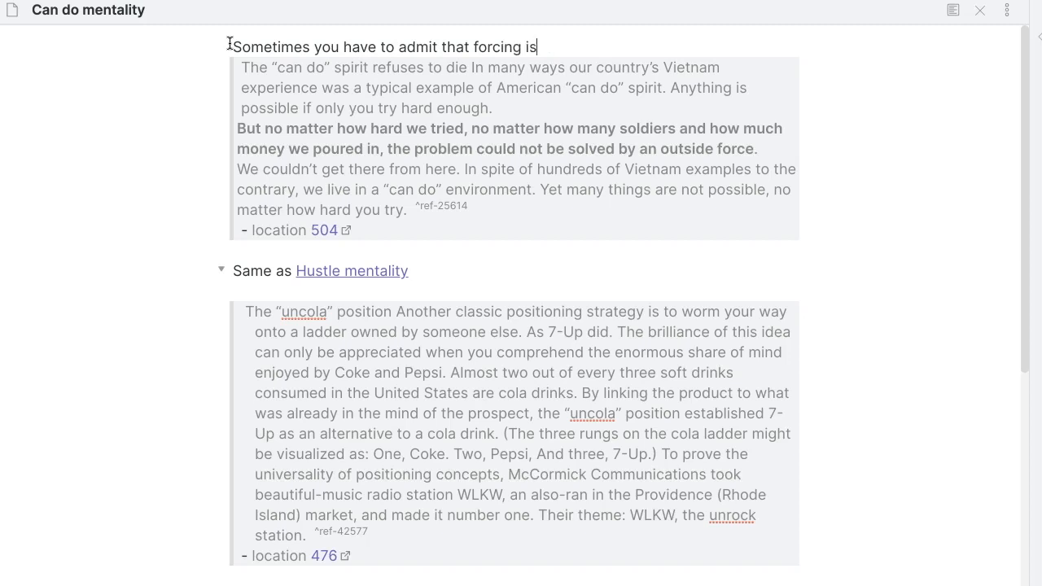
text(not the qnswer.)
text(You have to find)
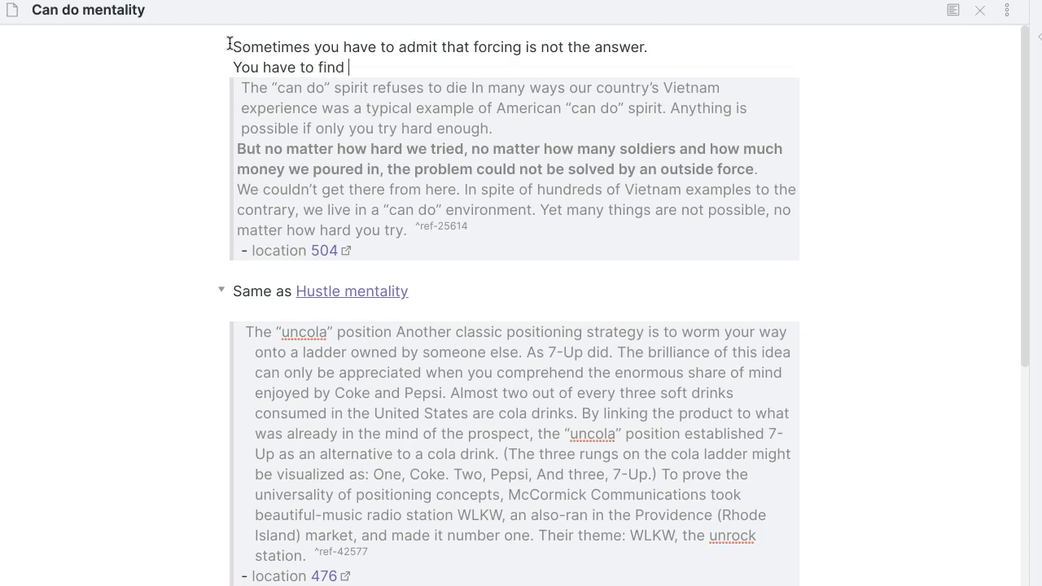
text(a smoother)
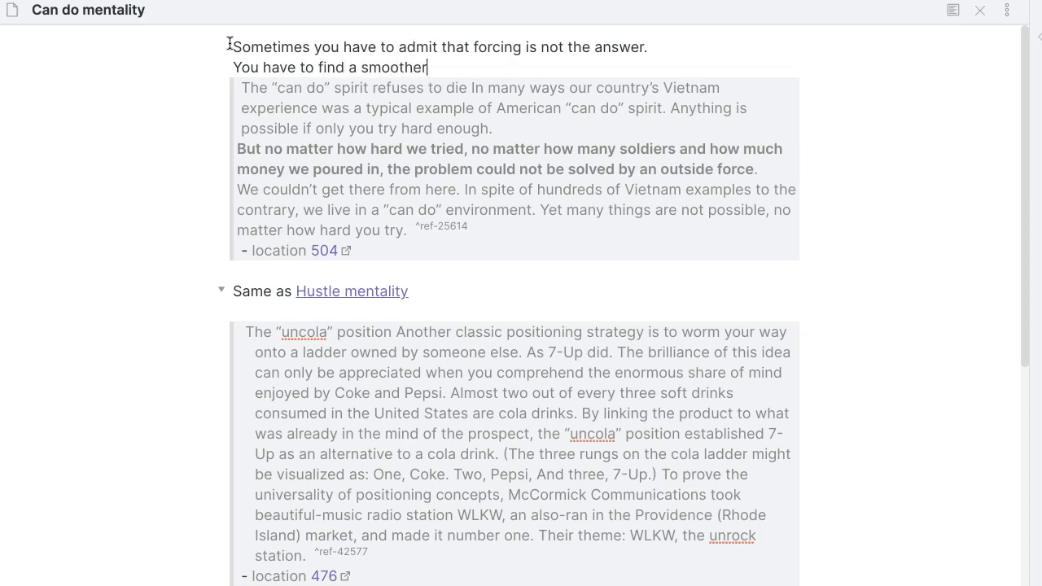
text(and easier way to)
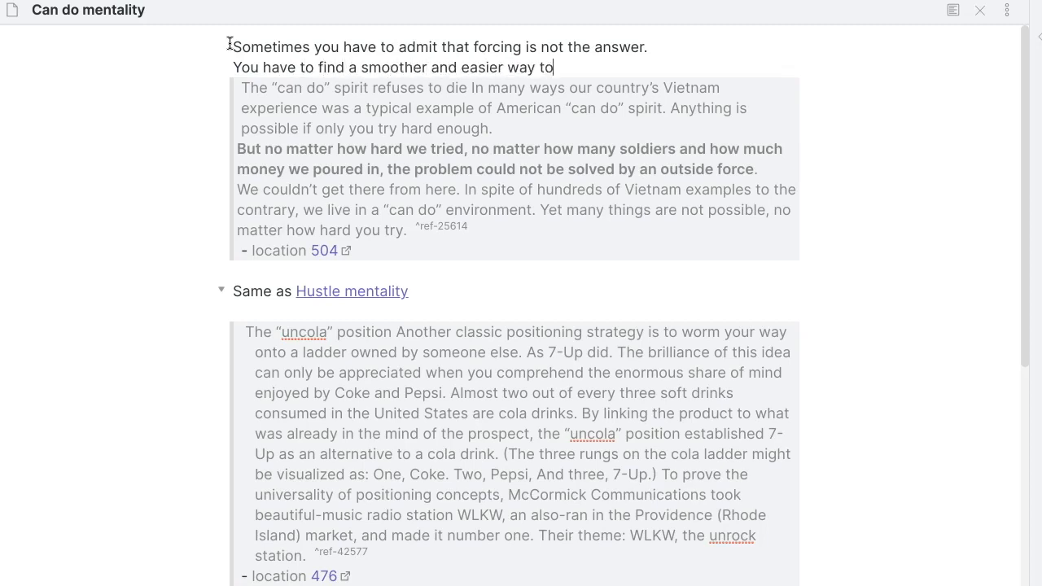
text(achieve your goals.)
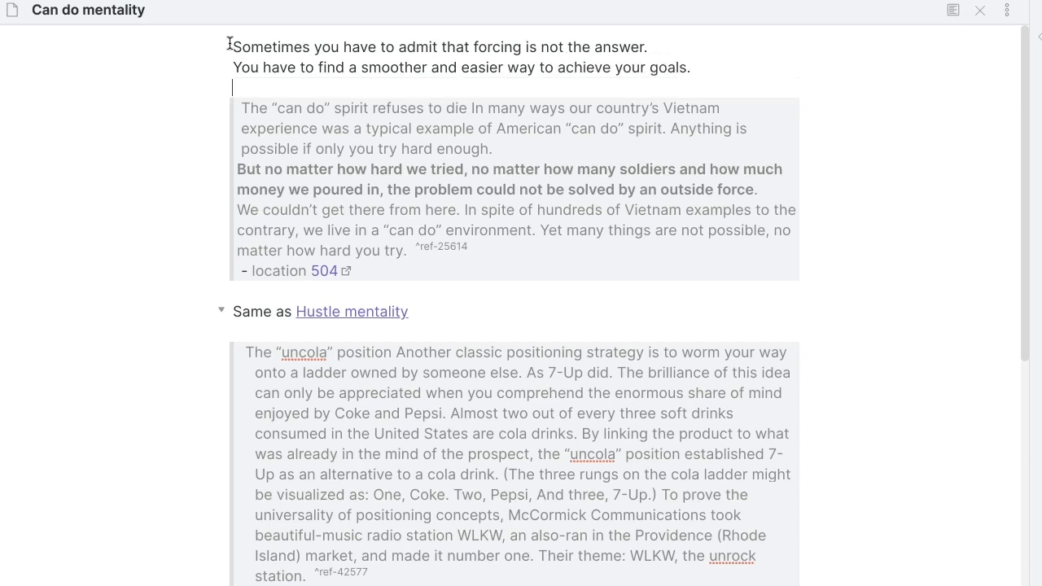
scroll(down, 3)
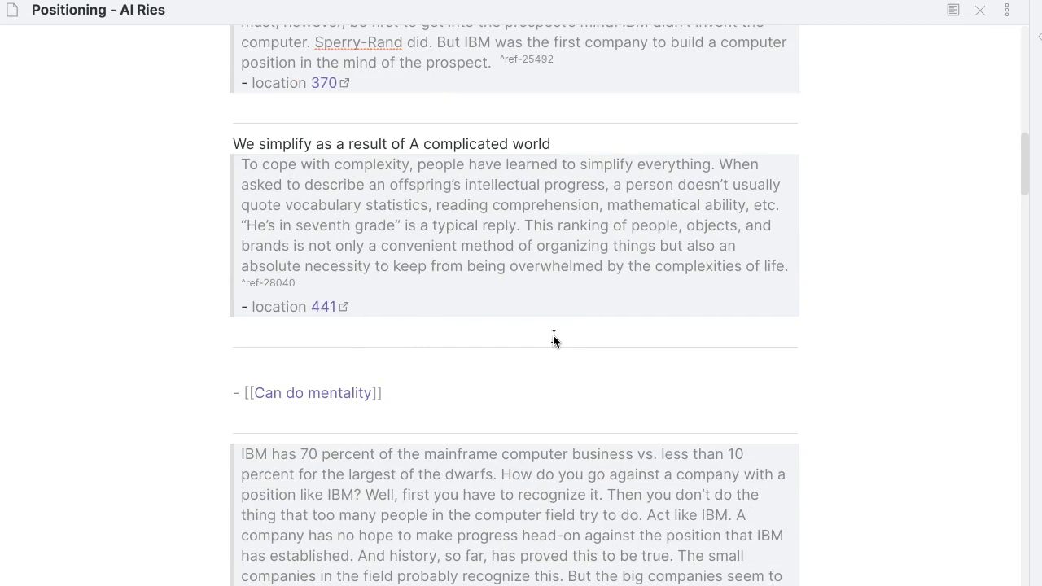
Step: Navigate back to the book note and scroll up through its highlights
click(244, 392)
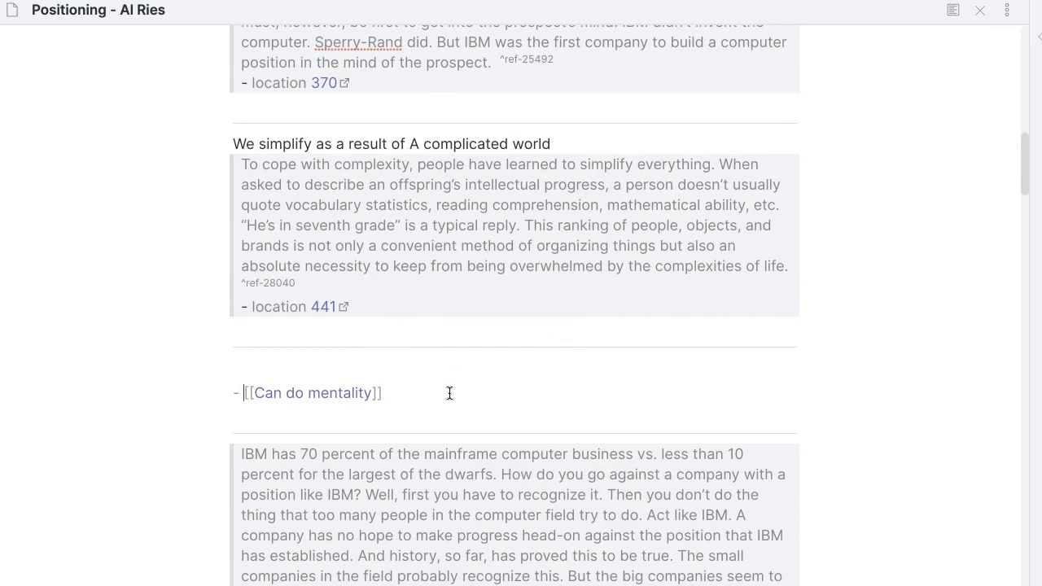
scroll(up, 3)
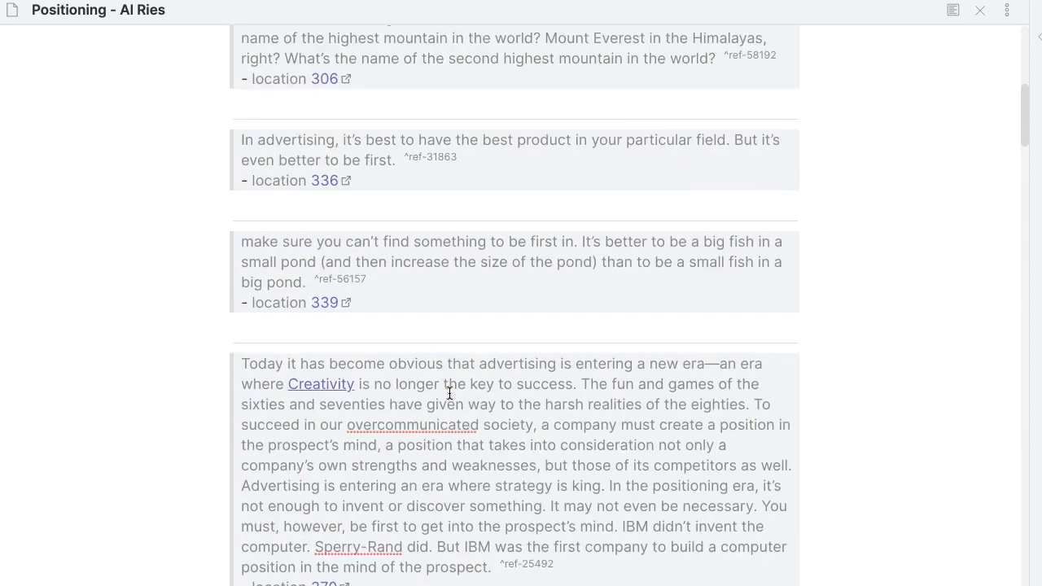
scroll(up, 3)
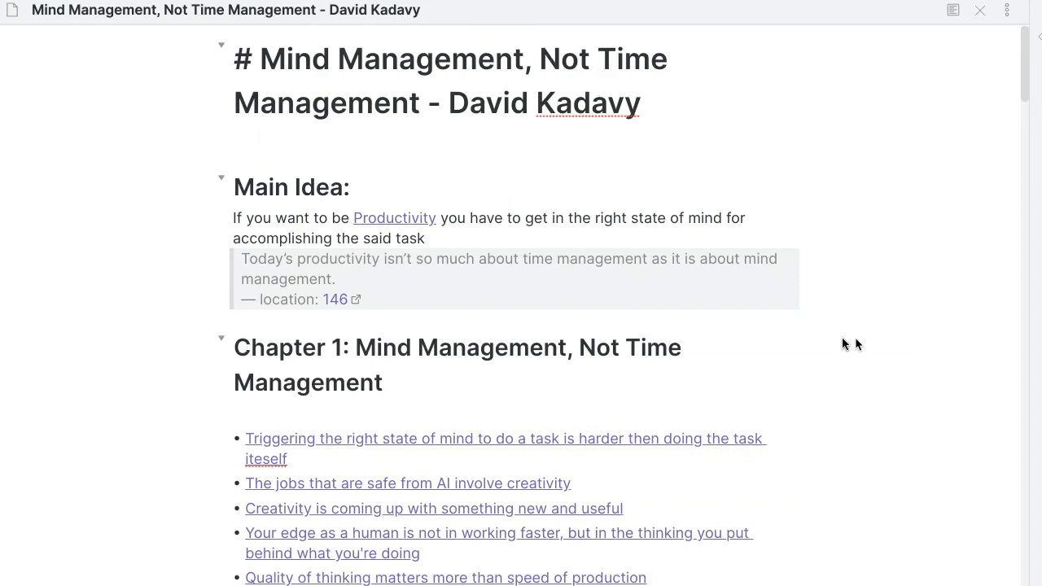
Step: Scroll the Mind Management book note through Chapter 2's linked ideas into the preparation and incubation sections
scroll(down, 3)
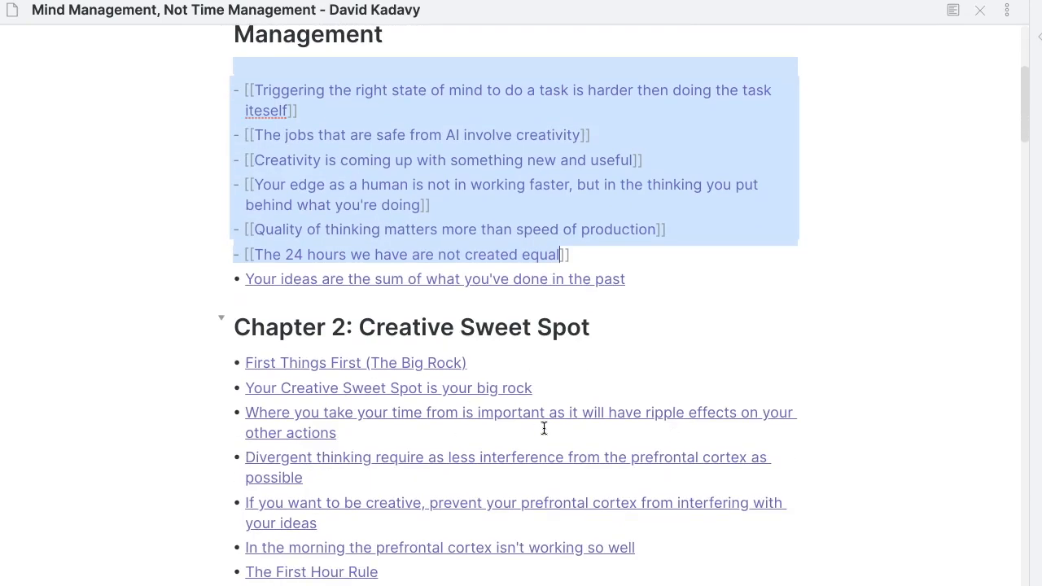
scroll(down, 3)
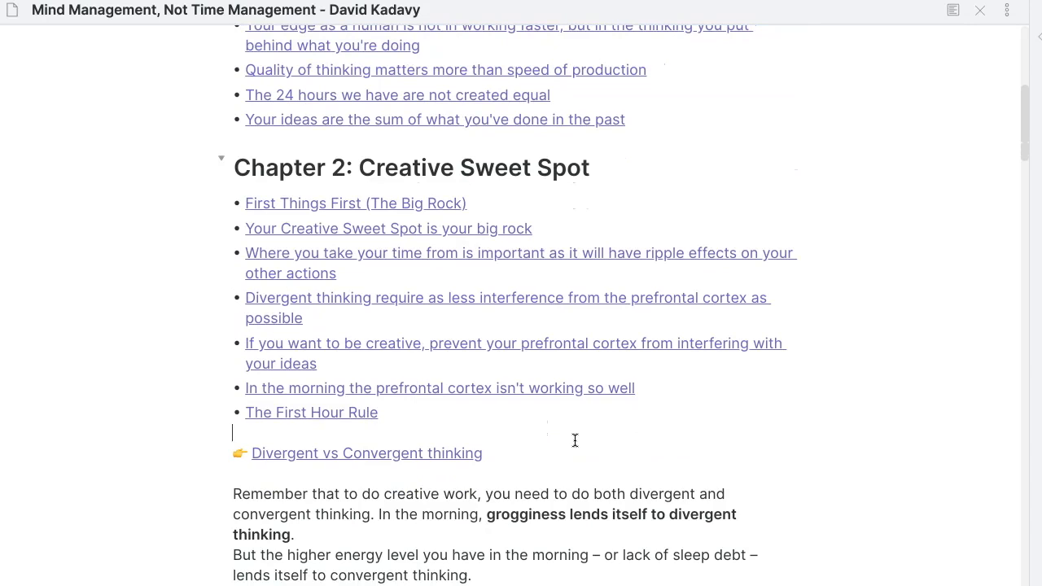
scroll(down, 3)
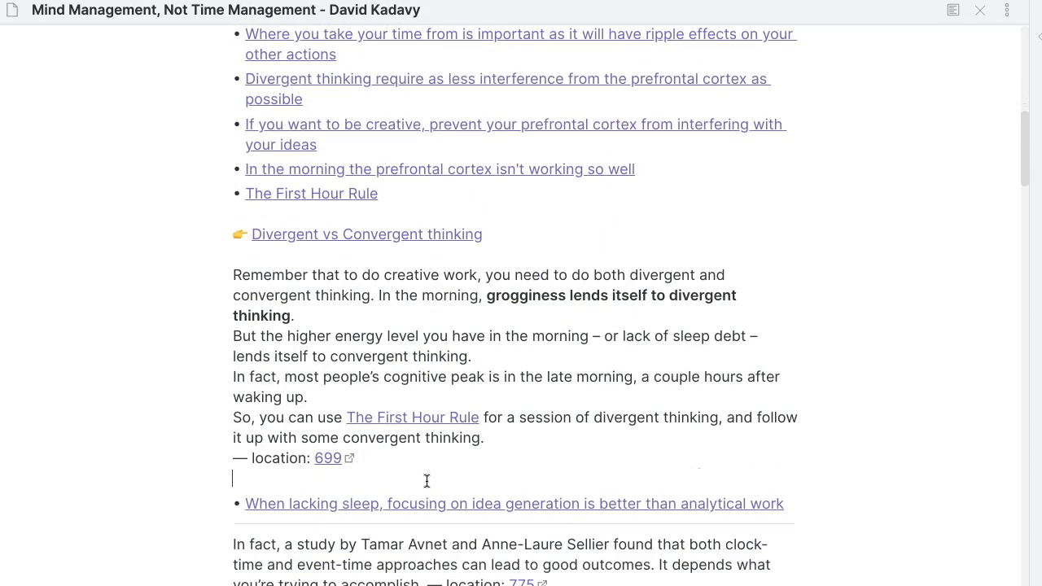
scroll(down, 3)
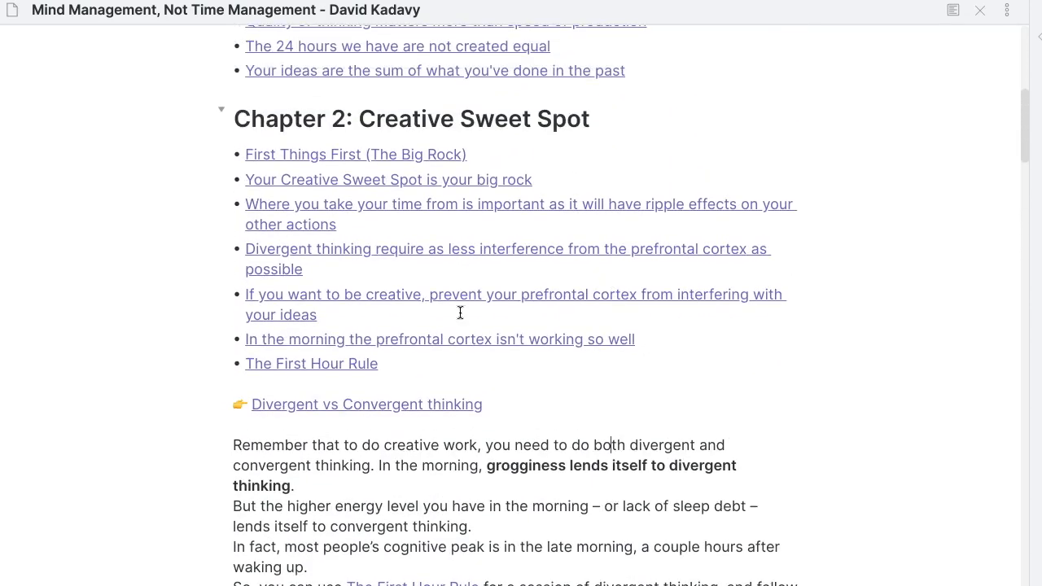
click(440, 339)
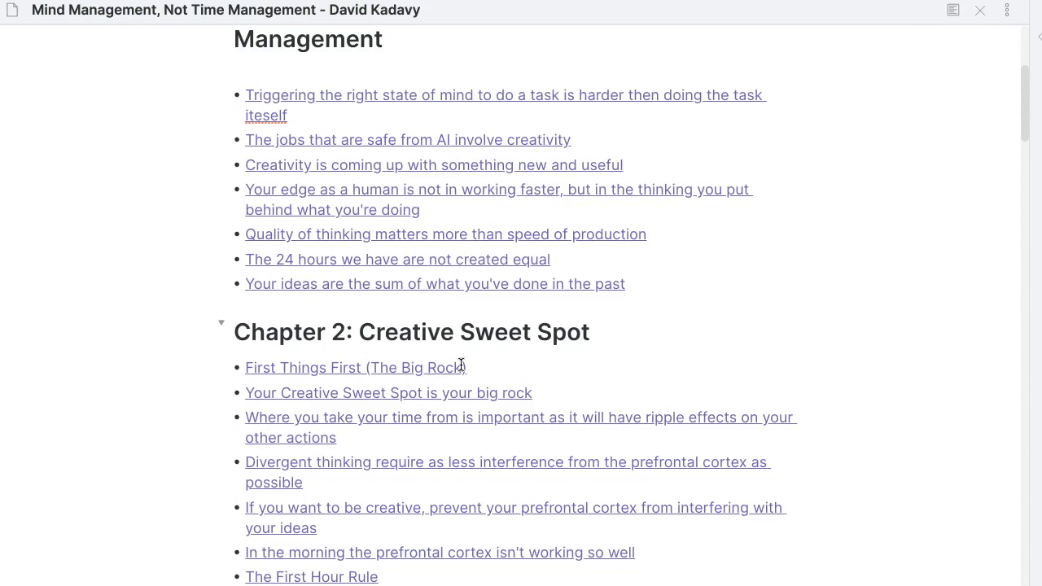
scroll(down, 3)
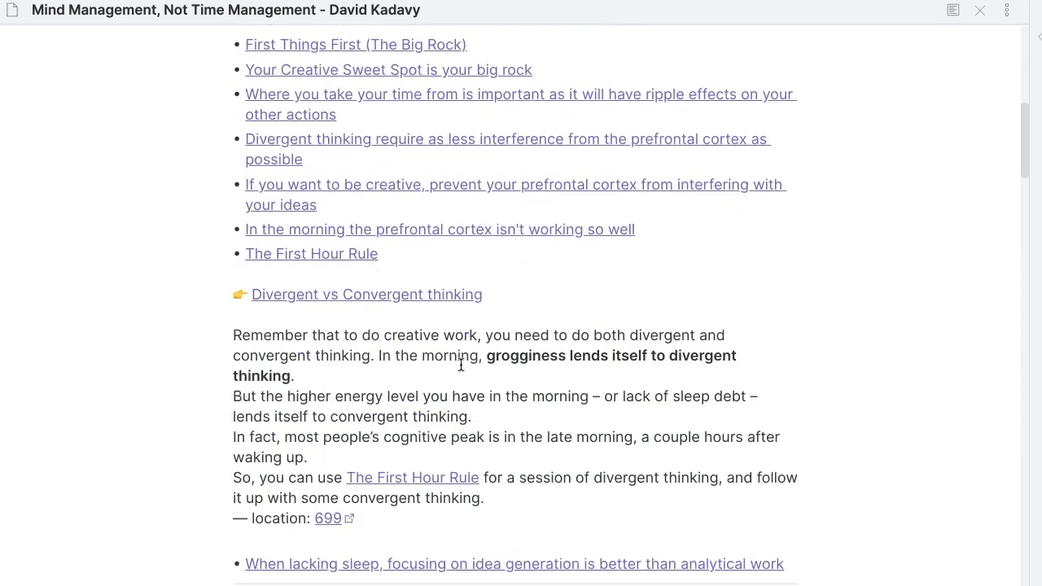
scroll(down, 3)
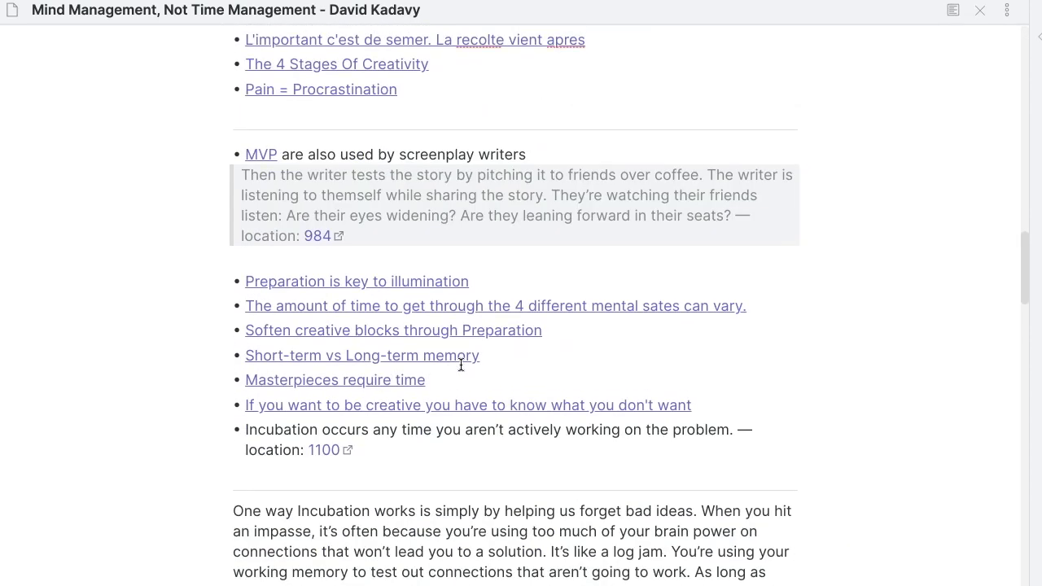
mouse_move(453, 443)
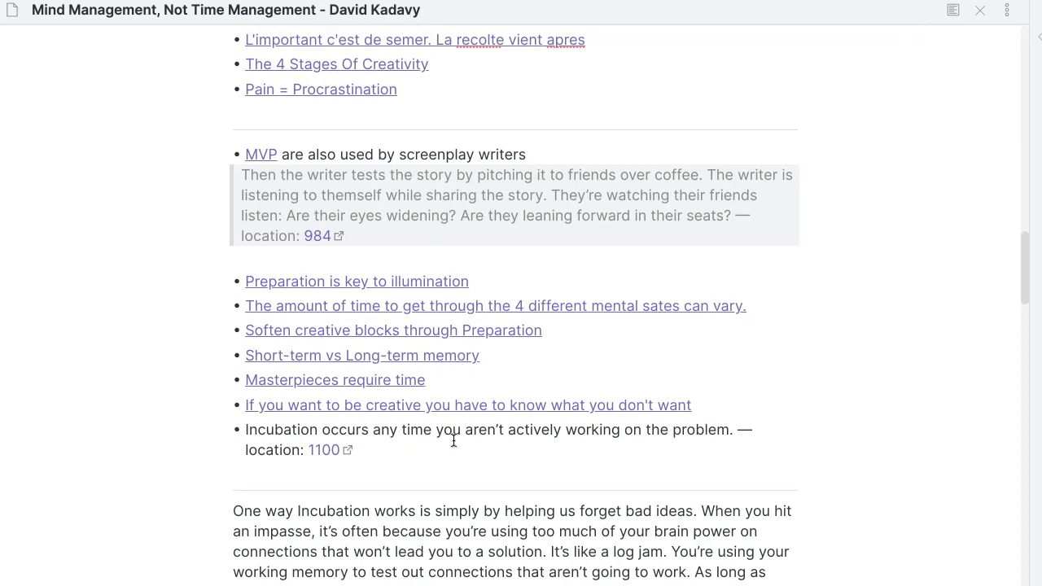